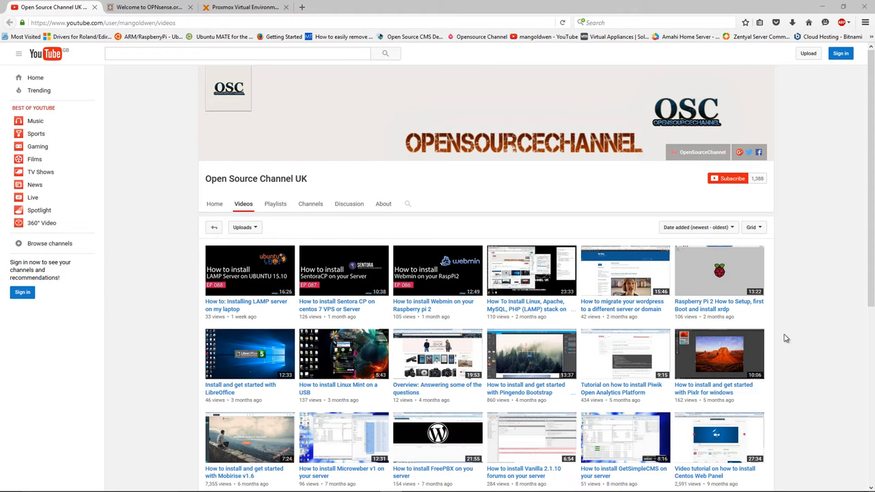
{"action": "mouse_move", "coordinate": [757, 317]}
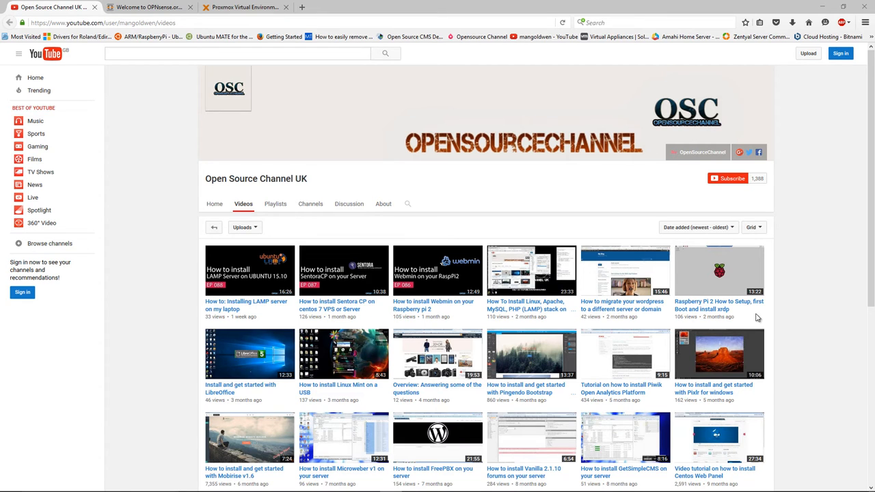
- Scroll through the channel's YouTube, Facebook and Google+ pages
{"action": "scroll", "scroll_direction": "down", "scroll_amount": 3}
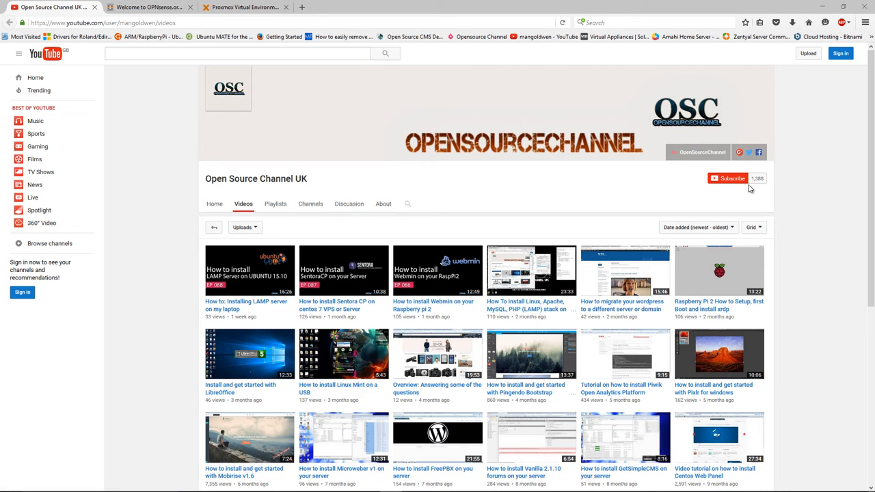
{"action": "mouse_move", "coordinate": [739, 152]}
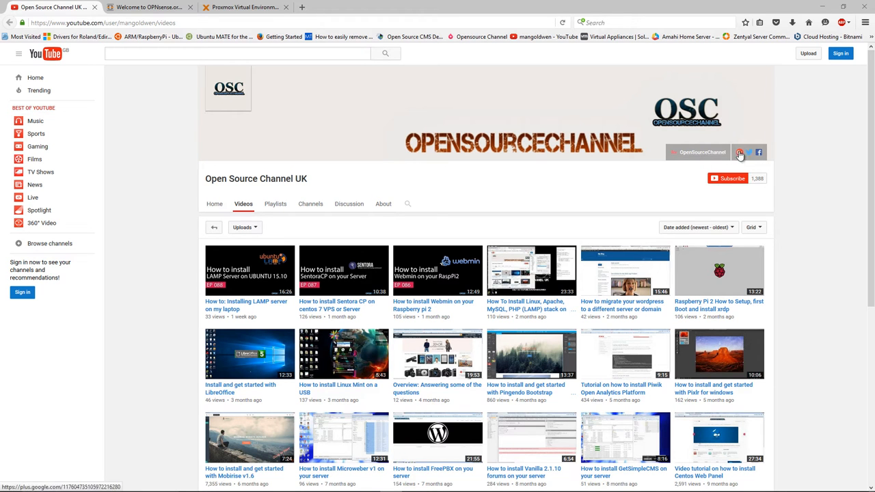
{"action": "mouse_move", "coordinate": [749, 152]}
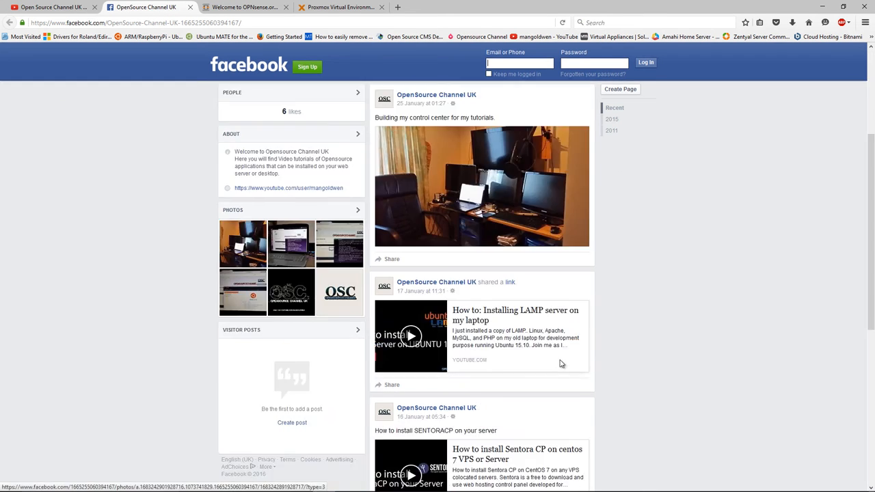
{"action": "scroll", "scroll_direction": "down", "scroll_amount": 3}
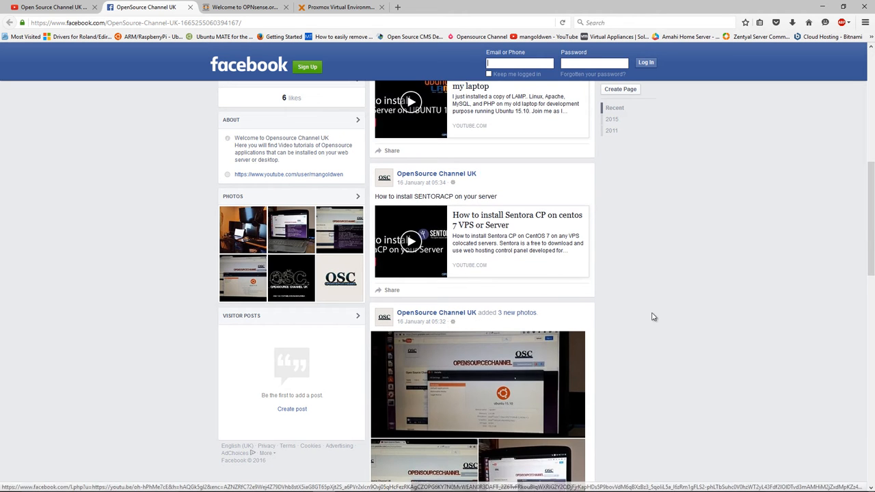
{"action": "scroll", "scroll_direction": "down", "scroll_amount": 3}
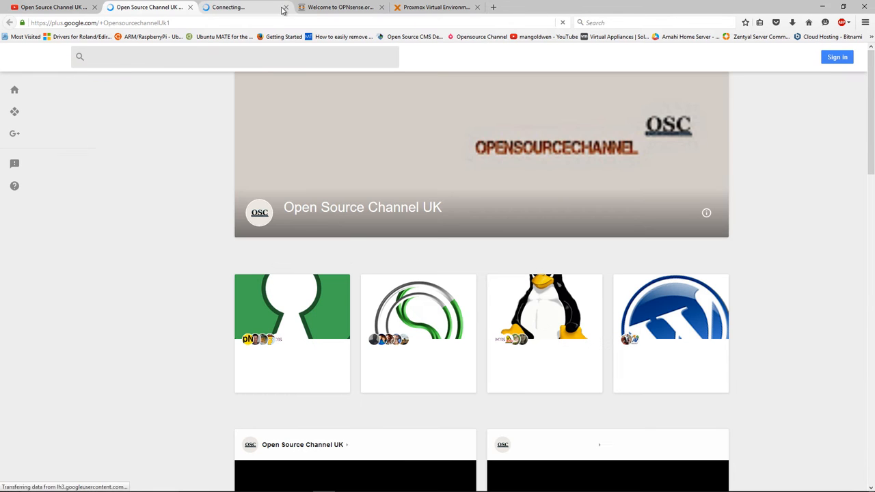
{"action": "scroll", "scroll_direction": "down", "scroll_amount": 3}
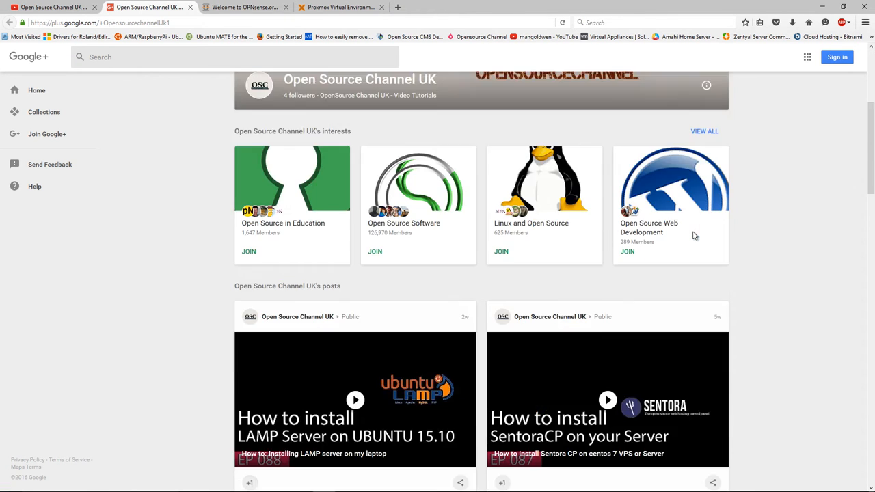
{"action": "scroll", "scroll_direction": "down", "scroll_amount": 3}
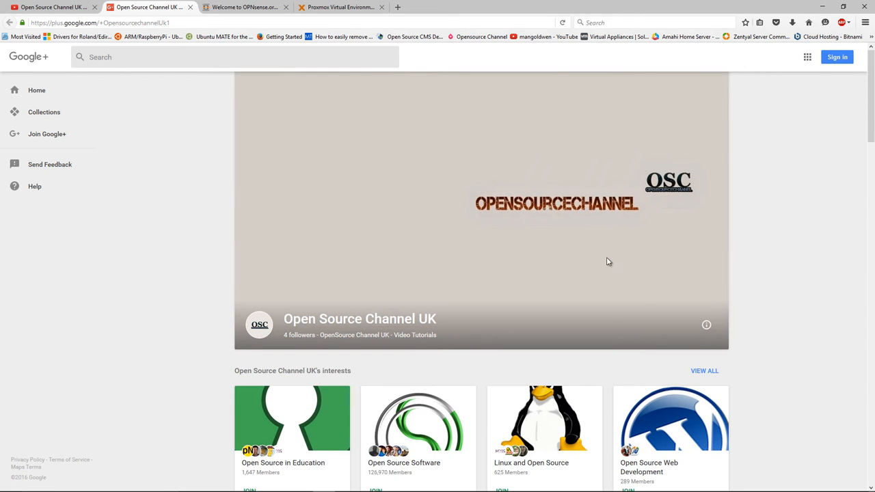
{"action": "mouse_move", "coordinate": [154, 16]}
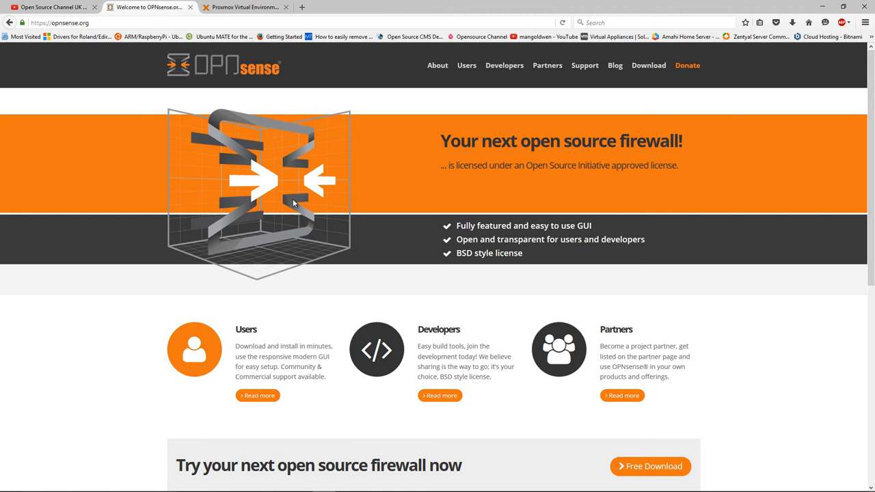
- Return via the YouTube and OPNsense tabs to the Proxmox VE summary for VM 100
{"action": "left_click", "coordinate": [48, 7]}
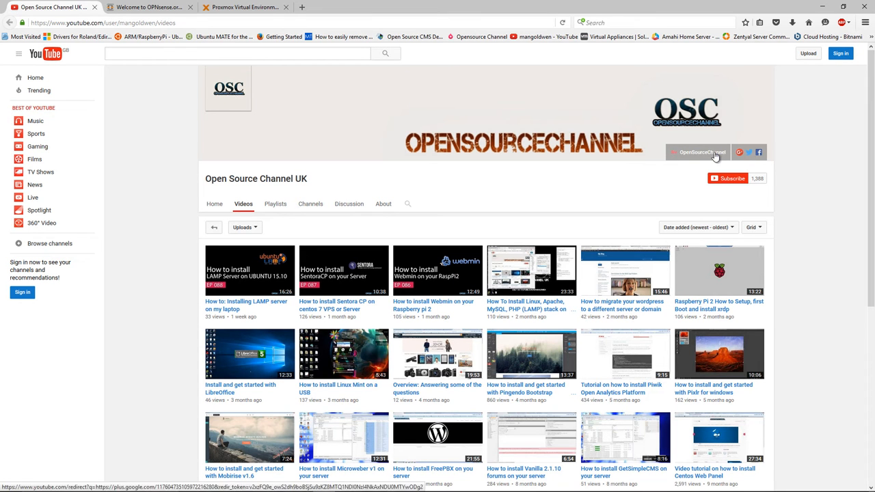
{"action": "mouse_move", "coordinate": [713, 155]}
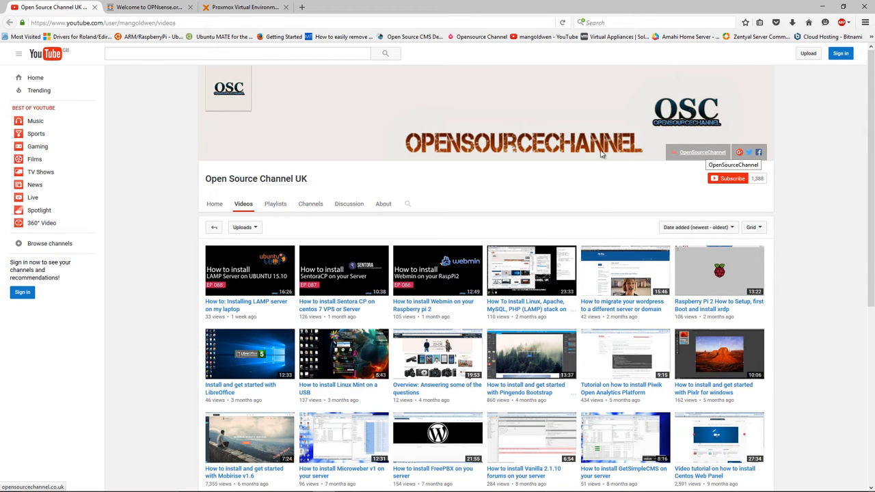
{"action": "left_click", "coordinate": [148, 7]}
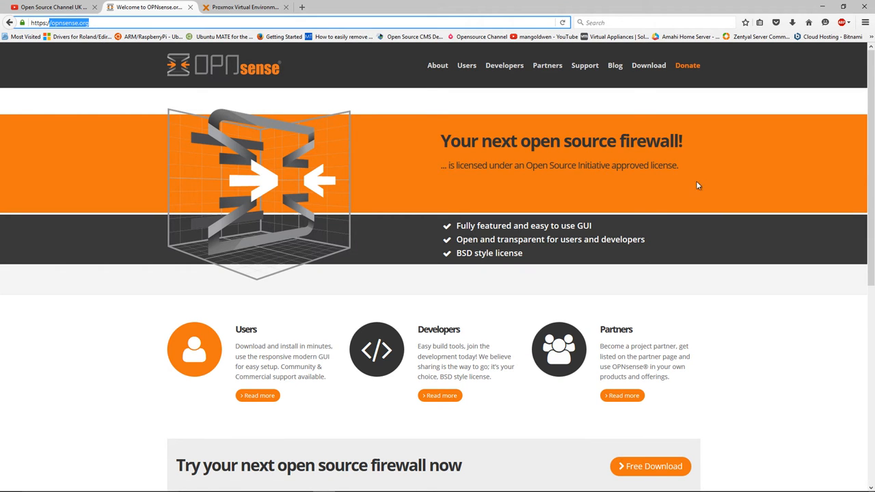
{"action": "mouse_move", "coordinate": [605, 178]}
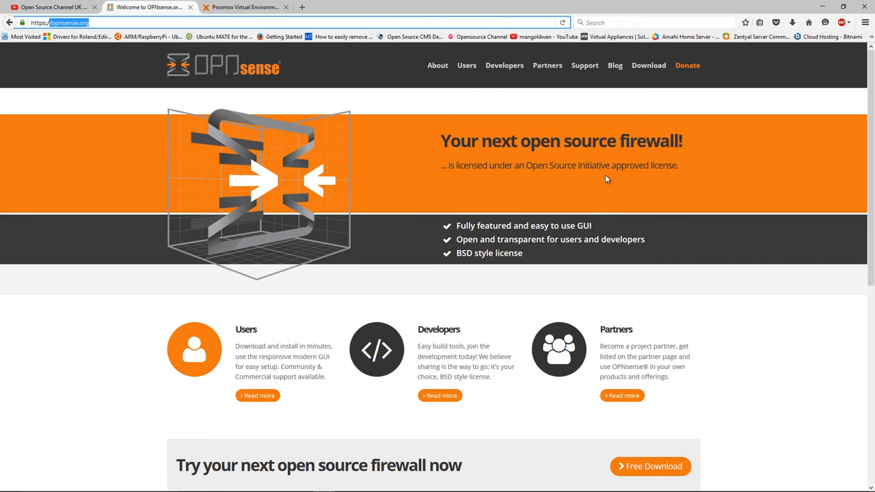
{"action": "scroll", "scroll_direction": "down", "scroll_amount": 3}
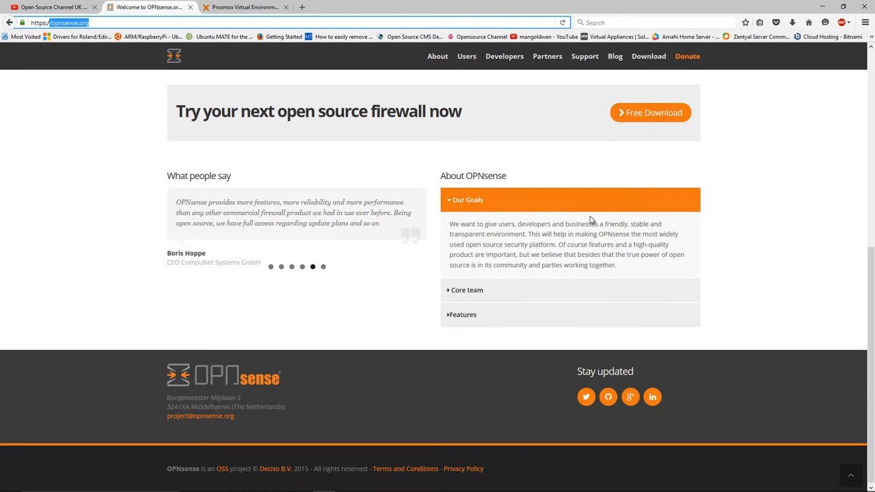
{"action": "left_click", "coordinate": [246, 7]}
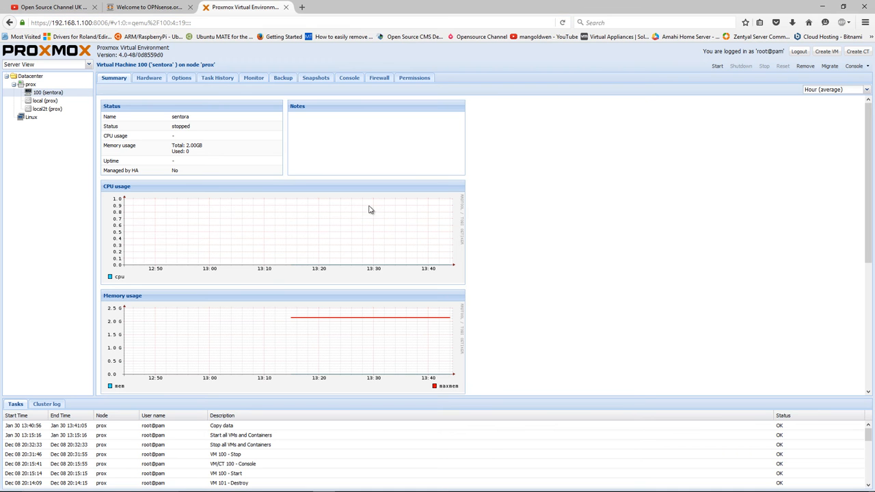
{"action": "mouse_move", "coordinate": [308, 137]}
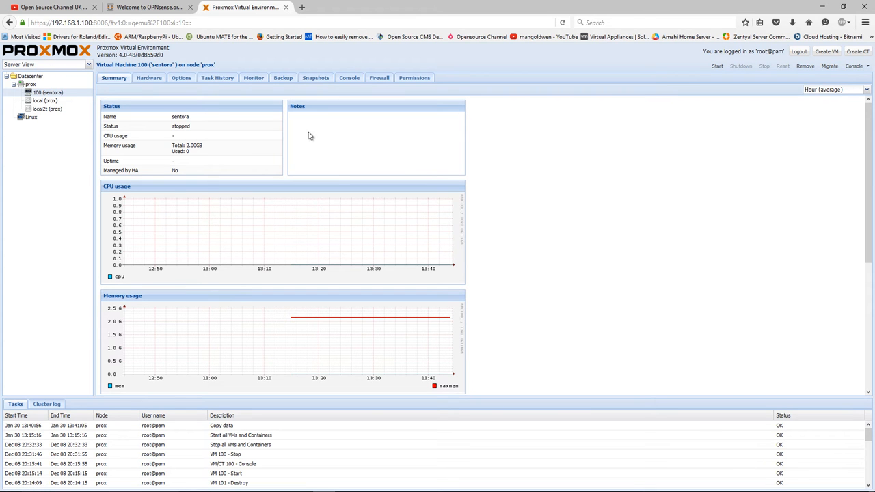
{"action": "scroll", "scroll_direction": "down", "scroll_amount": 3}
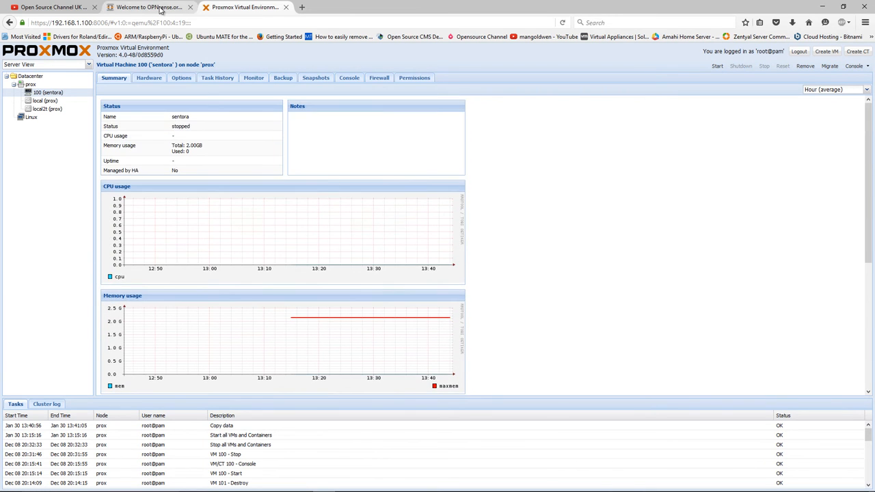
- From the OPNsense Download page choose the LeaseWeb East Coast US mirror
{"action": "left_click", "coordinate": [148, 7]}
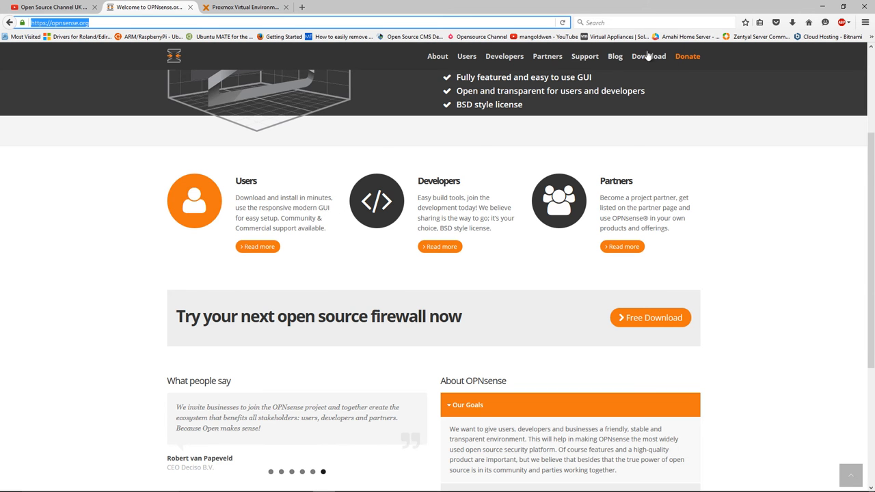
{"action": "left_click", "coordinate": [647, 56]}
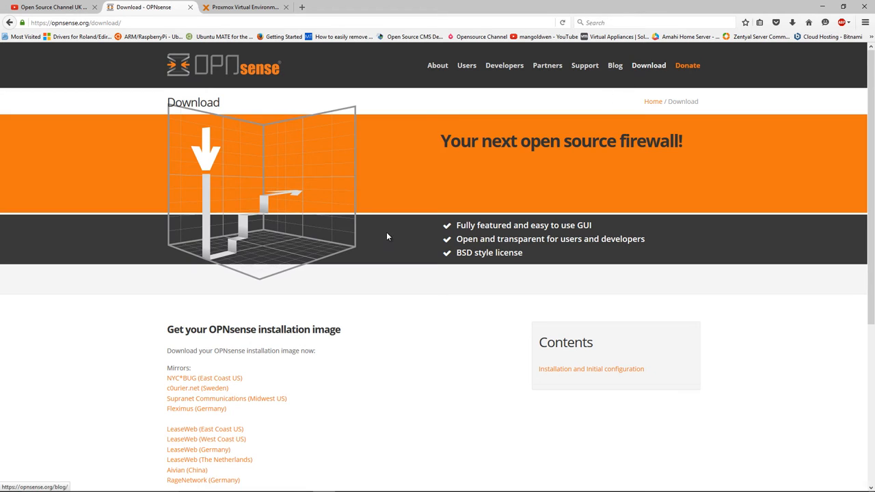
{"action": "scroll", "scroll_direction": "down", "scroll_amount": 3}
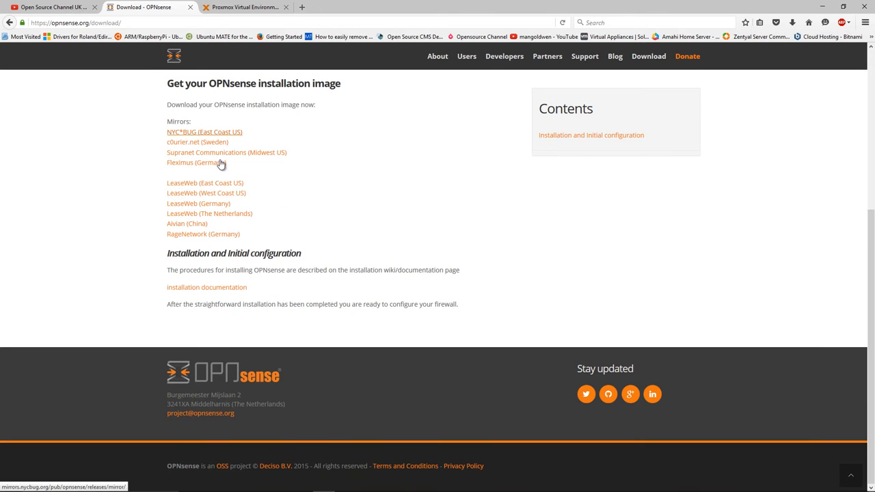
{"action": "mouse_move", "coordinate": [205, 183]}
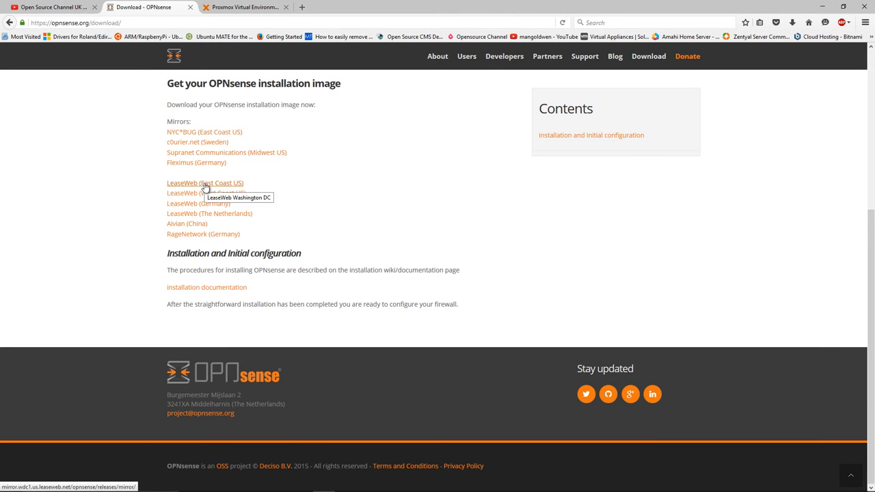
{"action": "left_click", "coordinate": [205, 183]}
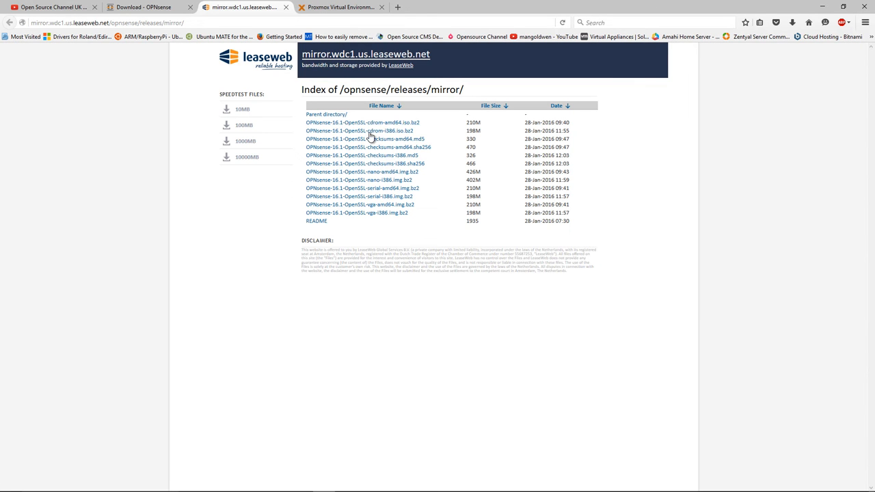
{"action": "mouse_move", "coordinate": [443, 127]}
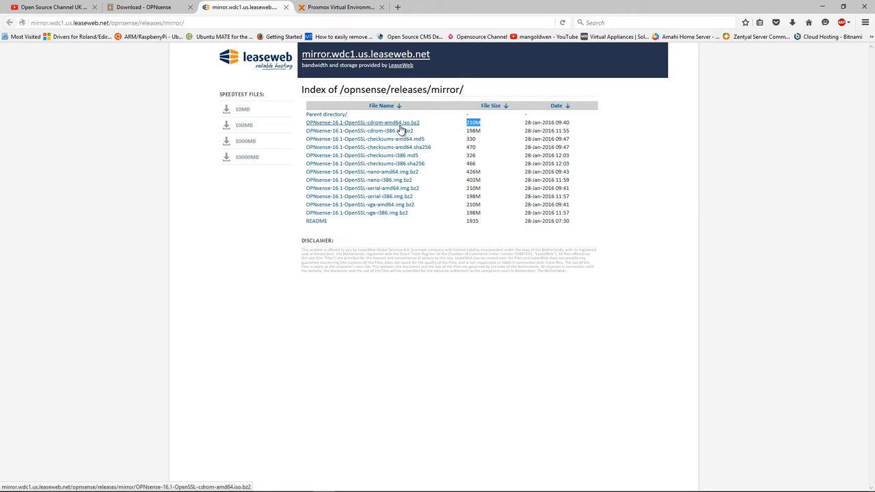
{"action": "mouse_move", "coordinate": [381, 132]}
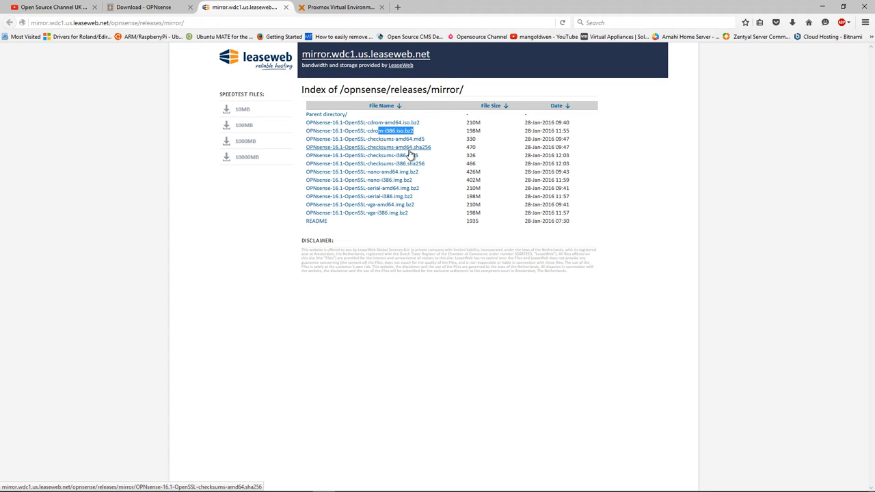
{"action": "mouse_move", "coordinate": [458, 177]}
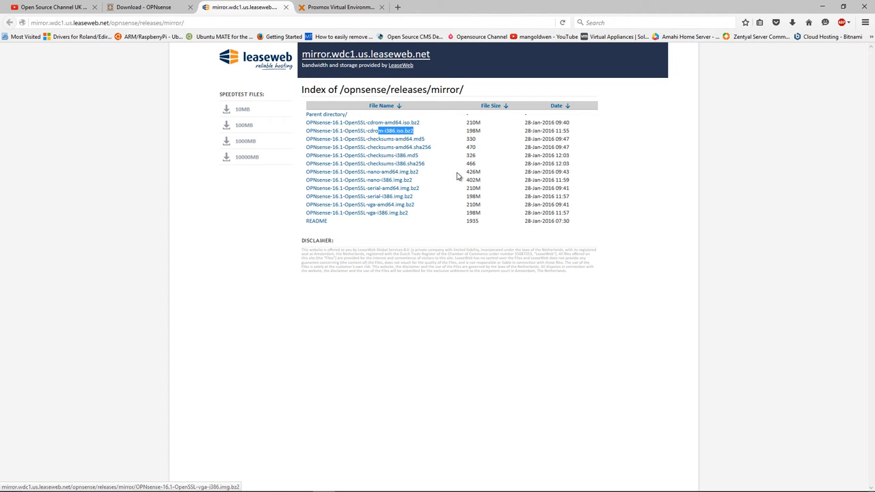
- Download the cdrom-amd64.iso.bz2 image and switch back to the Proxmox VE page
{"action": "left_click", "coordinate": [793, 22]}
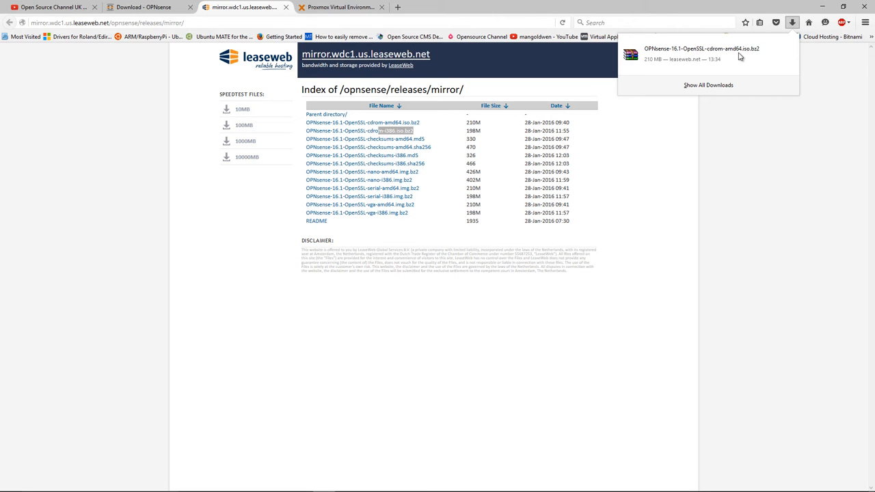
{"action": "left_click", "coordinate": [342, 7]}
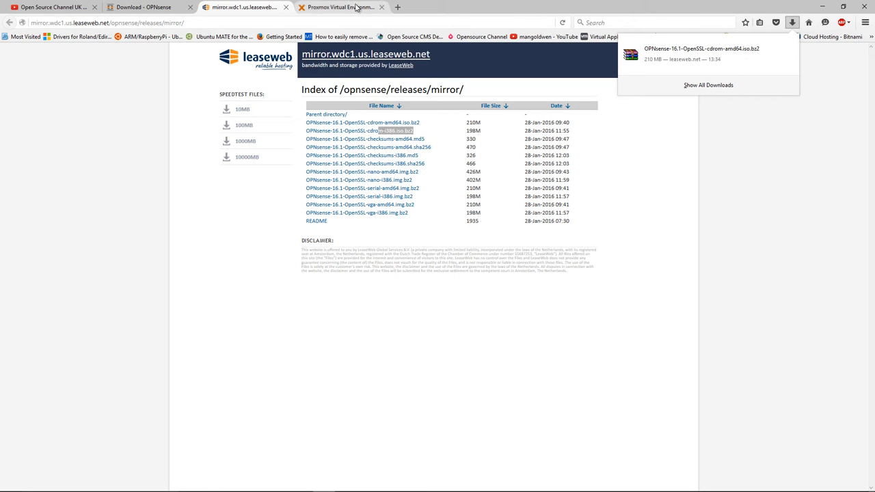
{"action": "left_click", "coordinate": [342, 6]}
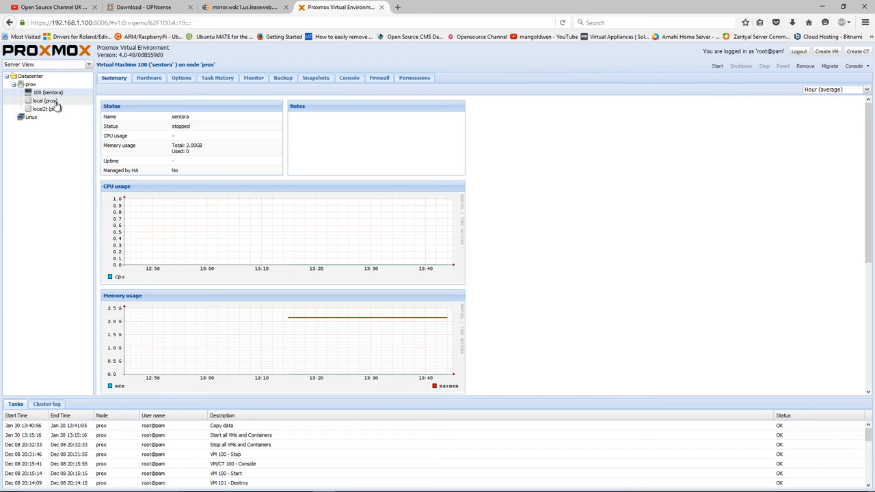
- Confirm the OPNsense 16.1 amd64 ISO is listed in local storage's Content
{"action": "left_click", "coordinate": [44, 101]}
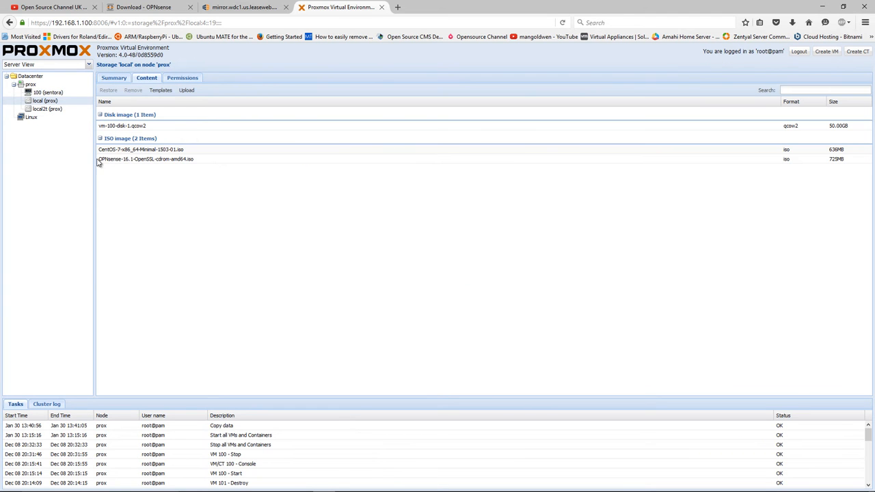
{"action": "left_click", "coordinate": [144, 158]}
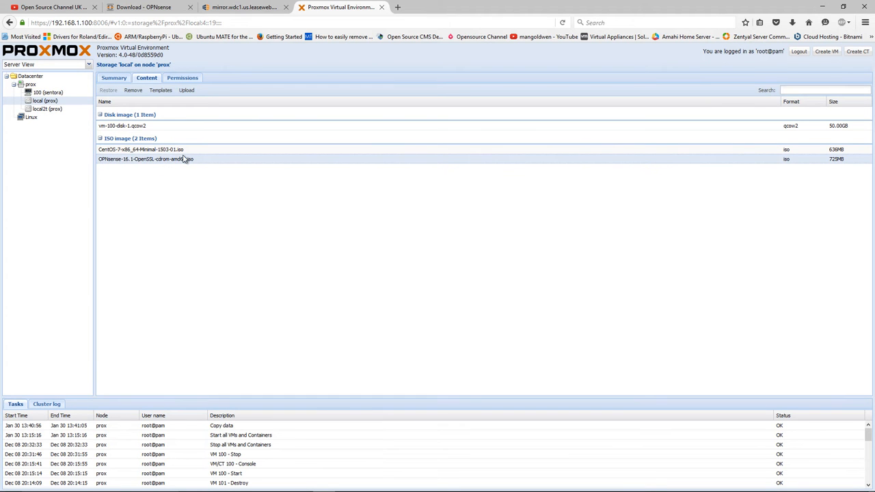
{"action": "mouse_move", "coordinate": [194, 227]}
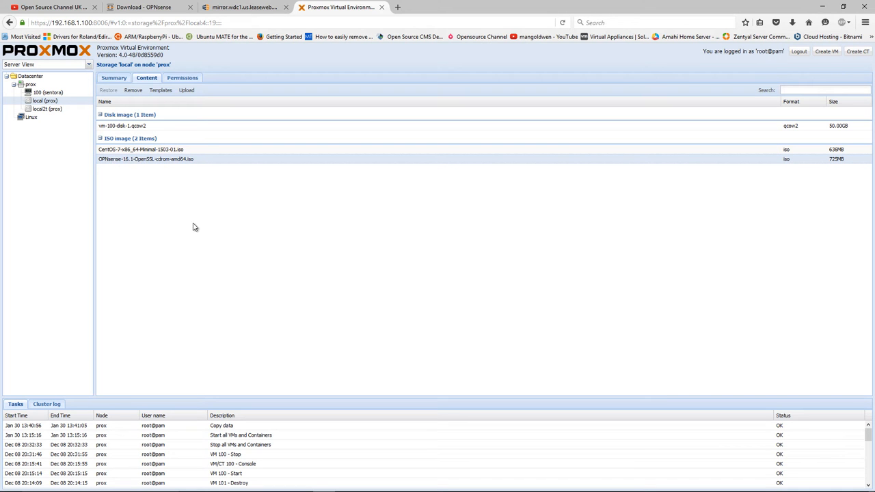
{"action": "left_click", "coordinate": [243, 7]}
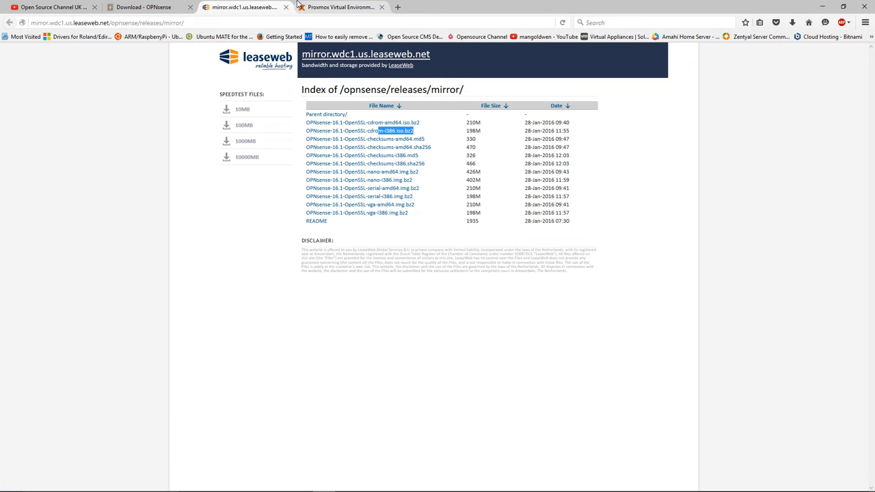
{"action": "left_click", "coordinate": [244, 6]}
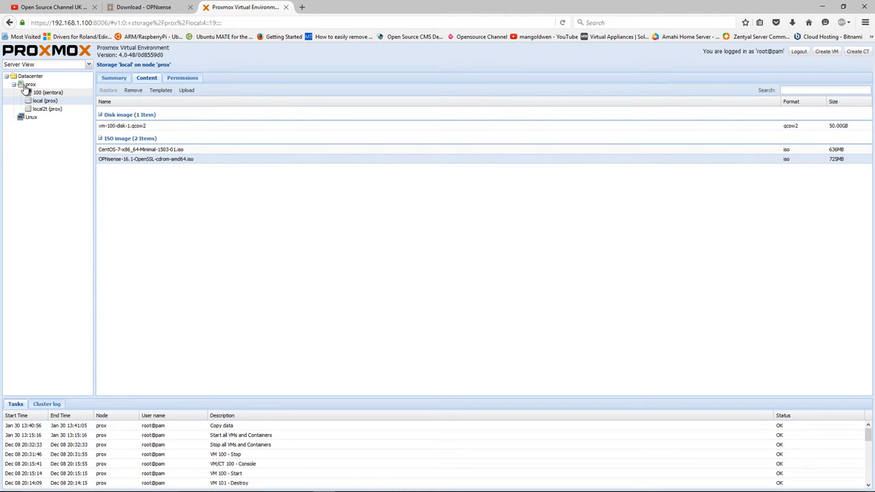
- Show the prox node's overview with its VM and storages
{"action": "left_click", "coordinate": [30, 85]}
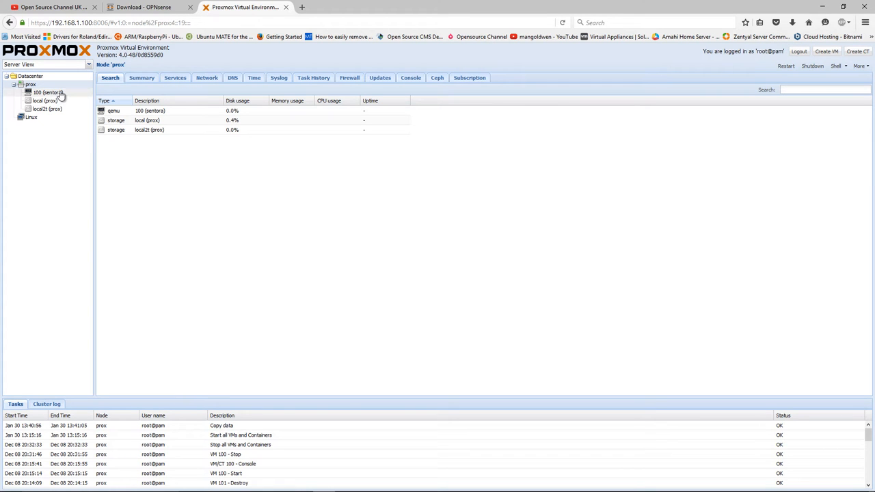
{"action": "left_click", "coordinate": [49, 93]}
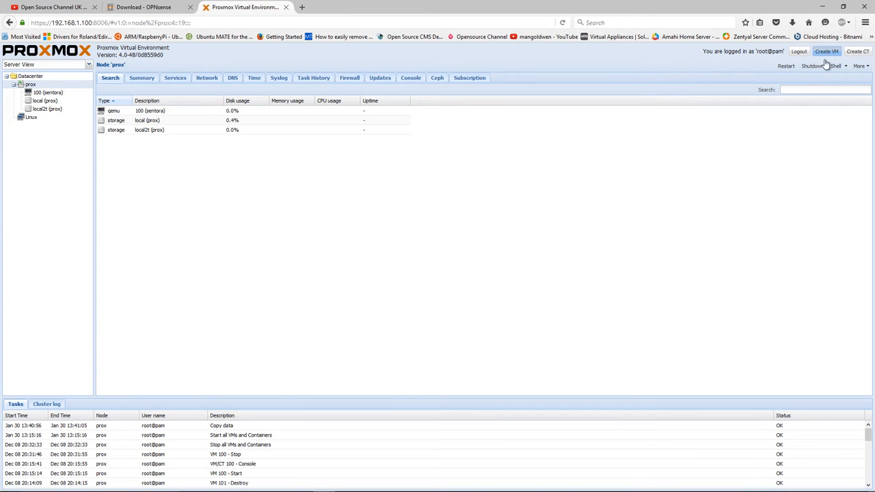
- Start a new VM on node prox named opnsense in the Linux pool
{"action": "left_click", "coordinate": [825, 51]}
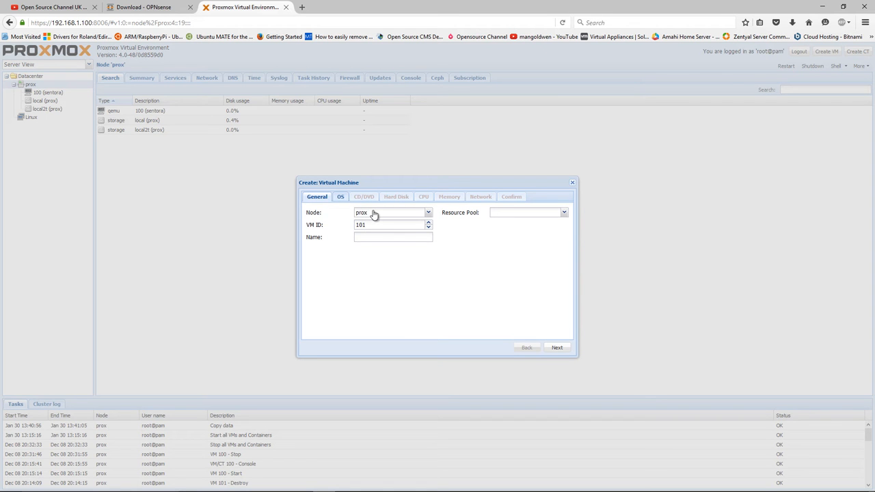
{"action": "left_click", "coordinate": [427, 212]}
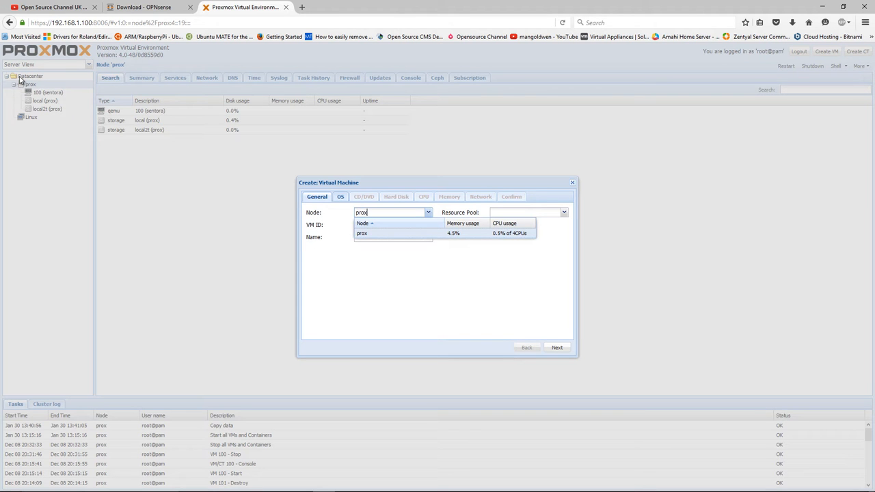
{"action": "left_click", "coordinate": [362, 232]}
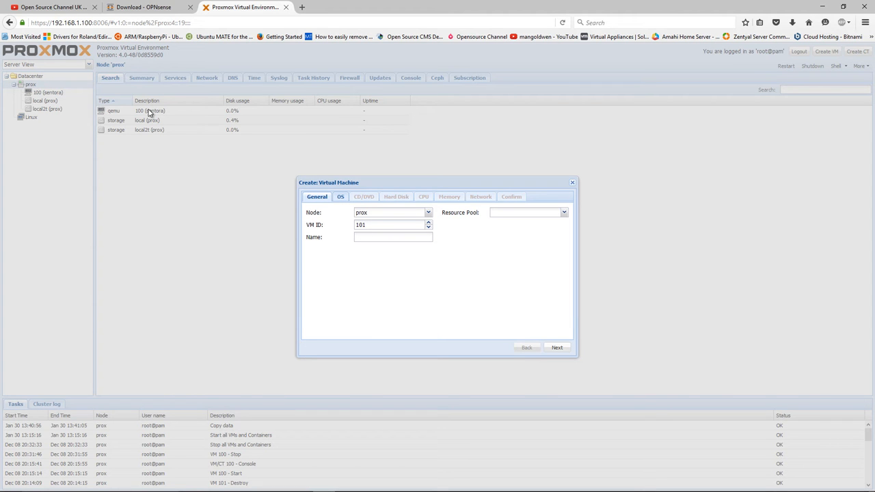
{"action": "mouse_move", "coordinate": [46, 94]}
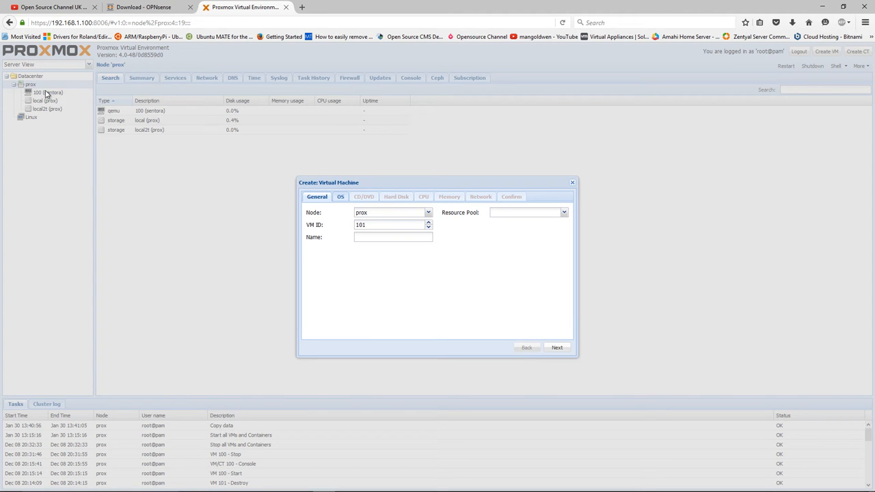
{"action": "left_click", "coordinate": [393, 238]}
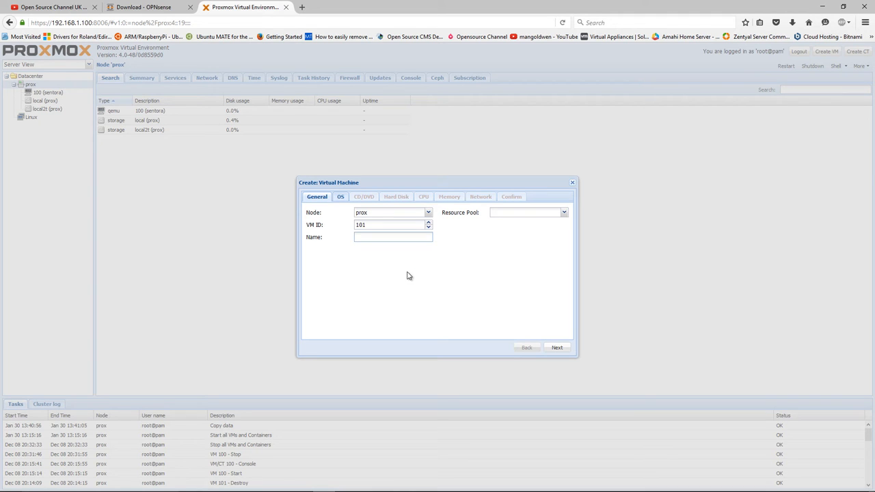
{"action": "type", "text": "opnsense"}
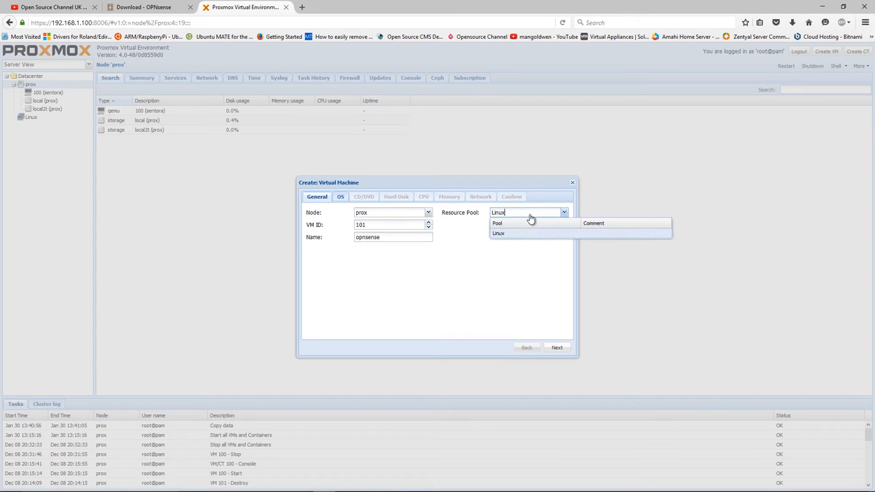
{"action": "left_click", "coordinate": [497, 232]}
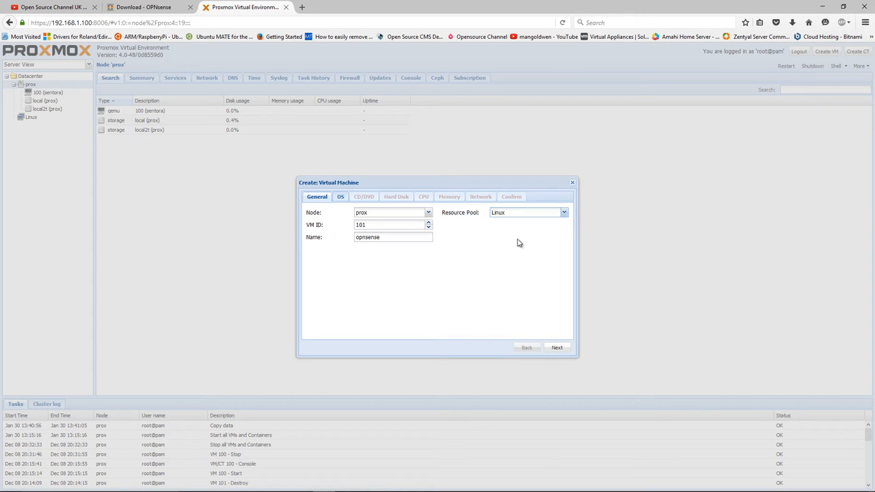
{"action": "left_click", "coordinate": [563, 212]}
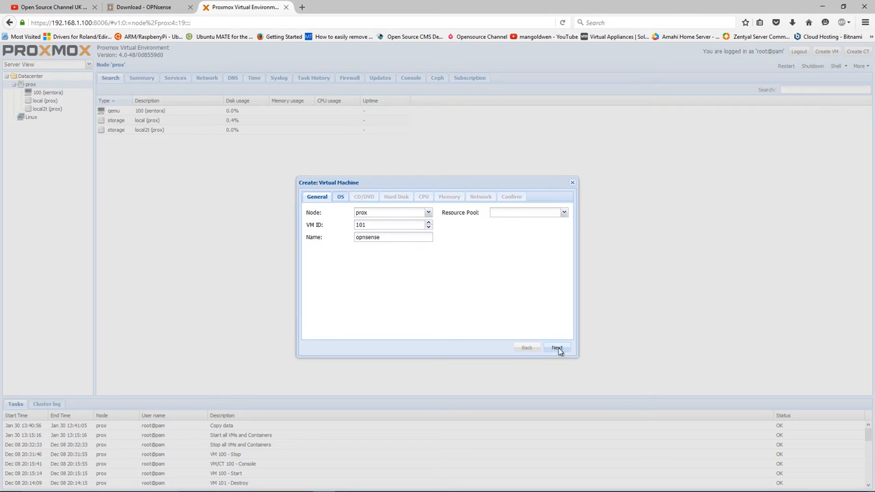
{"action": "left_click", "coordinate": [558, 349]}
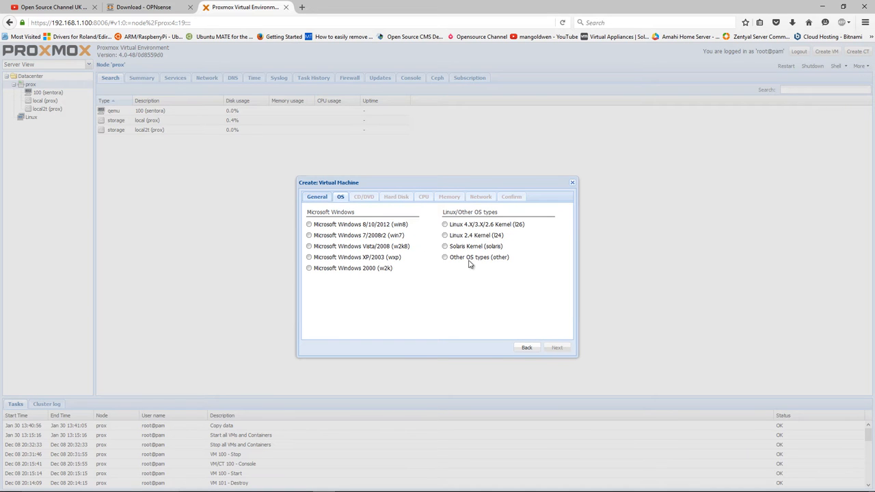
- Choose guest OS type Other and the OPNsense 16.1 ISO from local storage as boot media
{"action": "left_click", "coordinate": [446, 257]}
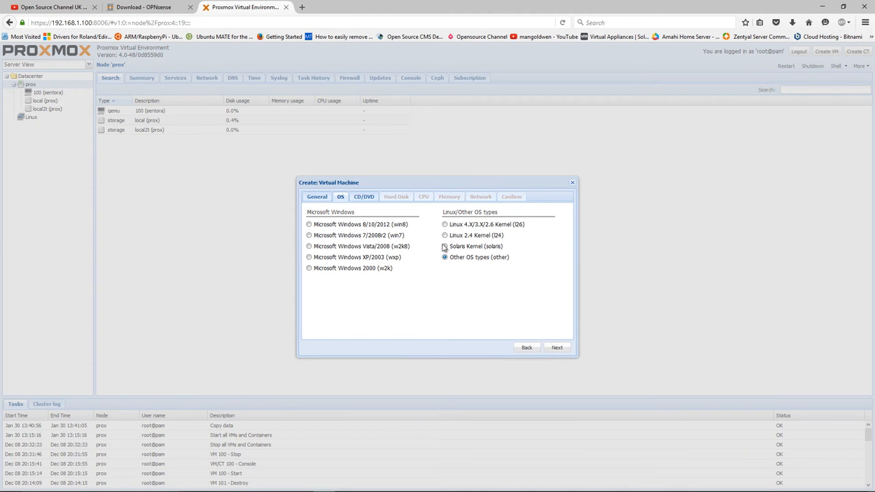
{"action": "left_click", "coordinate": [556, 347]}
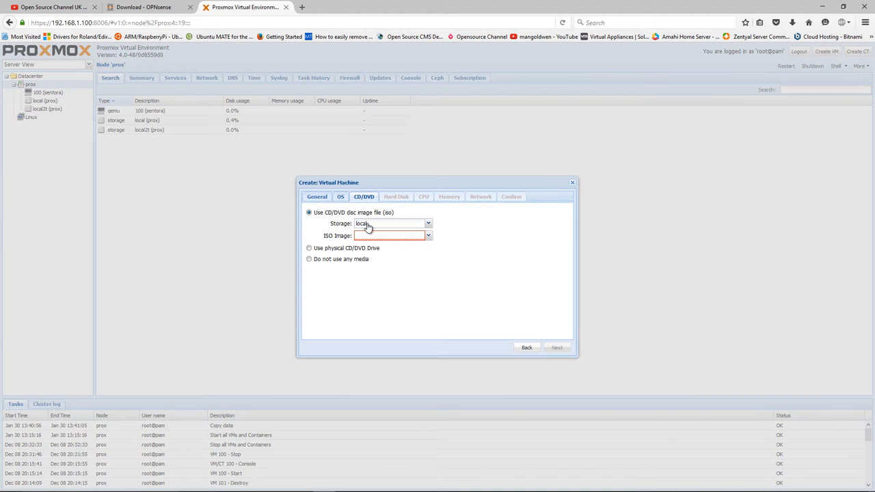
{"action": "left_click", "coordinate": [390, 235]}
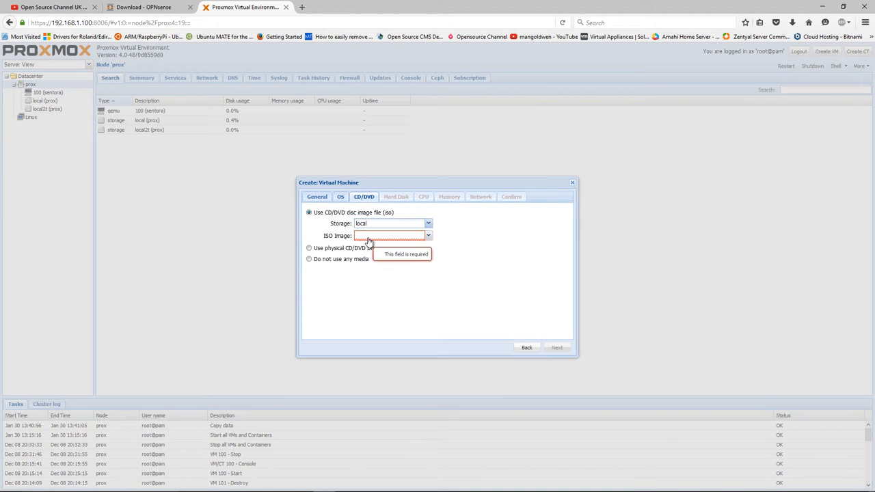
{"action": "left_click", "coordinate": [427, 235]}
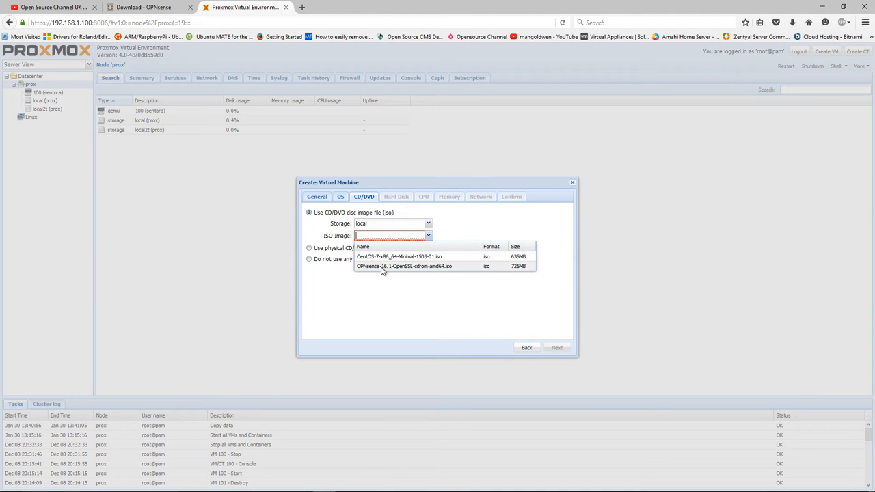
{"action": "left_click", "coordinate": [403, 265]}
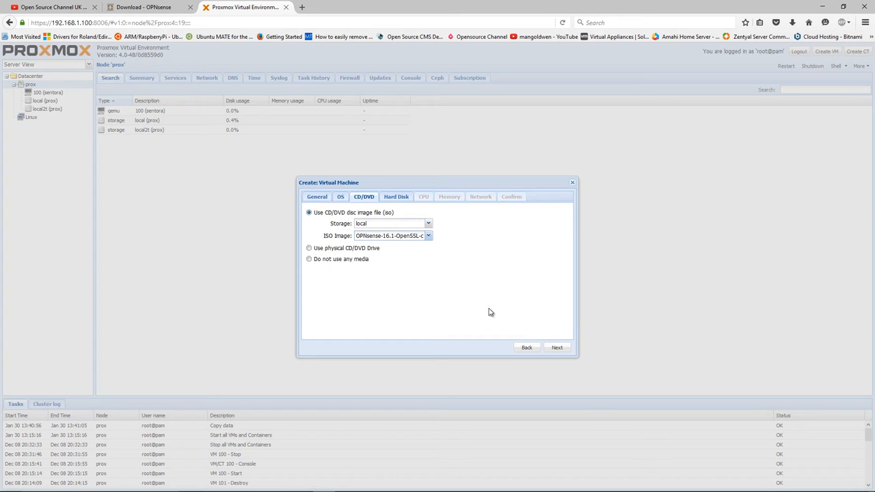
- Reach the Hard Disk settings and focus the Disk size (GB) field
{"action": "left_click", "coordinate": [558, 348]}
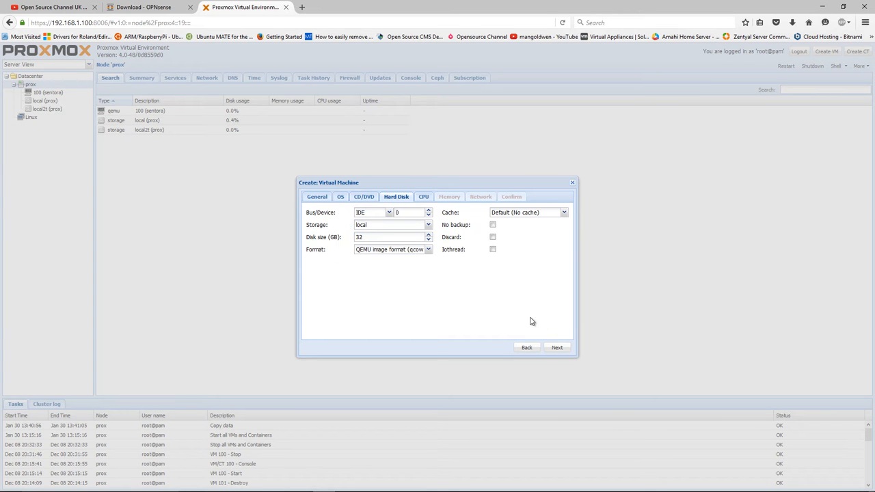
{"action": "mouse_move", "coordinate": [385, 246]}
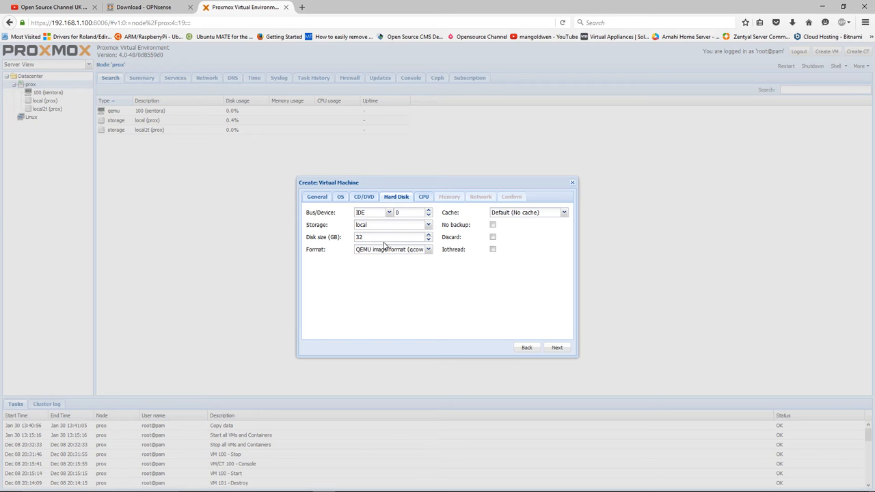
{"action": "left_click", "coordinate": [389, 236]}
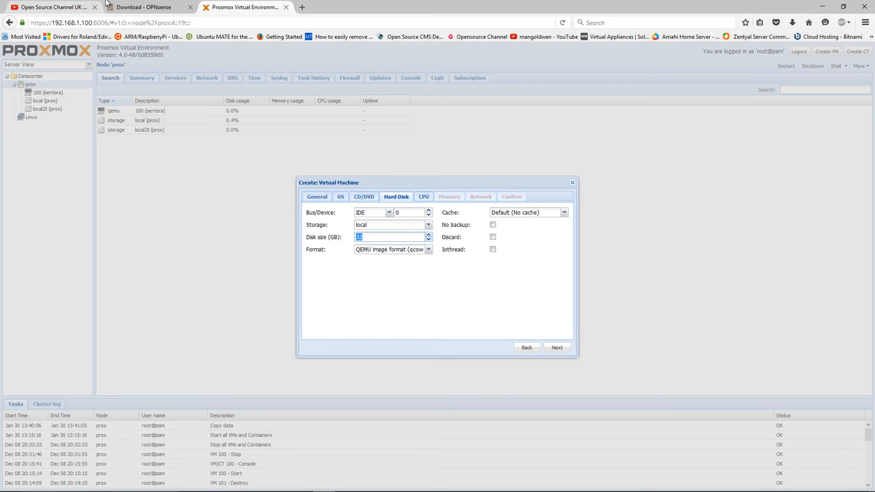
- Reach the OPNsense docs Hardware sizing & setup guide via the Support menu
{"action": "left_click", "coordinate": [143, 7]}
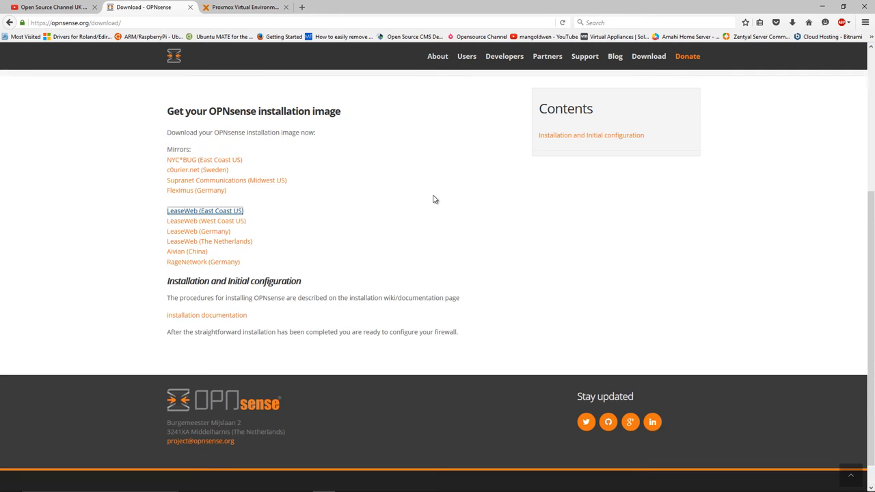
{"action": "scroll", "scroll_direction": "up", "scroll_amount": 3}
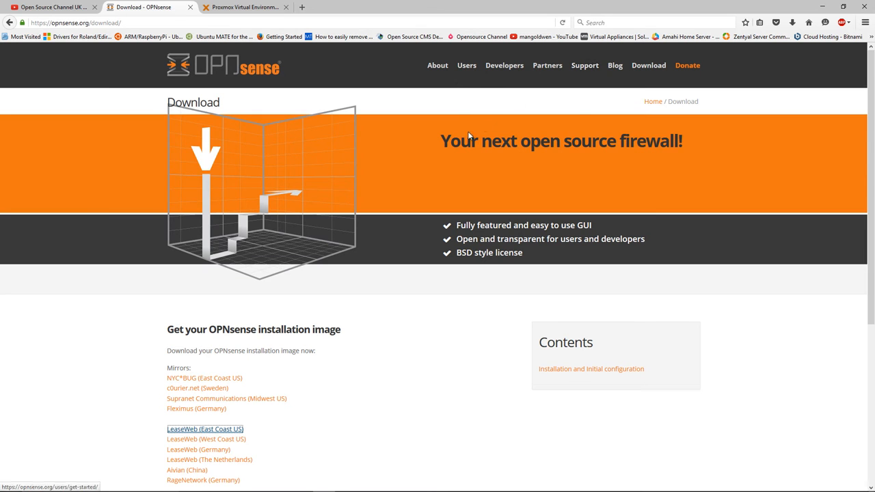
{"action": "left_click", "coordinate": [584, 66]}
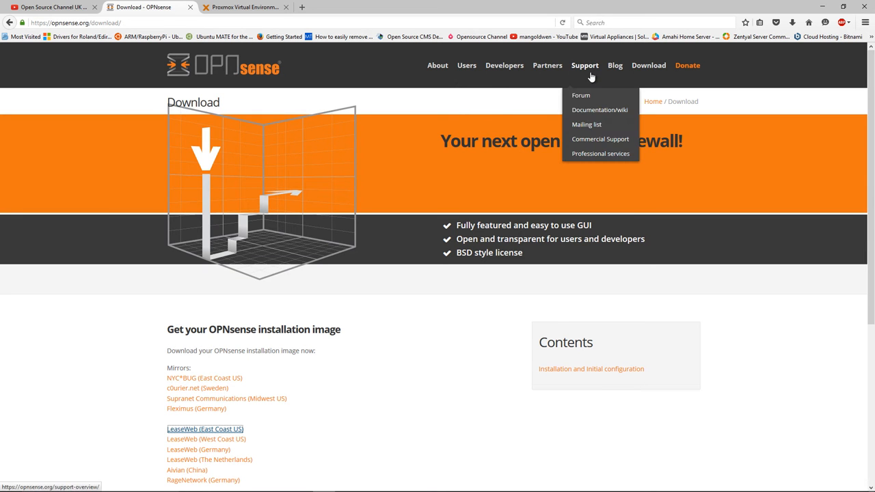
{"action": "left_click", "coordinate": [599, 109]}
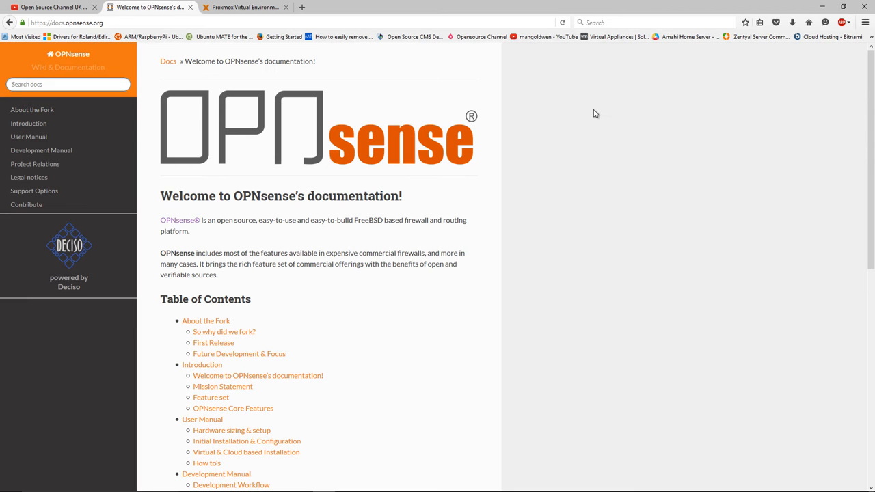
{"action": "scroll", "scroll_direction": "down", "scroll_amount": 3}
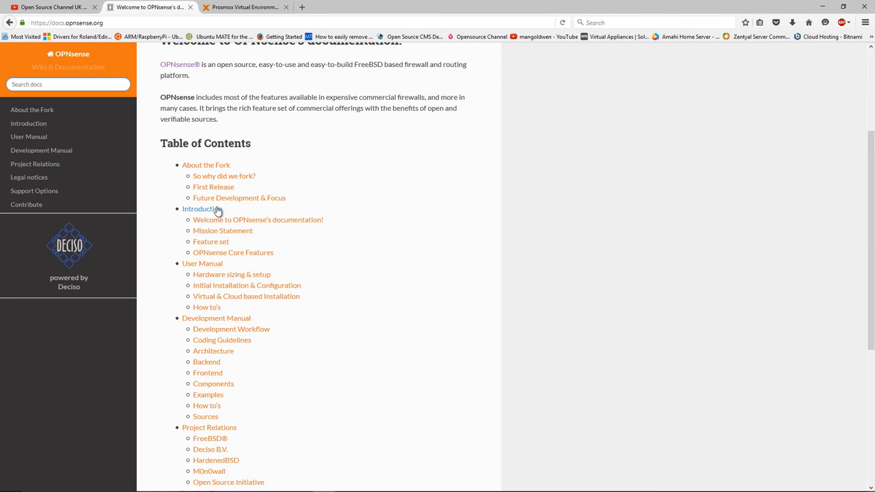
{"action": "scroll", "scroll_direction": "down", "scroll_amount": 3}
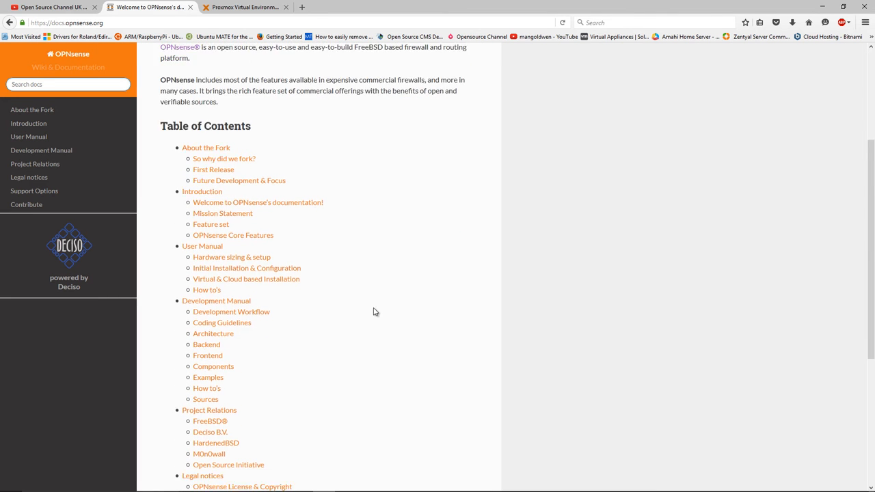
{"action": "left_click", "coordinate": [231, 257]}
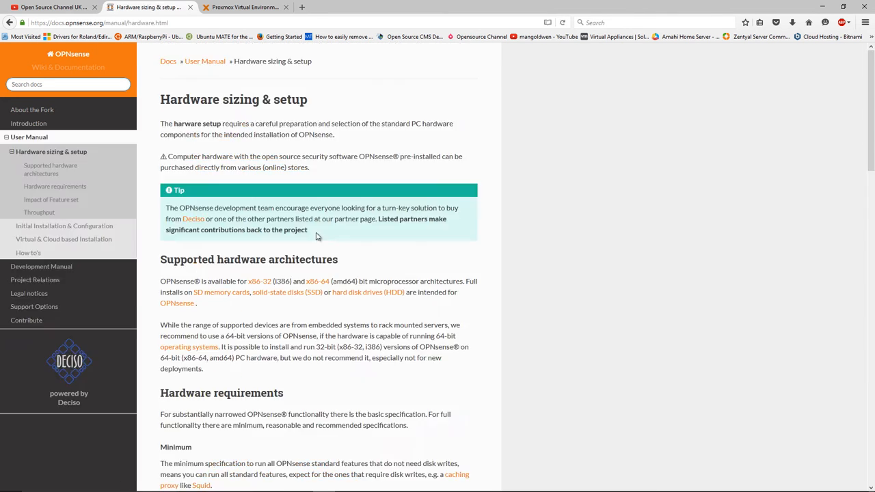
- Review the requirement tables, highlighting the reasonable install target and installer memory note
{"action": "scroll", "scroll_direction": "down", "scroll_amount": 3}
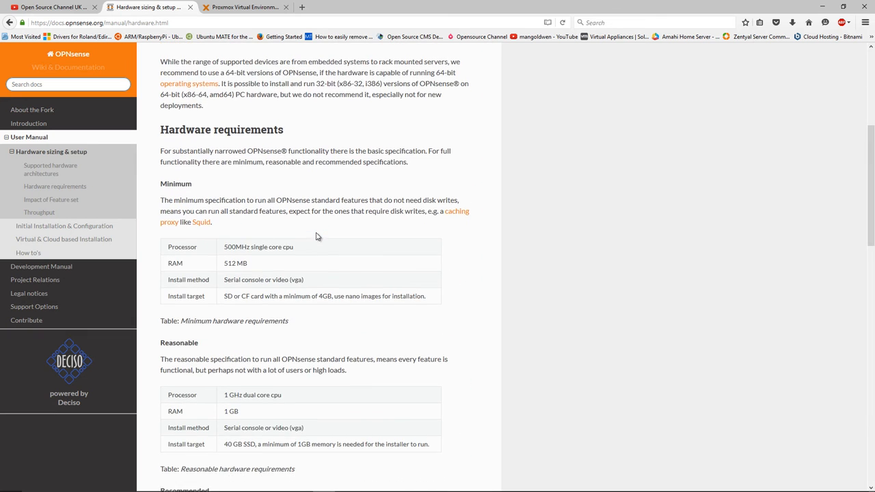
{"action": "scroll", "scroll_direction": "down", "scroll_amount": 3}
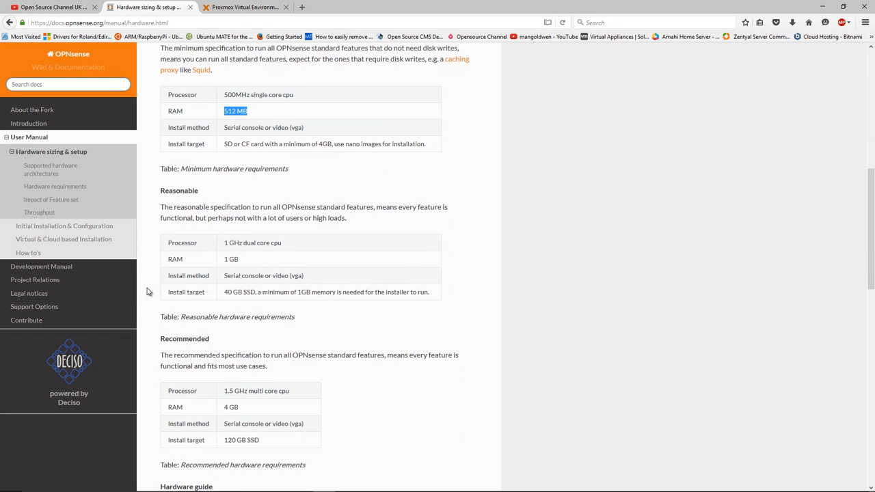
{"action": "mouse_move", "coordinate": [227, 295]}
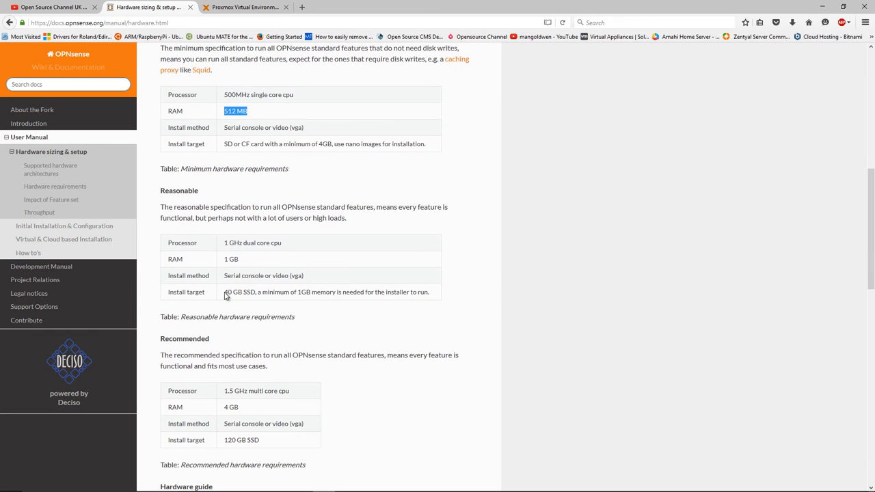
{"action": "left_click_drag", "start_coordinate": [224, 292], "coordinate": [375, 292]}
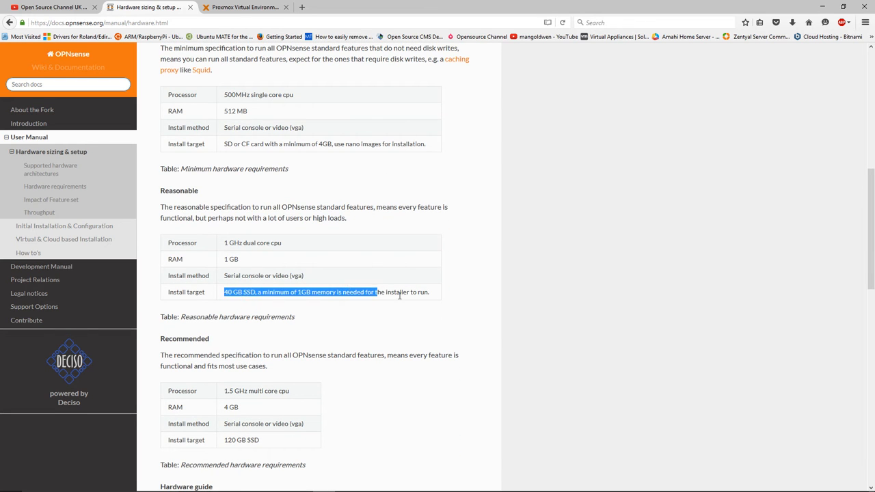
{"action": "left_click_drag", "start_coordinate": [375, 293], "coordinate": [422, 292]}
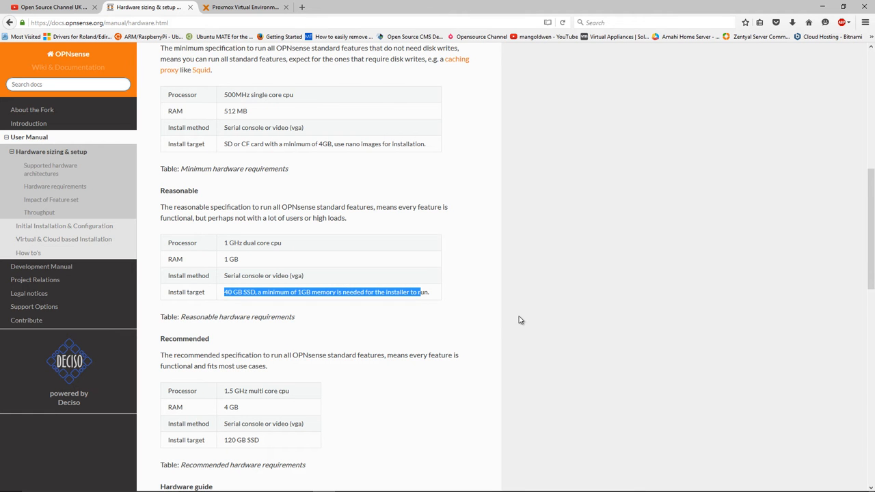
{"action": "scroll", "scroll_direction": "down", "scroll_amount": 3}
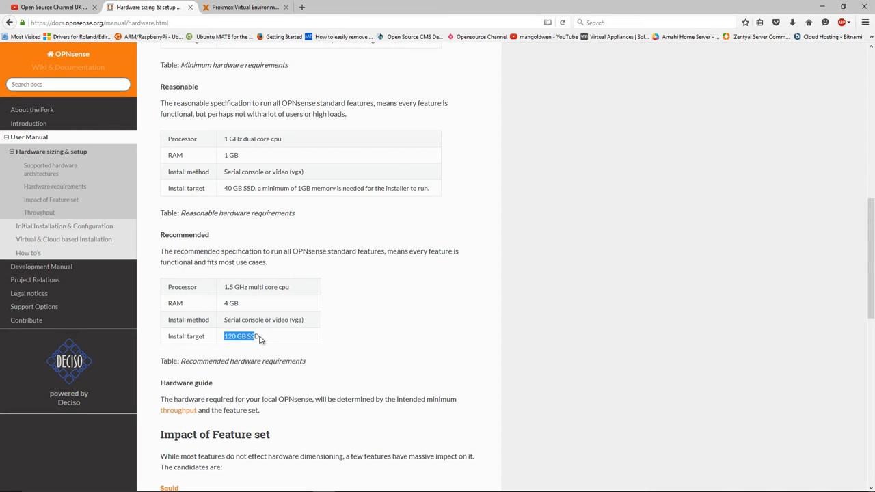
{"action": "mouse_move", "coordinate": [246, 7]}
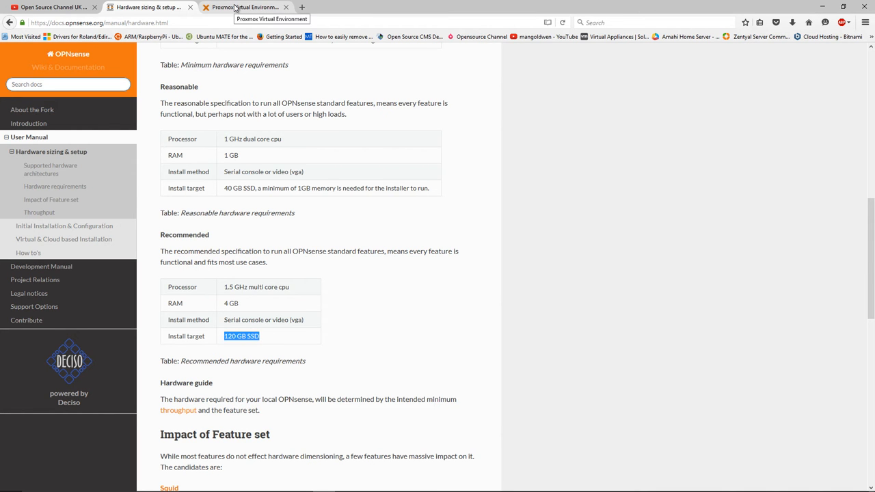
- Set Disk size to 80 GB, keeping Storage local and Cache Default (no cache)
{"action": "left_click", "coordinate": [246, 7]}
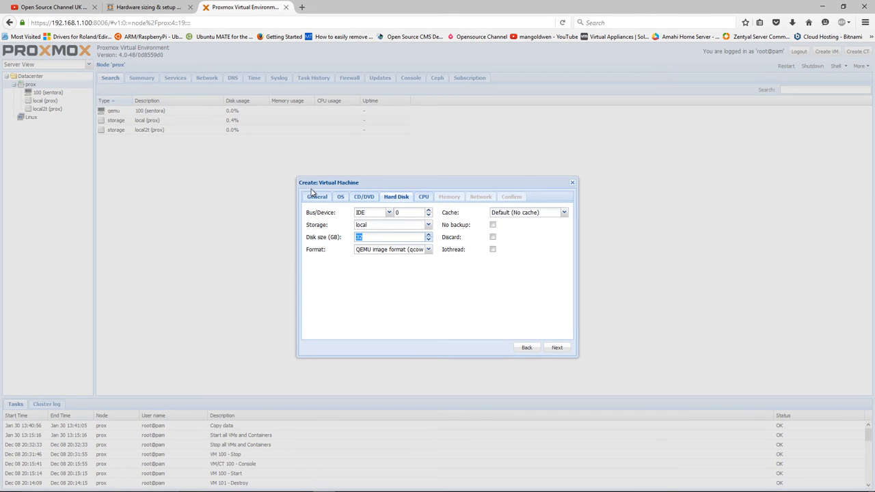
{"action": "left_click", "coordinate": [148, 7]}
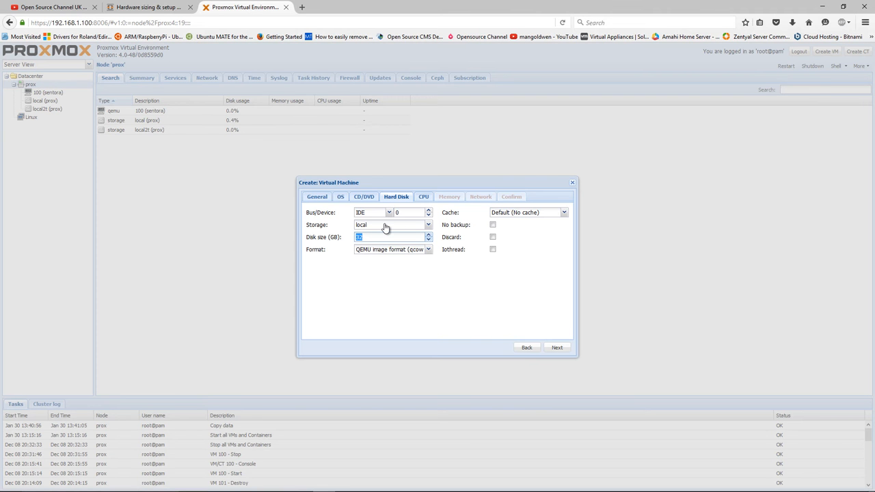
{"action": "type", "text": "8"}
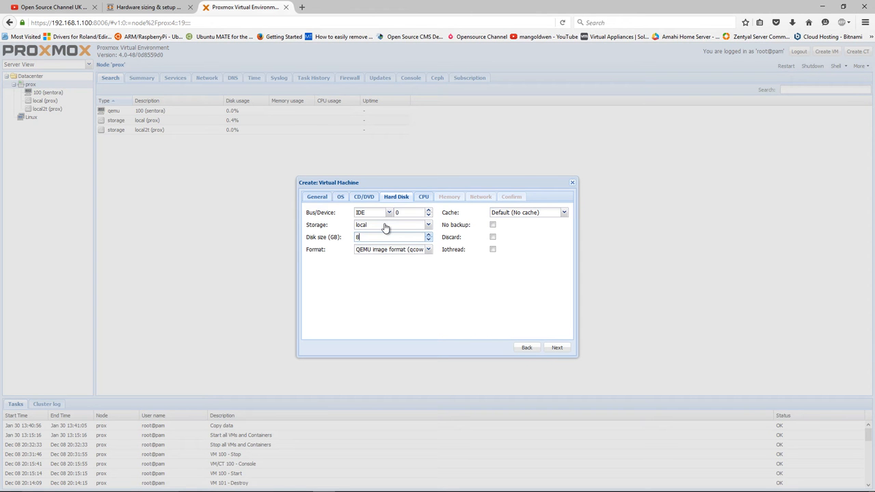
{"action": "type", "text": "0"}
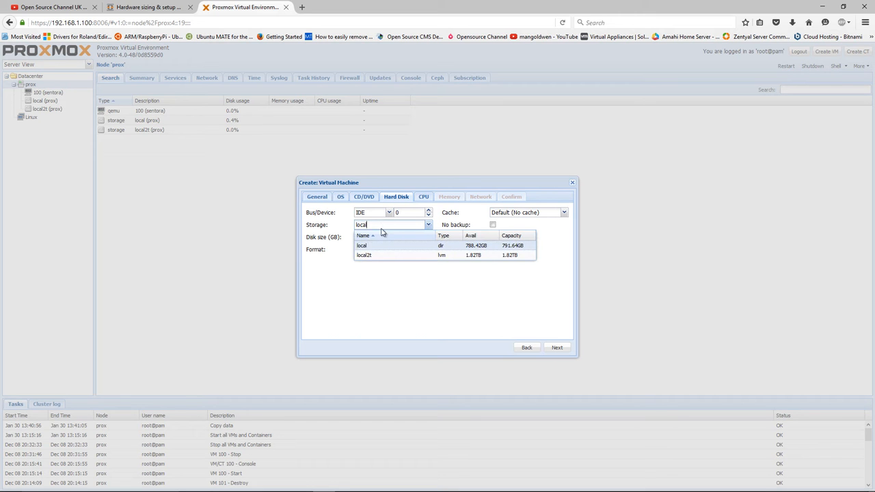
{"action": "left_click", "coordinate": [360, 246]}
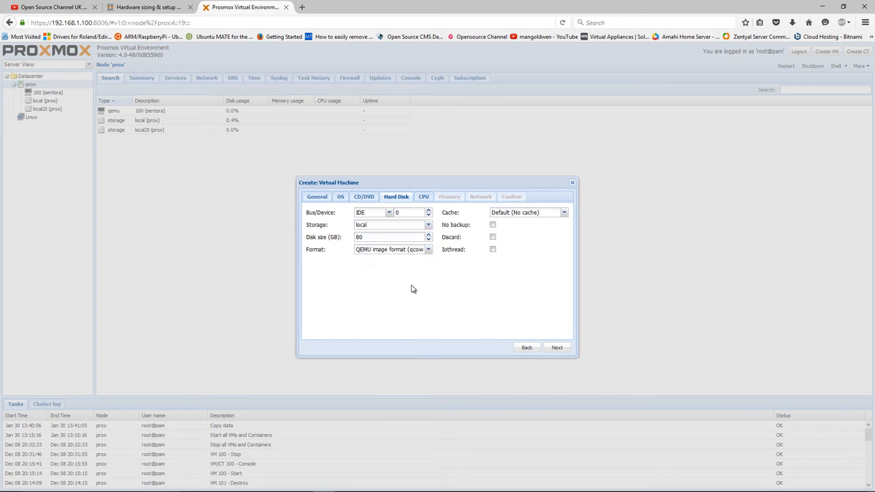
{"action": "left_click", "coordinate": [427, 249]}
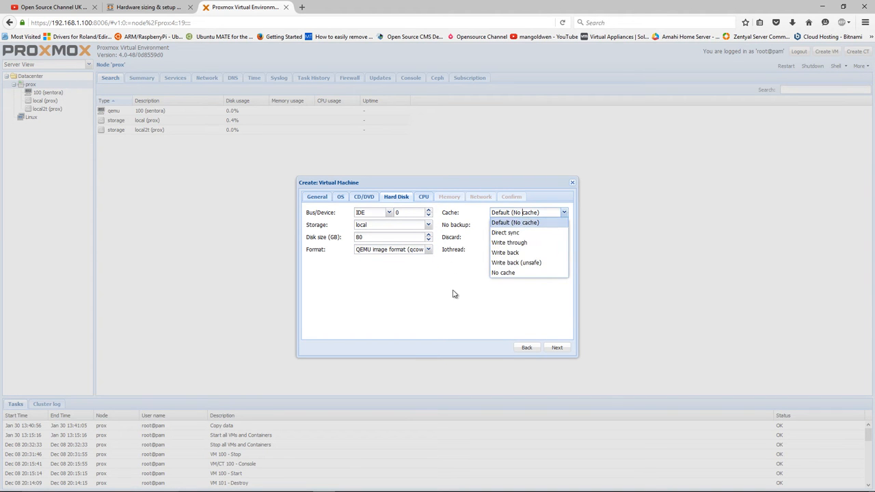
{"action": "left_click", "coordinate": [424, 196]}
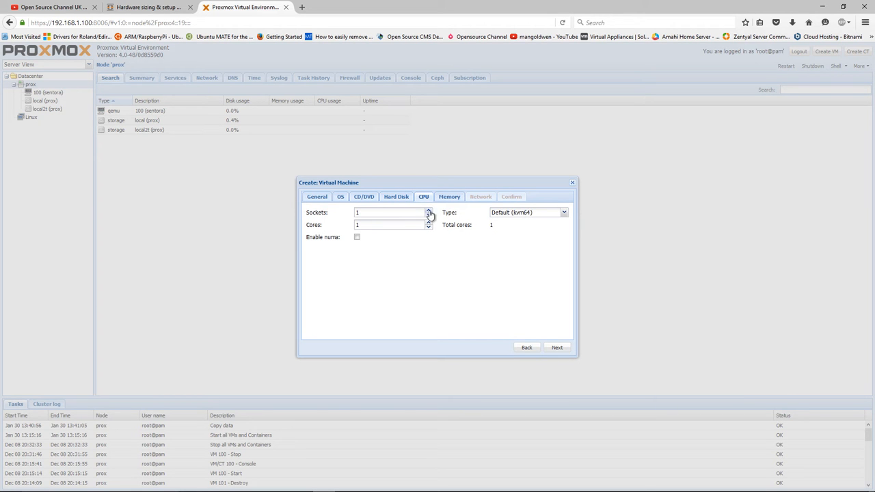
- Raise Sockets and Cores to 2 each for 4 total cores
{"action": "left_click", "coordinate": [429, 210]}
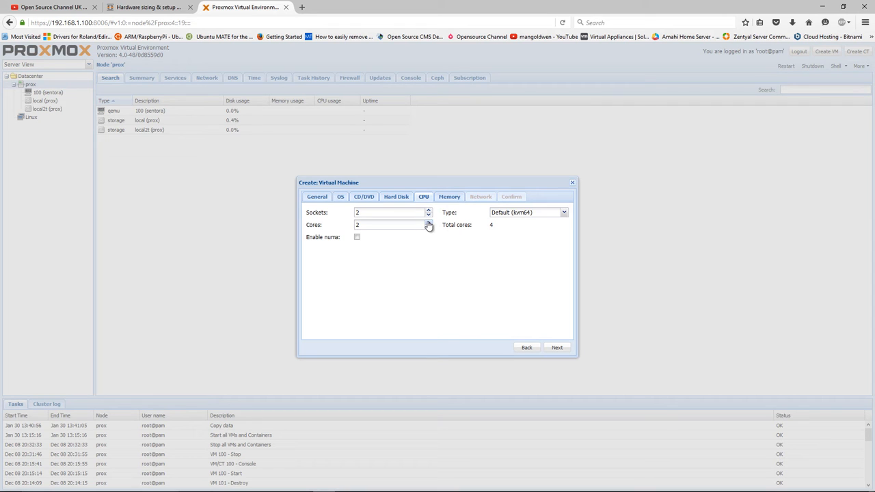
{"action": "mouse_move", "coordinate": [536, 213]}
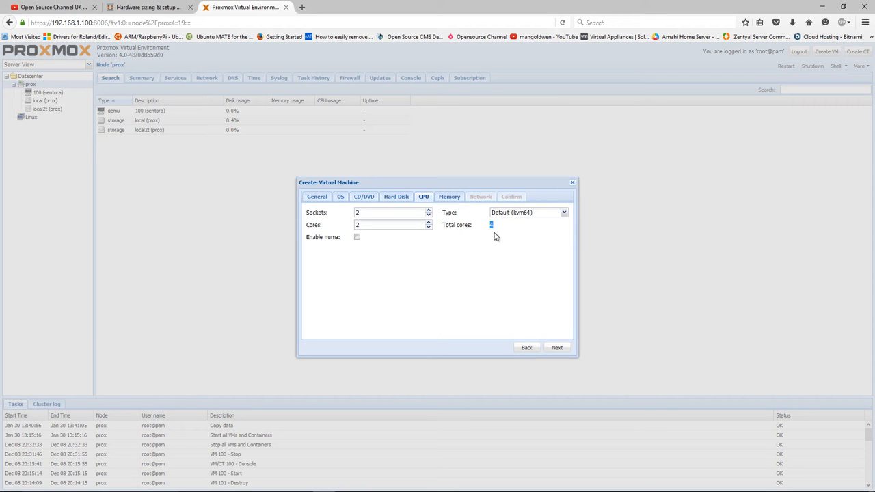
- Raise the fixed memory, then choose automatic allocation within a 512-1024 MB range
{"action": "left_click", "coordinate": [556, 347]}
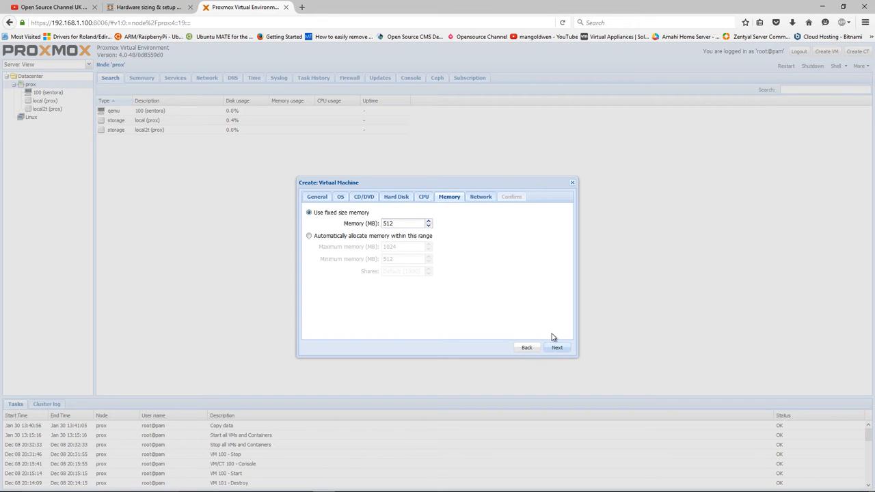
{"action": "left_click", "coordinate": [148, 7]}
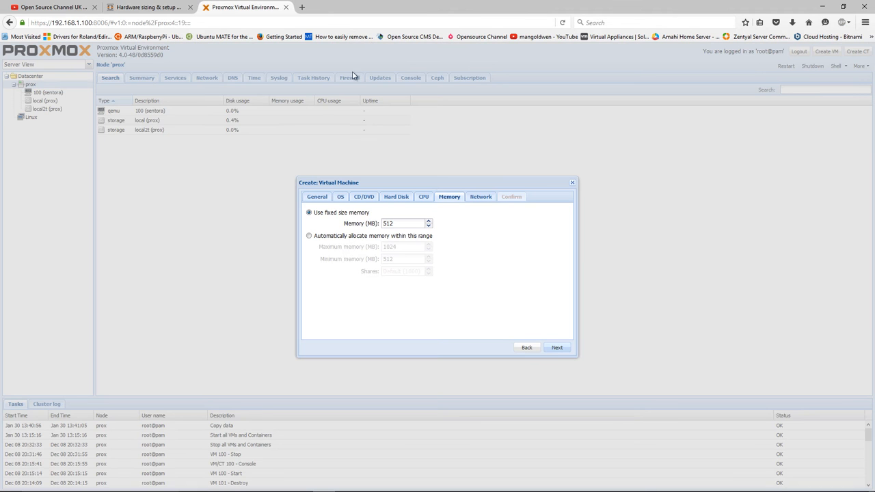
{"action": "left_click", "coordinate": [429, 222]}
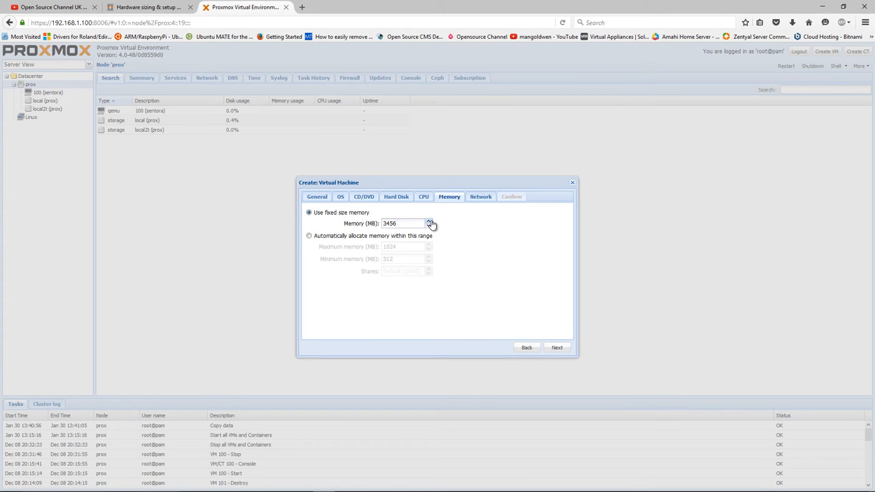
{"action": "left_click", "coordinate": [429, 222]}
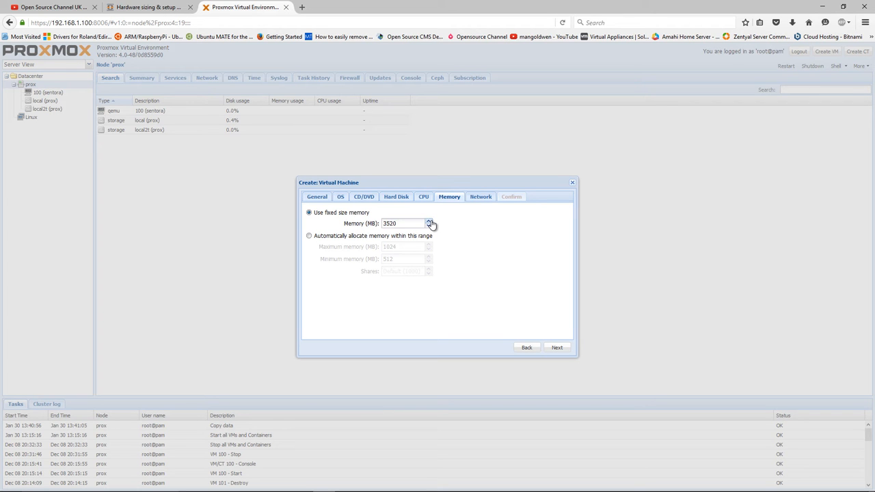
{"action": "left_click", "coordinate": [429, 221]}
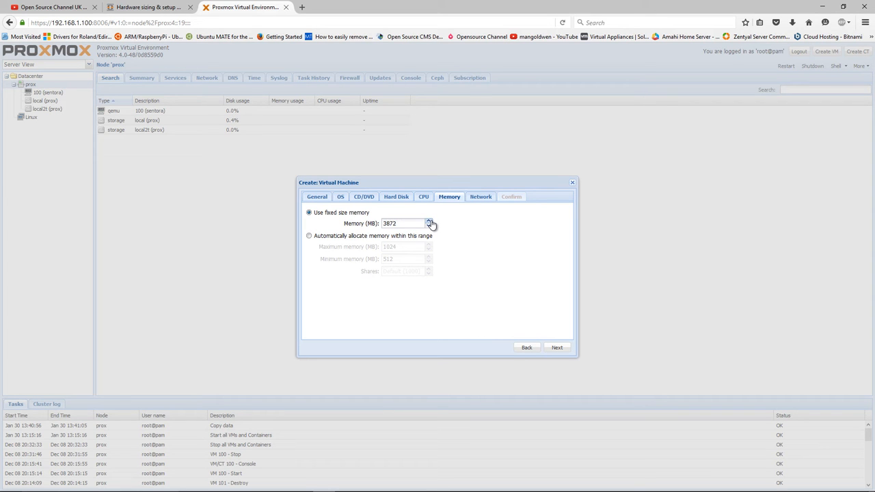
{"action": "left_click", "coordinate": [429, 221]}
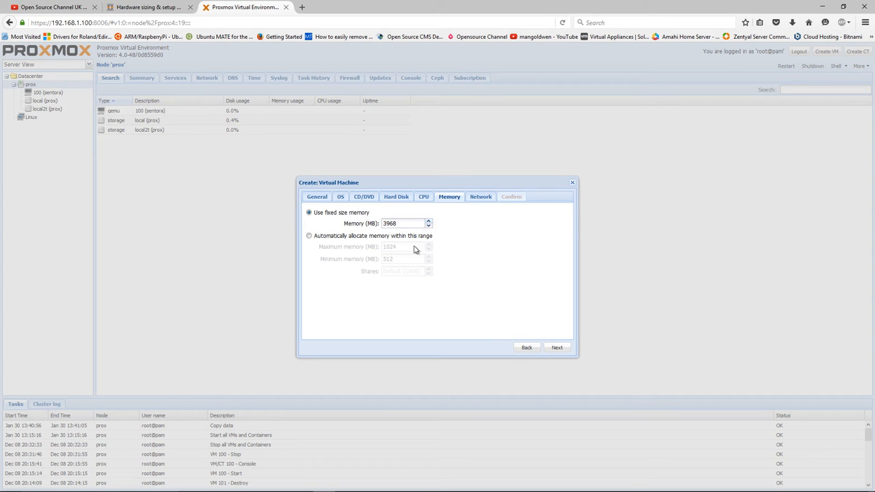
{"action": "left_click", "coordinate": [309, 235]}
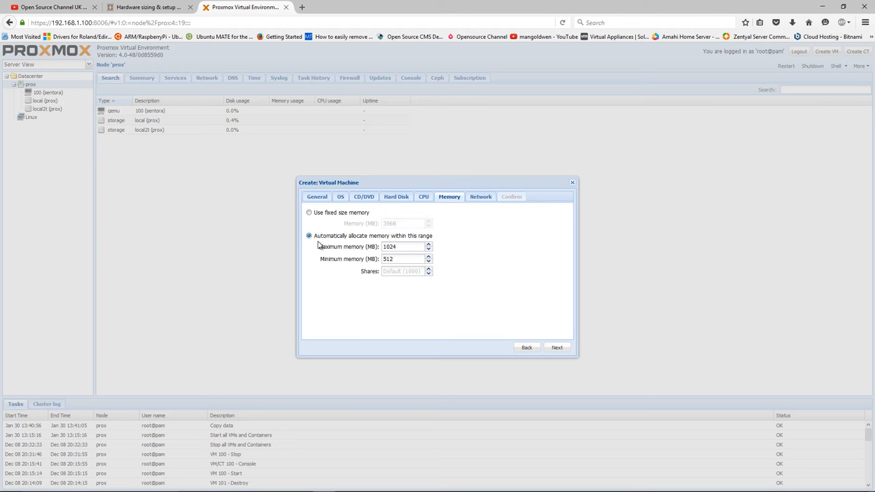
- Check the documentation's recommended 4 GB of RAM
{"action": "left_click", "coordinate": [145, 7]}
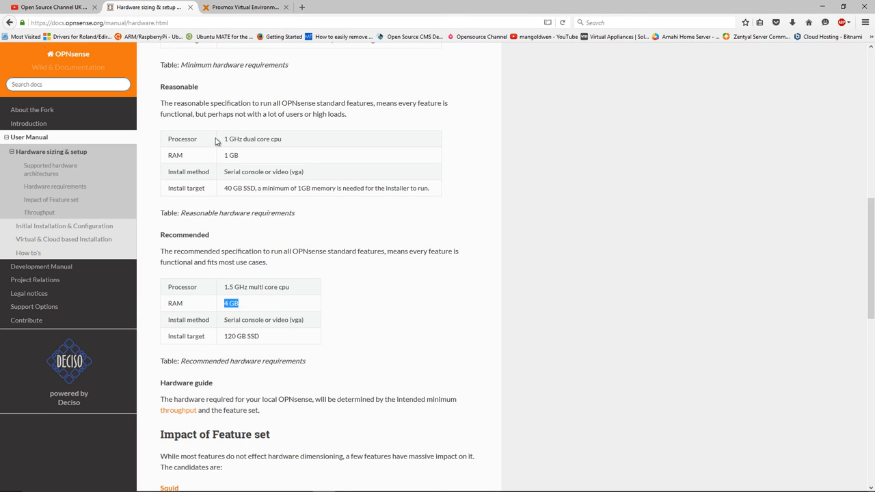
{"action": "double_click", "coordinate": [183, 86]}
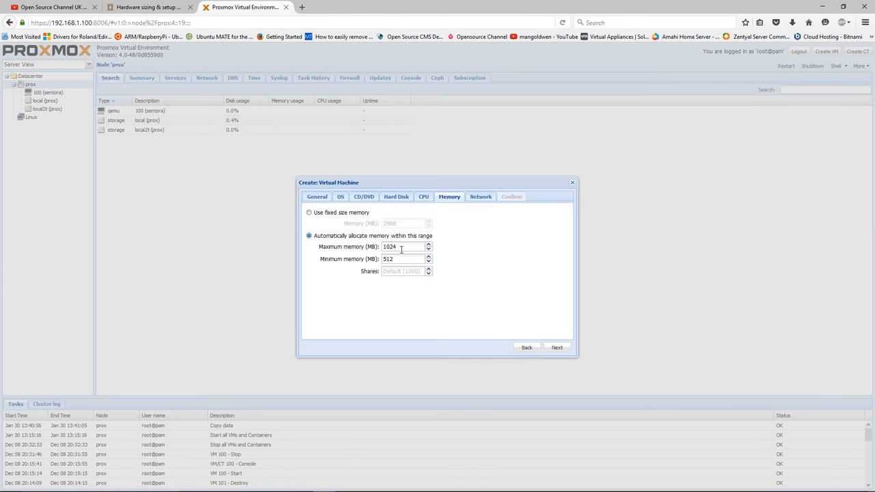
- Set minimum memory to 4096 MB, keep the bridged network, and finish creating the VM
{"action": "triple_click", "coordinate": [403, 258]}
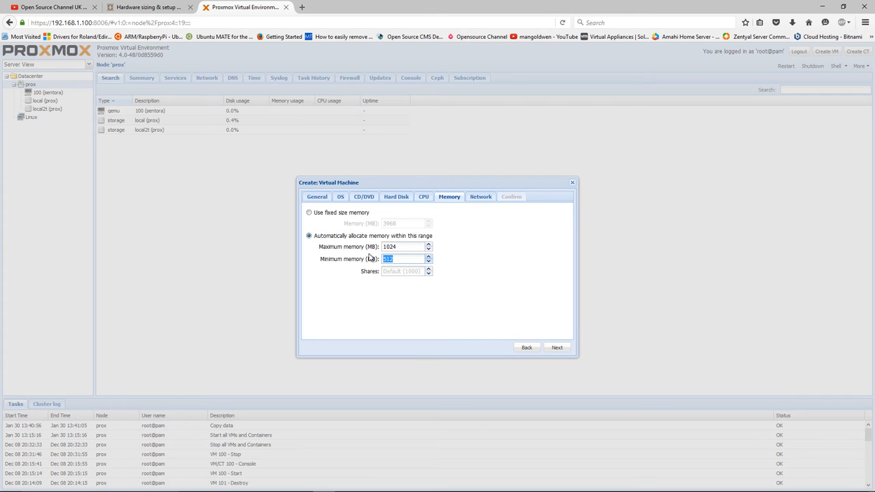
{"action": "type", "text": "4096"}
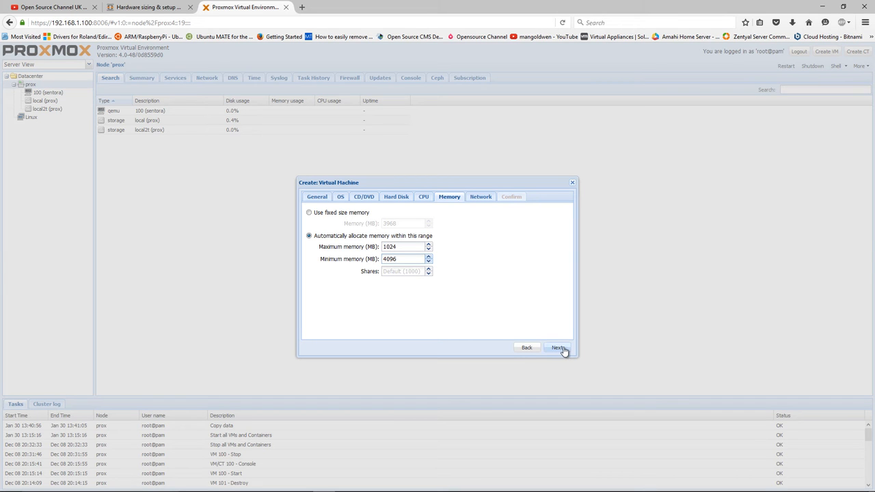
{"action": "left_click", "coordinate": [558, 347]}
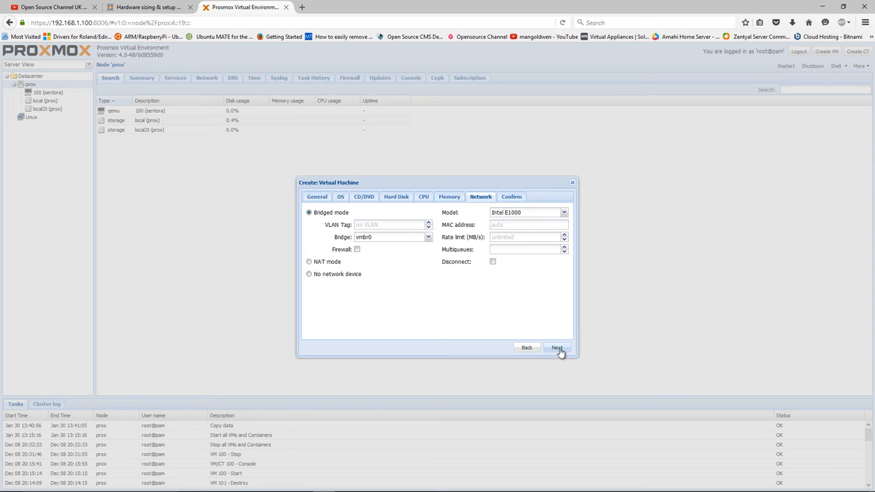
{"action": "left_click", "coordinate": [555, 349]}
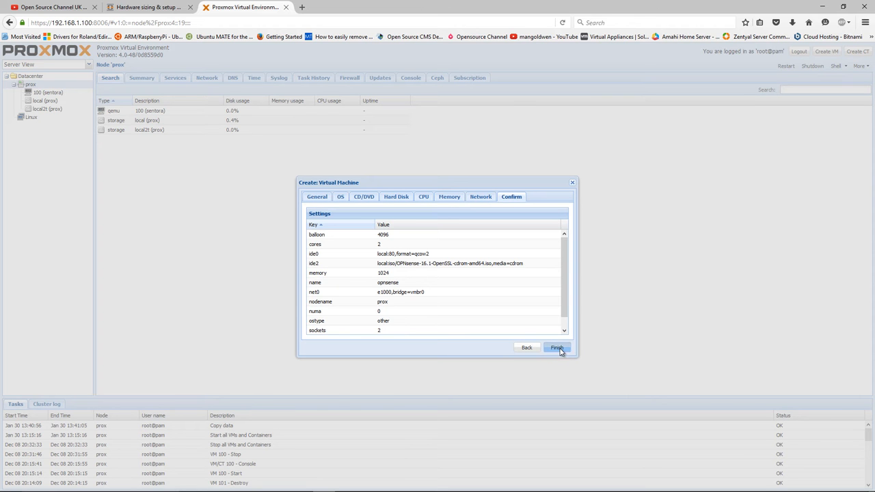
{"action": "left_click", "coordinate": [557, 349]}
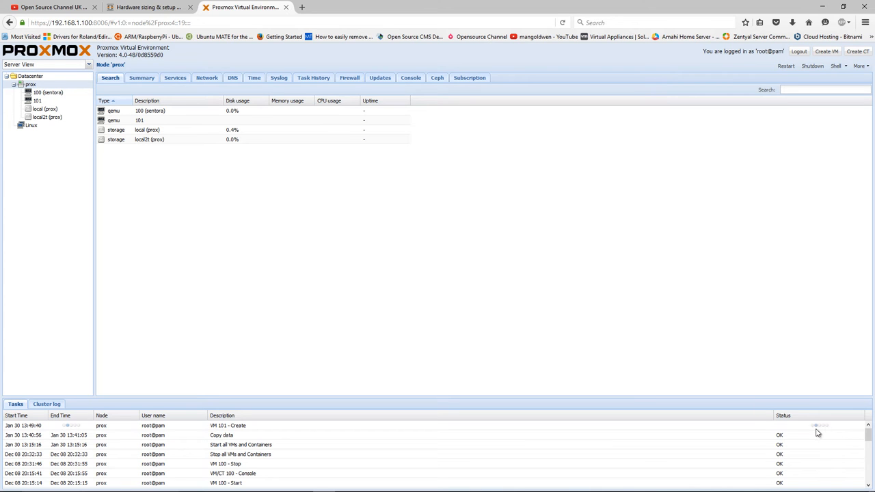
{"action": "mouse_move", "coordinate": [640, 342]}
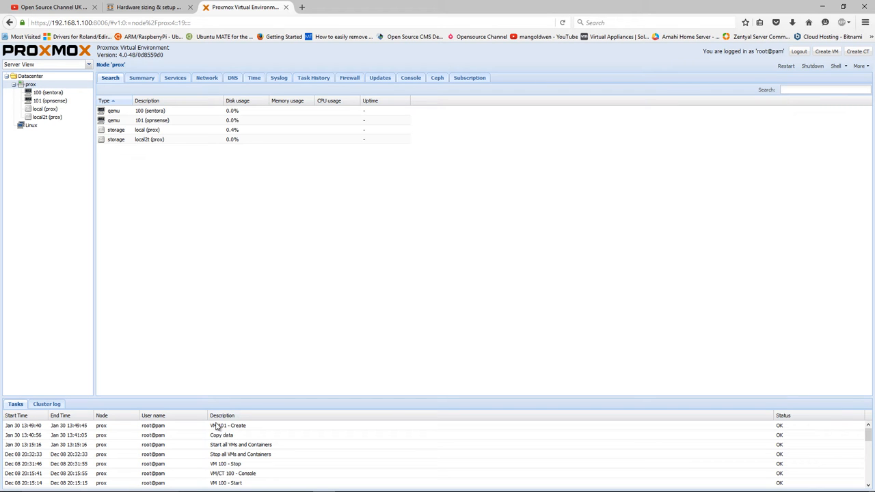
{"action": "mouse_move", "coordinate": [642, 396]}
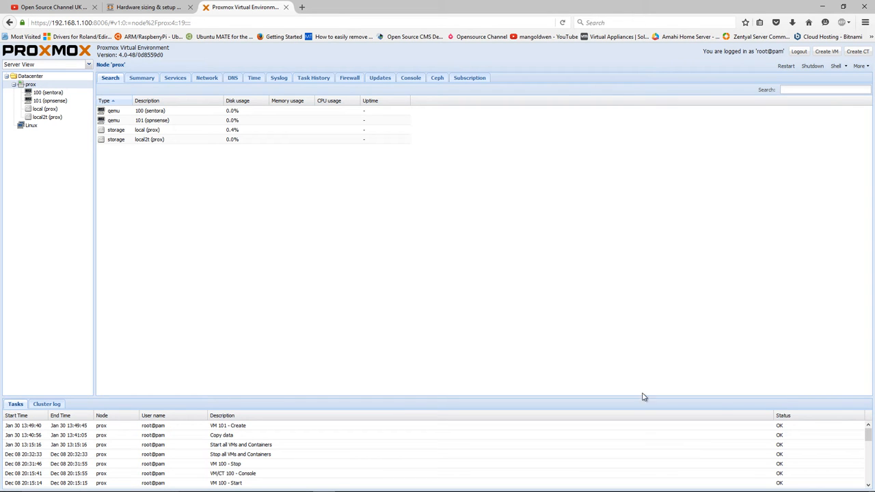
- Select VM 101 'opnsense' and start it from the toolbar
{"action": "left_click", "coordinate": [50, 101]}
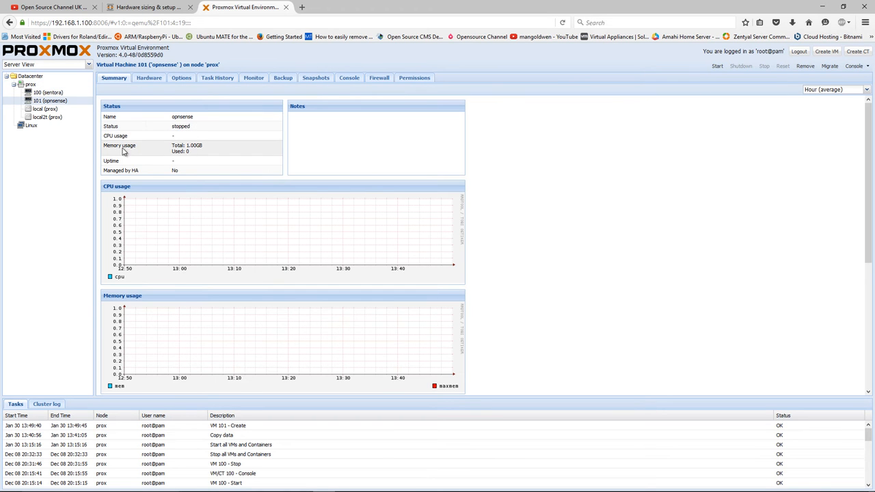
{"action": "mouse_move", "coordinate": [393, 217]}
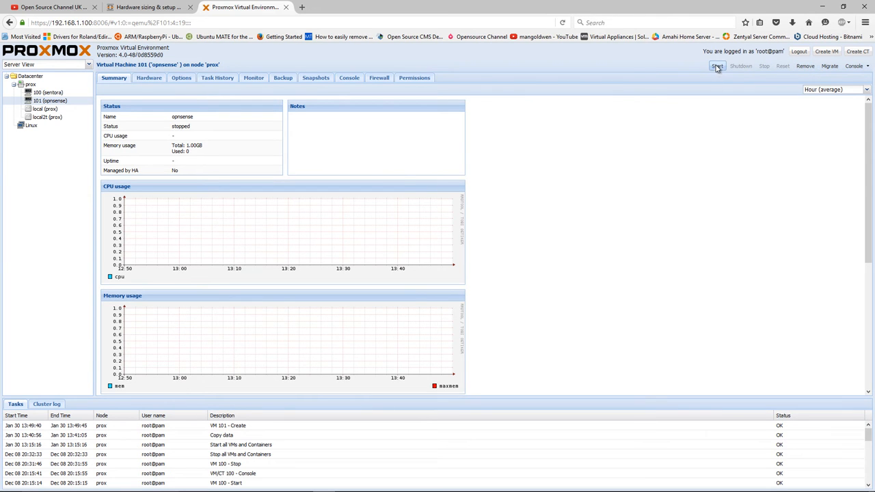
{"action": "left_click", "coordinate": [716, 65]}
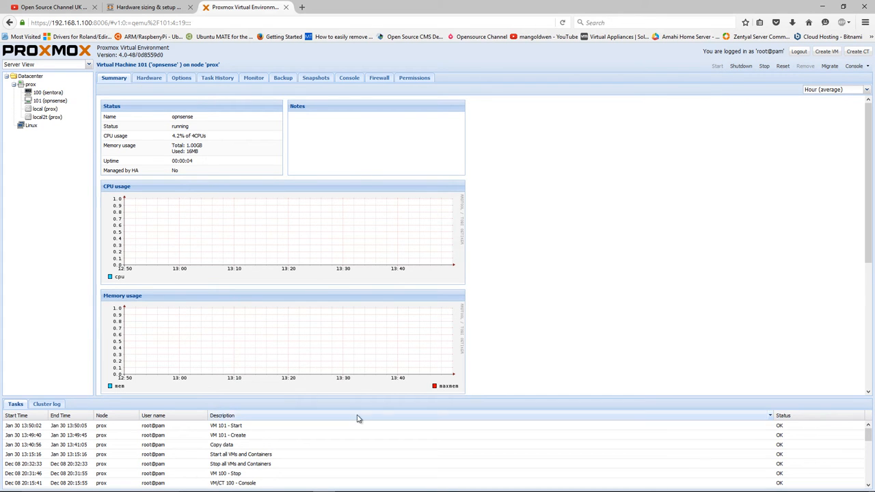
{"action": "mouse_move", "coordinate": [188, 237]}
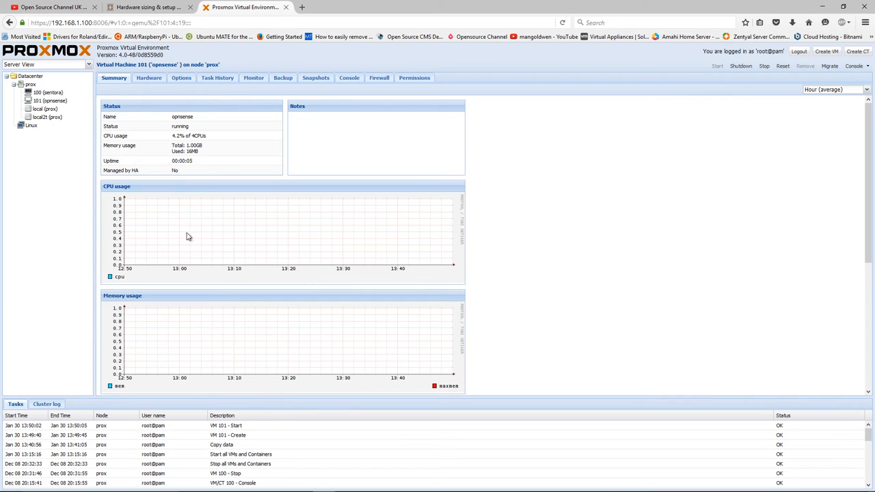
{"action": "mouse_move", "coordinate": [145, 96]}
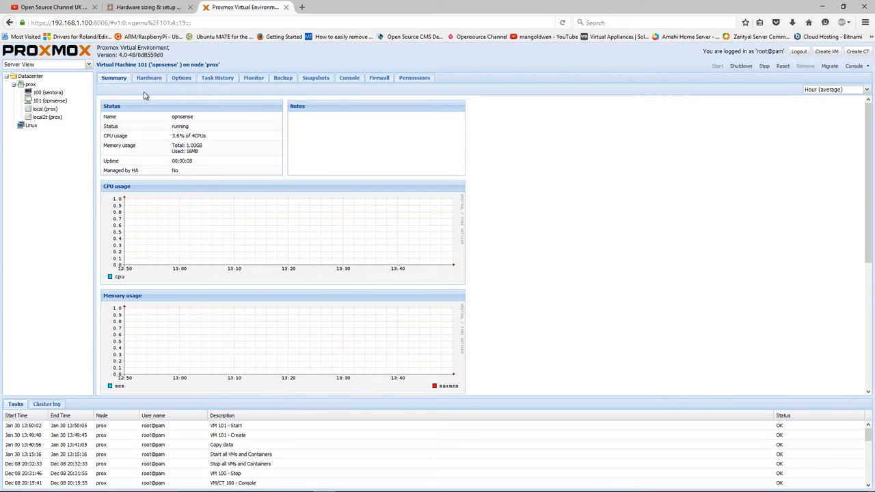
{"action": "mouse_move", "coordinate": [340, 217]}
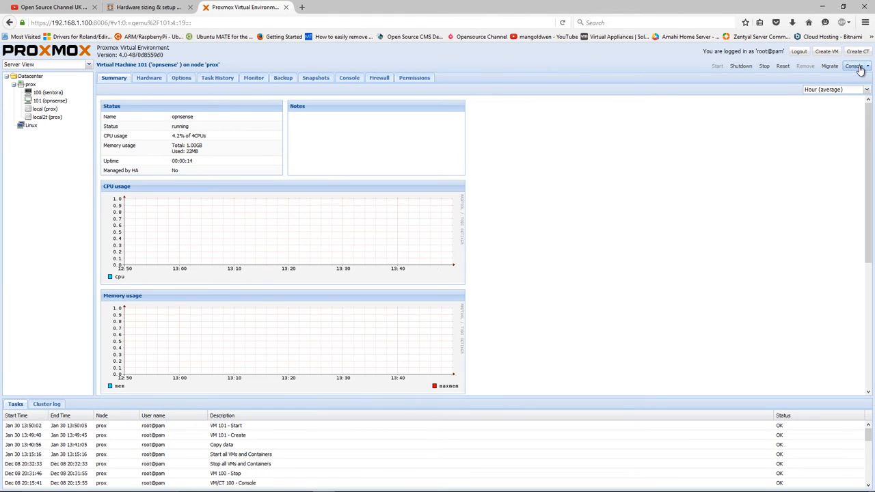
- Open the noVNC console for VM 101 and let the live CD boot
{"action": "left_click", "coordinate": [853, 65]}
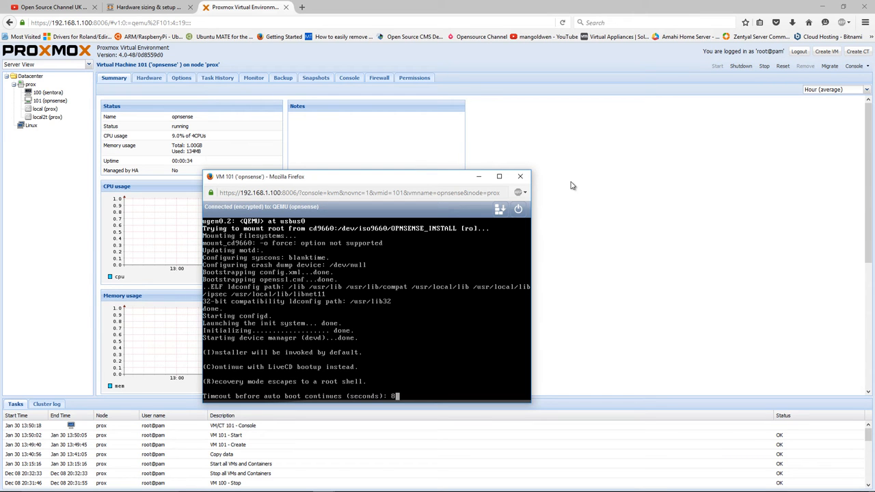
{"action": "mouse_move", "coordinate": [312, 352]}
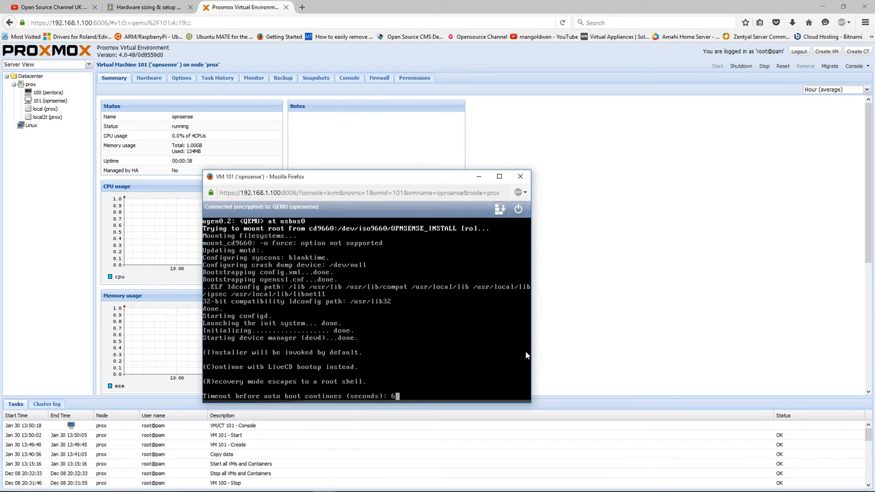
{"action": "mouse_move", "coordinate": [591, 332]}
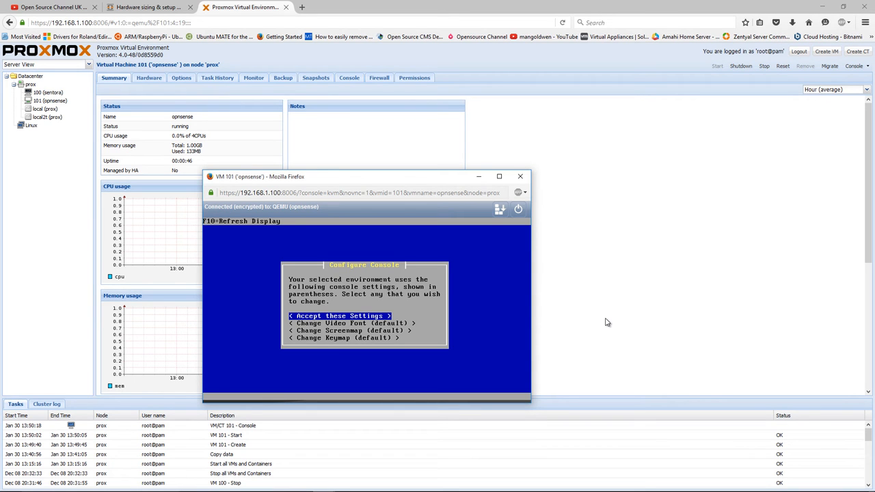
- Accept the console settings and continue to the installer's disk selection
{"action": "key", "text": "down"}
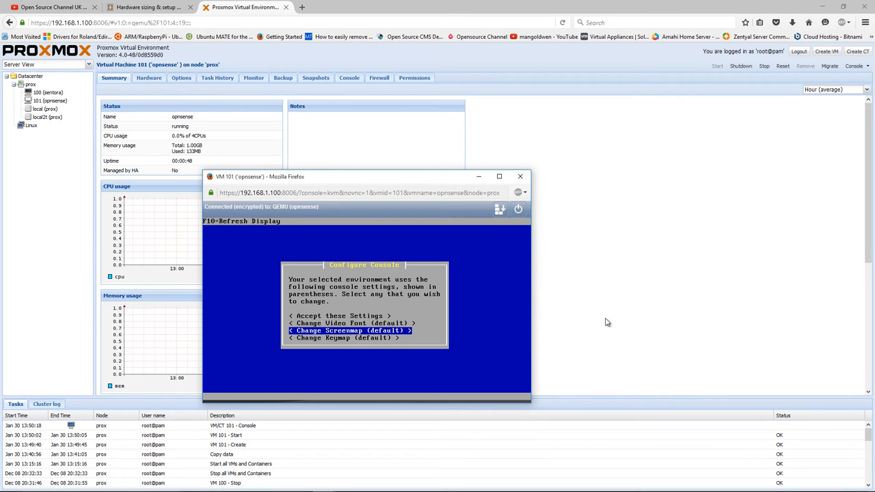
{"action": "key", "text": "up"}
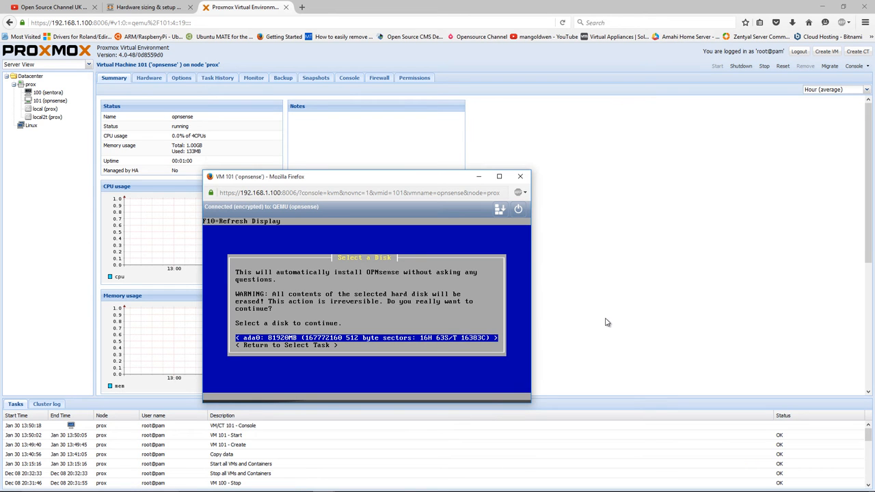
{"action": "mouse_move", "coordinate": [353, 350]}
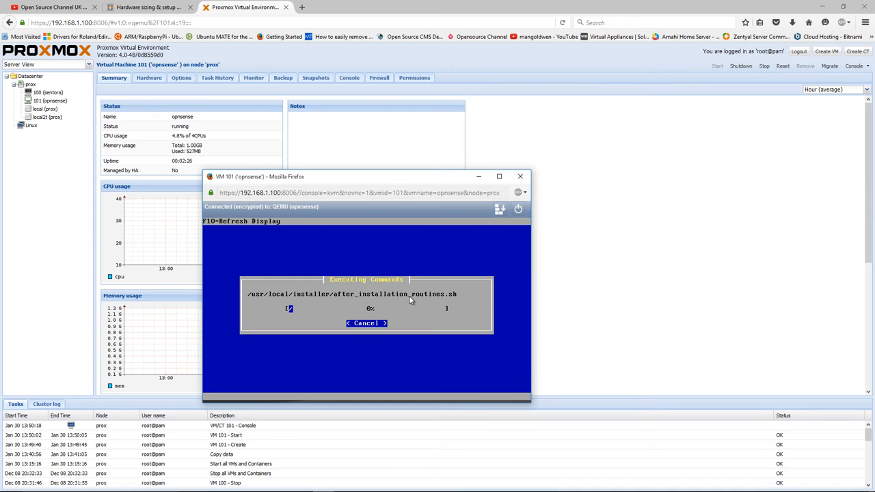
{"action": "mouse_move", "coordinate": [419, 283]}
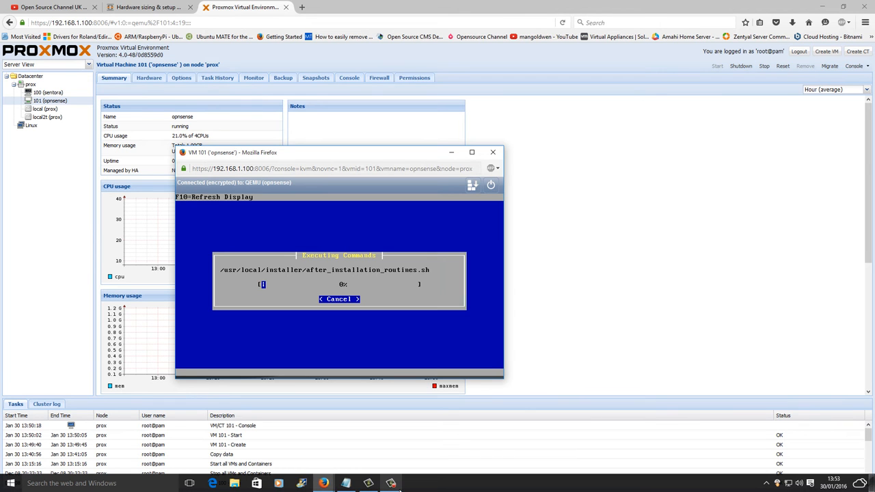
- Refocus the VM console while the installation runs to the reboot prompt
{"action": "left_click", "coordinate": [391, 484]}
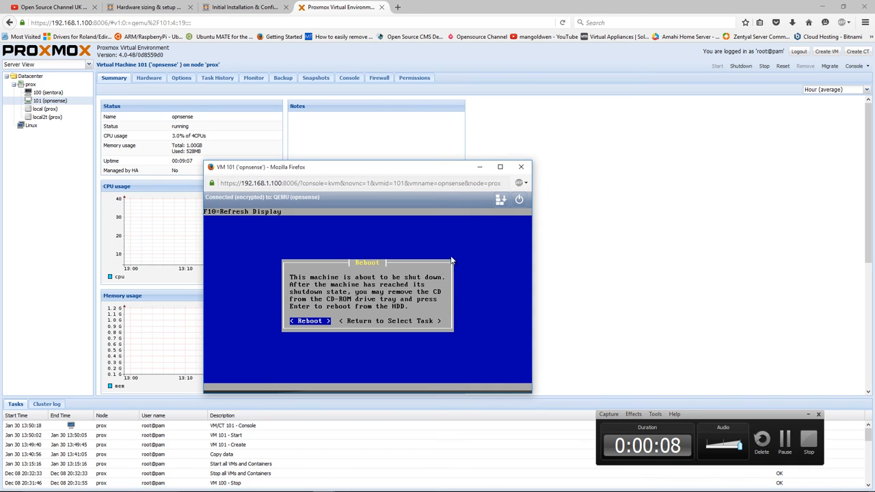
{"action": "mouse_move", "coordinate": [340, 300]}
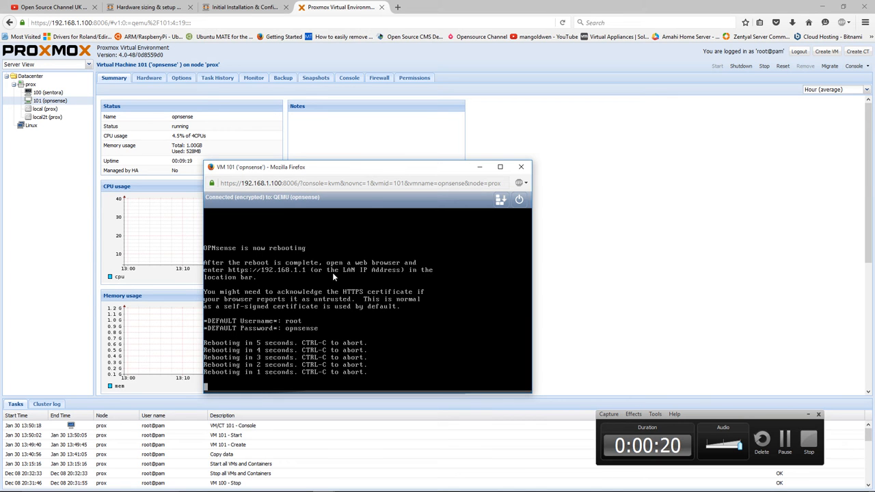
{"action": "mouse_move", "coordinate": [279, 314]}
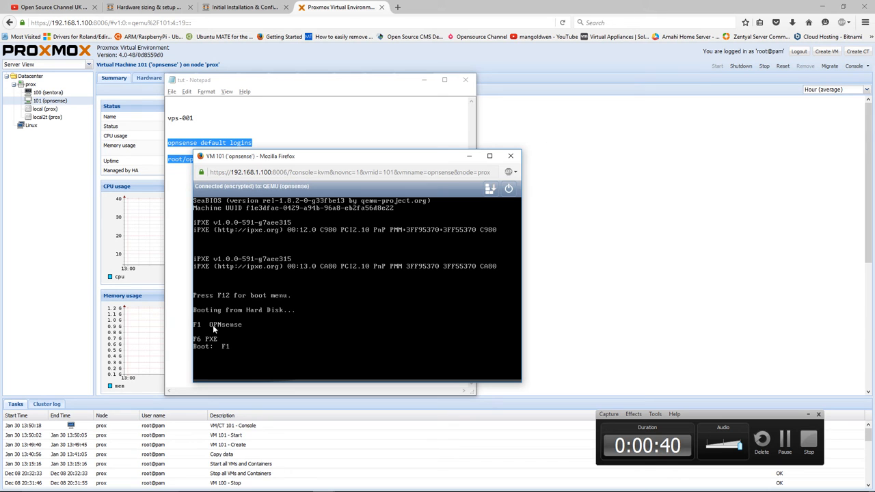
{"action": "mouse_move", "coordinate": [279, 345]}
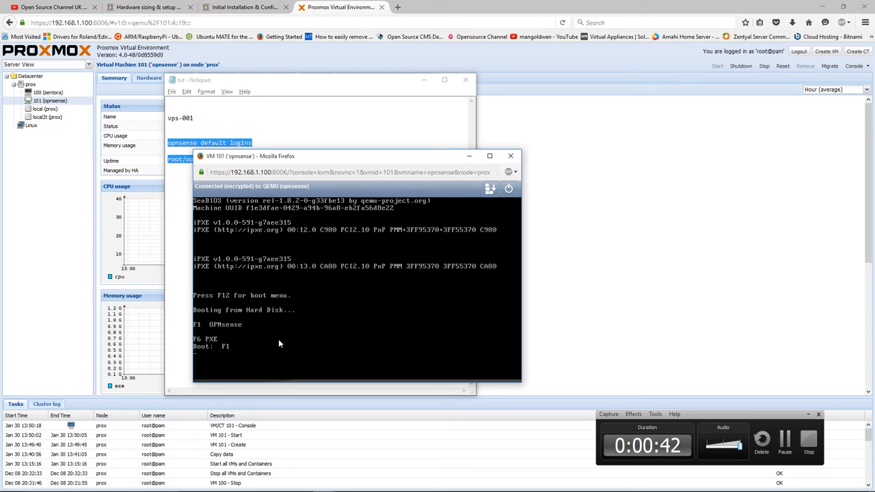
{"action": "mouse_move", "coordinate": [238, 298]}
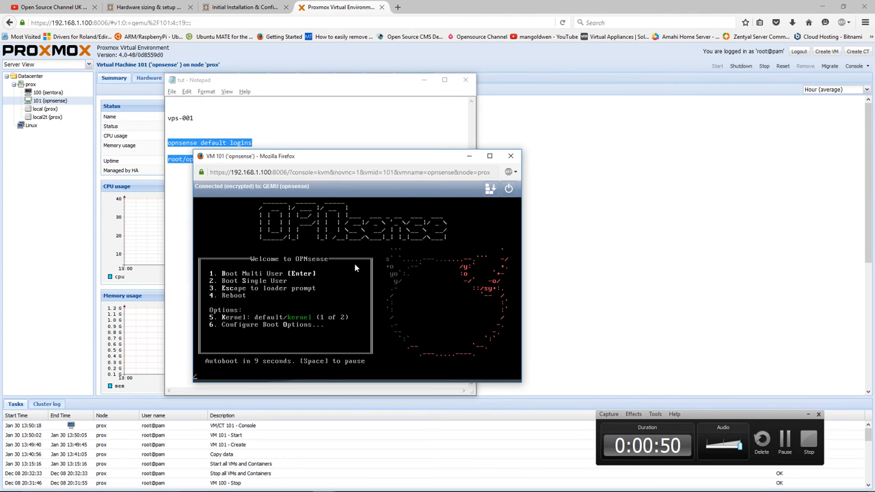
{"action": "mouse_move", "coordinate": [335, 278]}
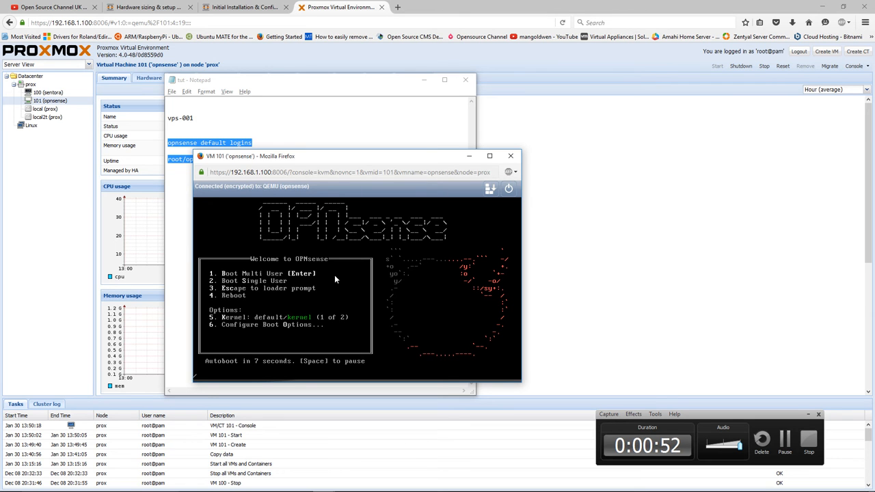
{"action": "mouse_move", "coordinate": [287, 286]}
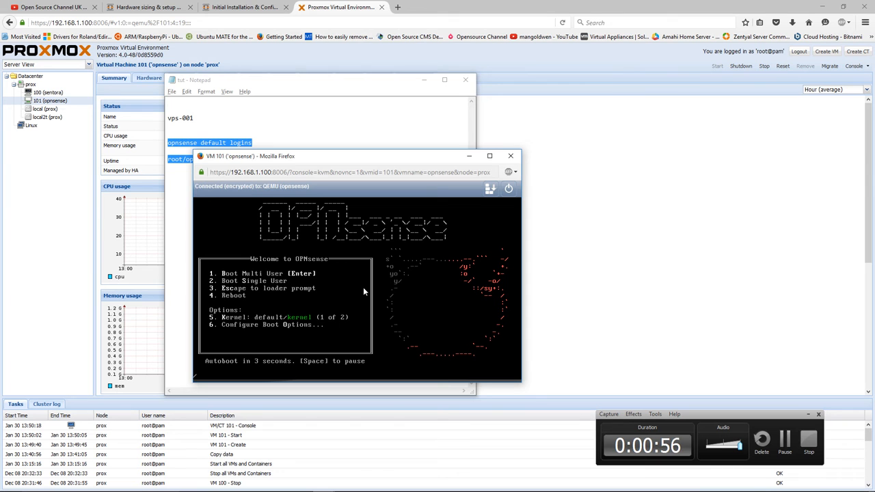
{"action": "mouse_move", "coordinate": [418, 287]}
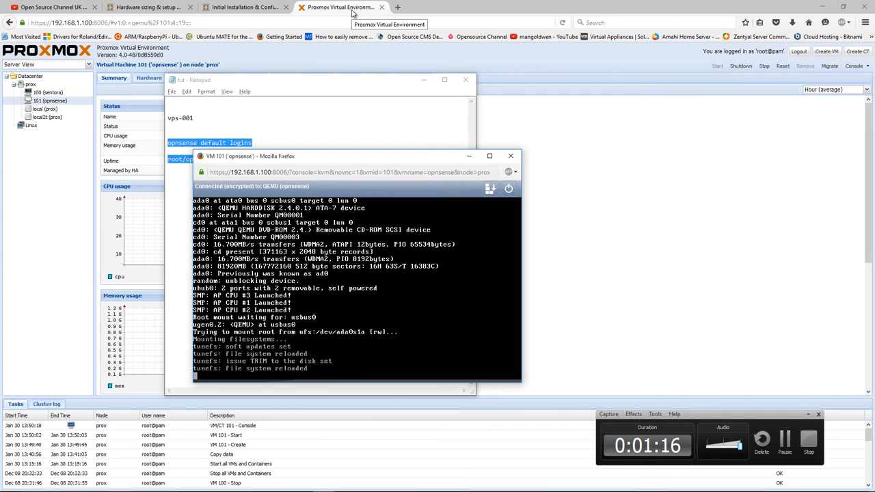
{"action": "left_click", "coordinate": [243, 7]}
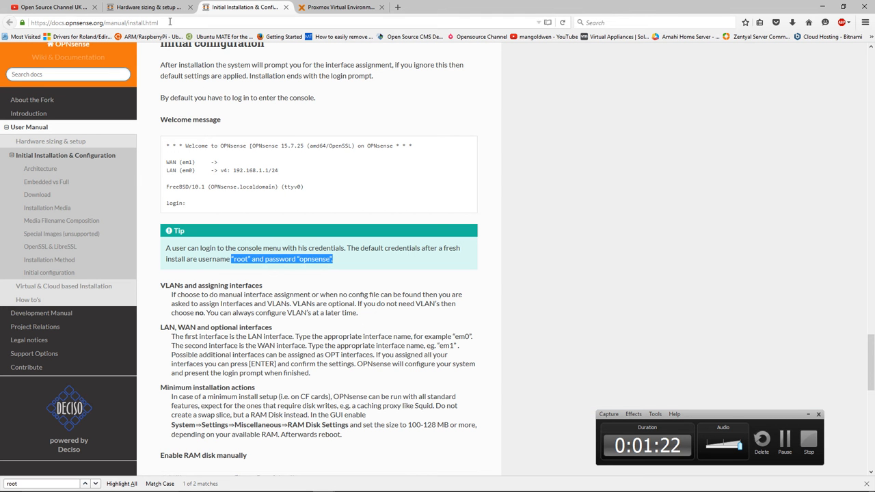
{"action": "left_click", "coordinate": [95, 22]}
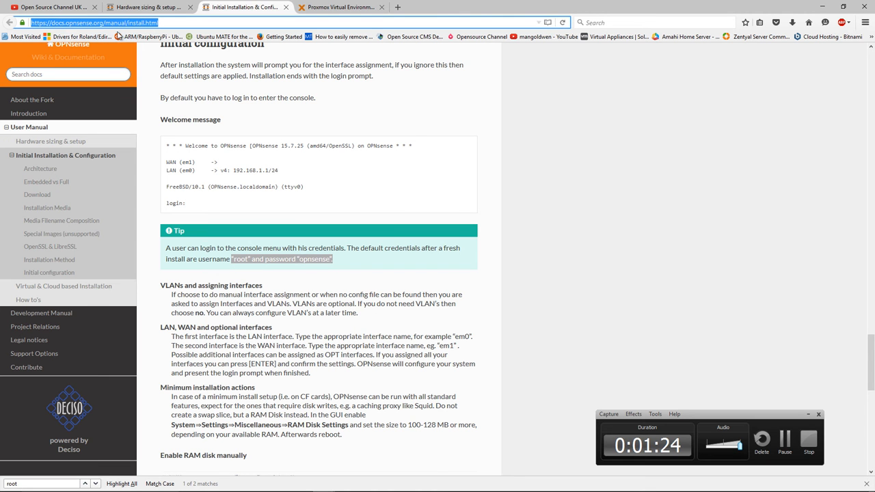
{"action": "left_click", "coordinate": [339, 6]}
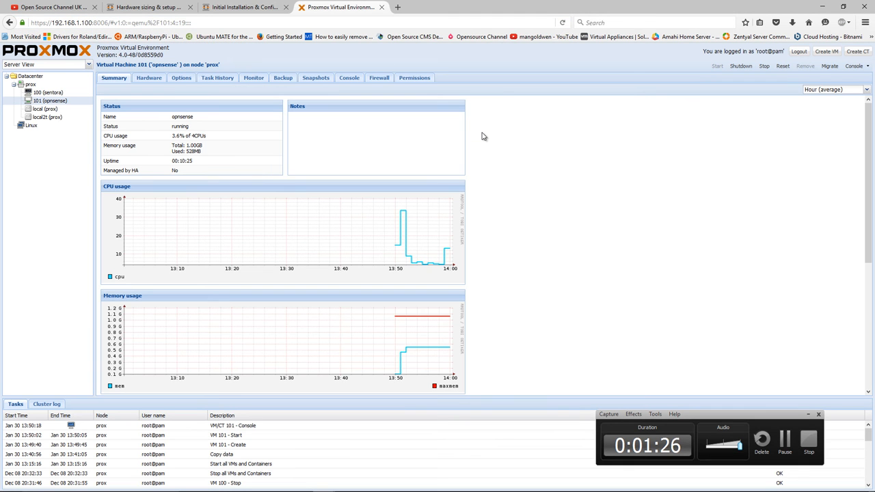
- Bring the VM console forward and move it aside to view the hardware list
{"action": "left_click", "coordinate": [349, 76]}
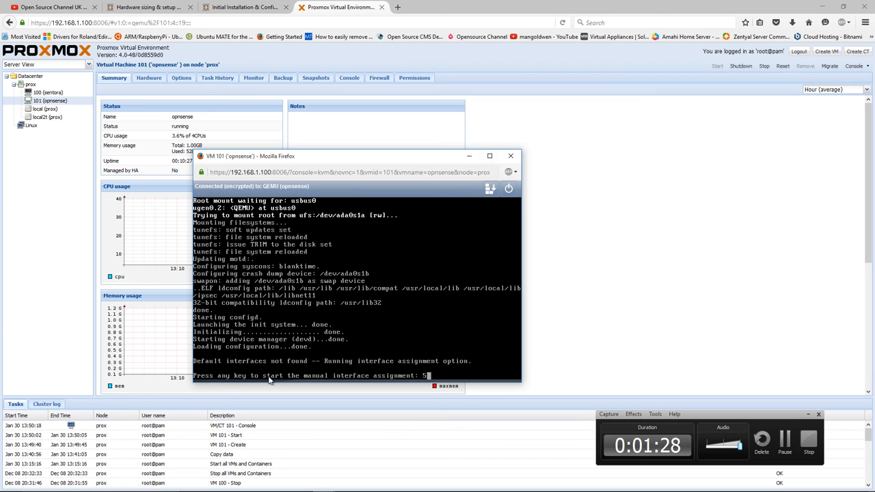
{"action": "mouse_move", "coordinate": [524, 334]}
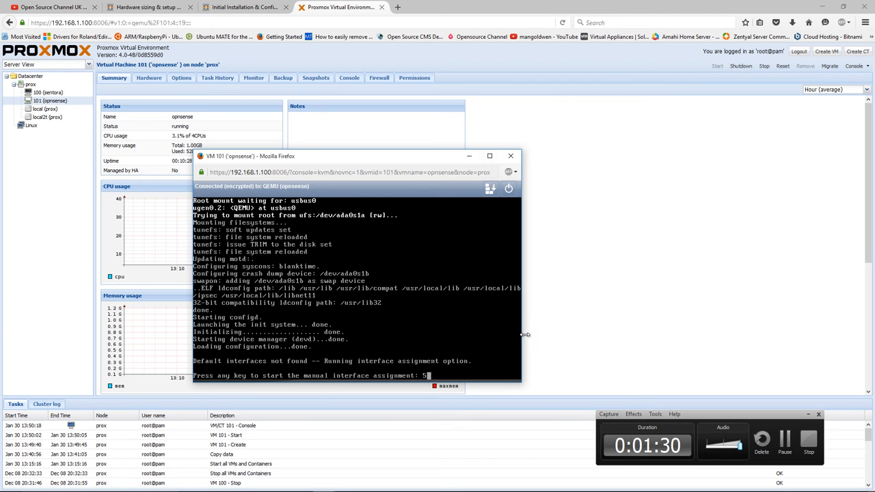
{"action": "left_click_drag", "start_coordinate": [362, 155], "coordinate": [494, 137]}
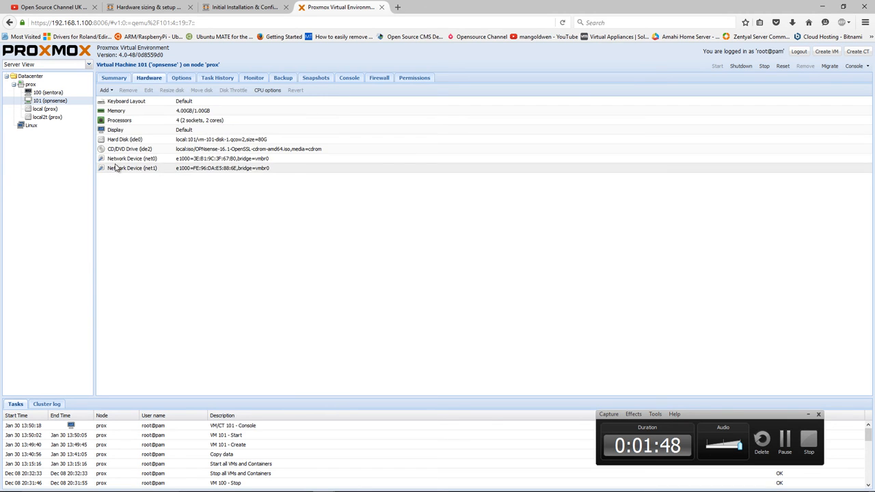
{"action": "mouse_move", "coordinate": [220, 175]}
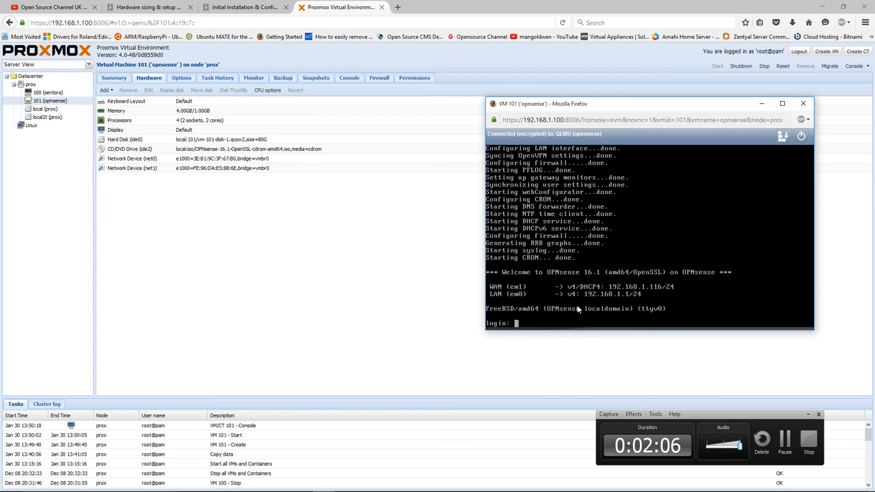
- Log in at the OPNsense console login prompt as root
{"action": "type", "text": "r"}
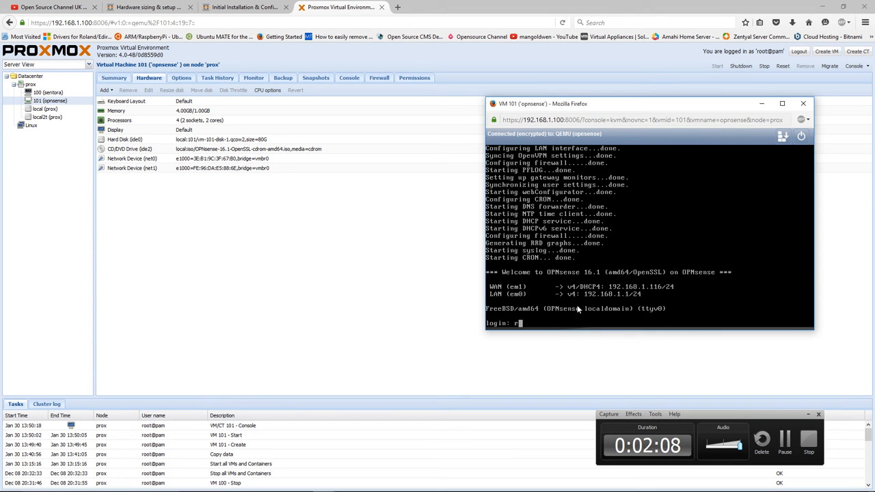
{"action": "type", "text": "oot"}
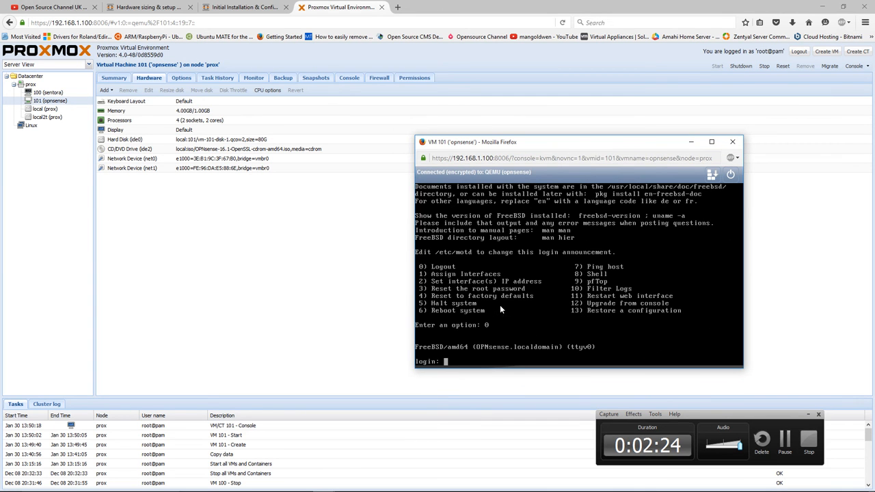
{"action": "mouse_move", "coordinate": [542, 309]}
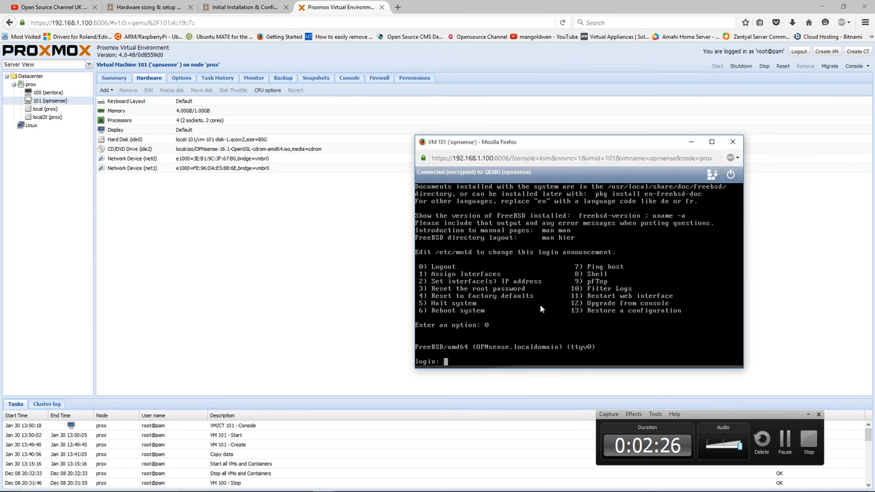
{"action": "mouse_move", "coordinate": [571, 298]}
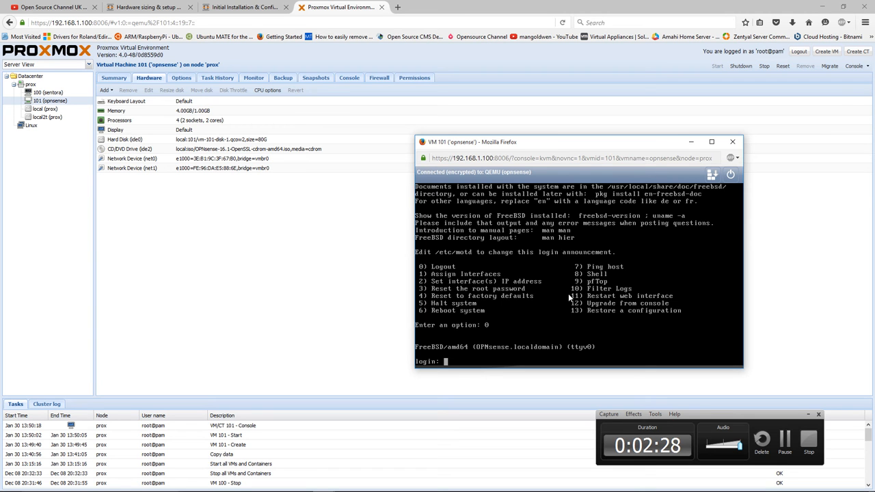
{"action": "mouse_move", "coordinate": [535, 266]}
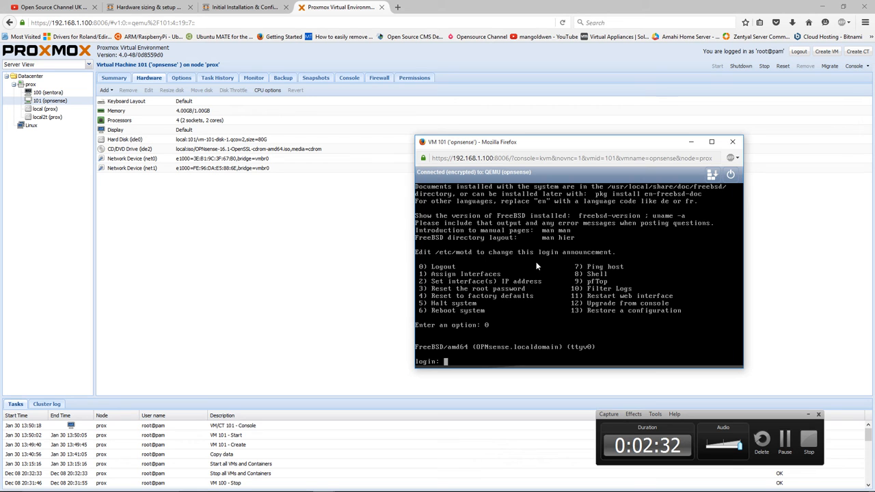
{"action": "mouse_move", "coordinate": [336, 49]}
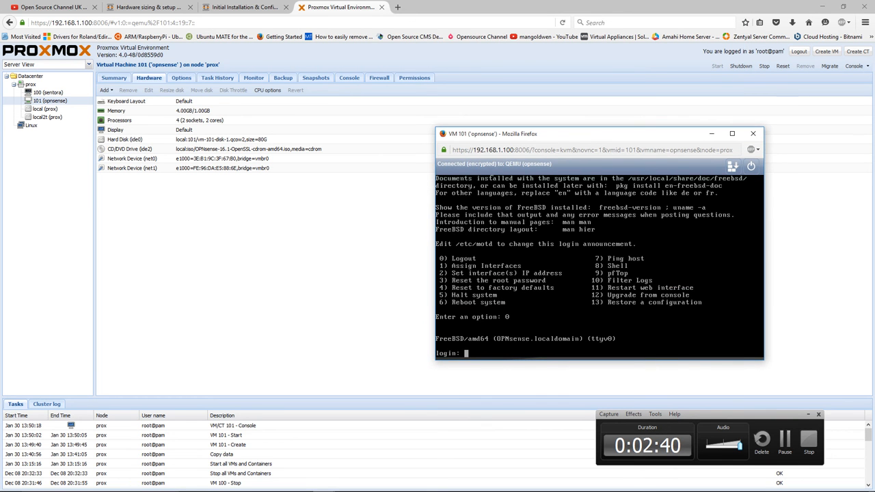
{"action": "mouse_move", "coordinate": [553, 210]}
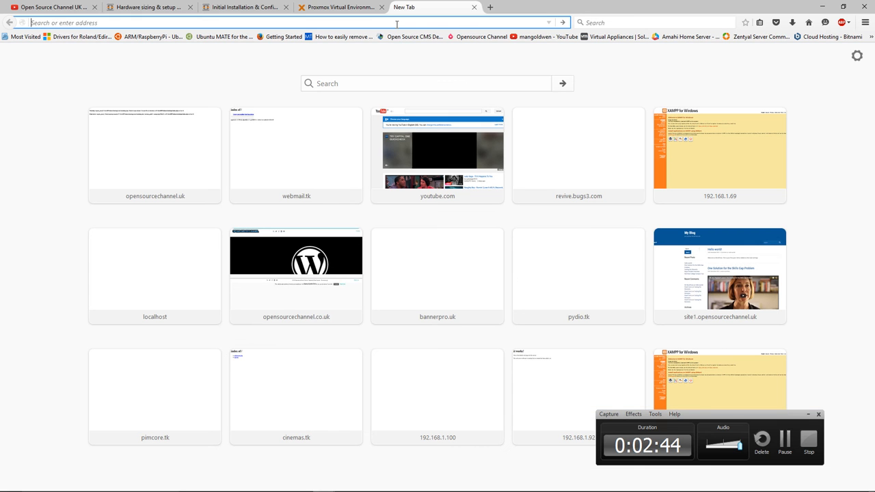
- Enter 192.168.1.69 in the new tab's address bar and try to load it
{"action": "type", "text": "192.168.1.69"}
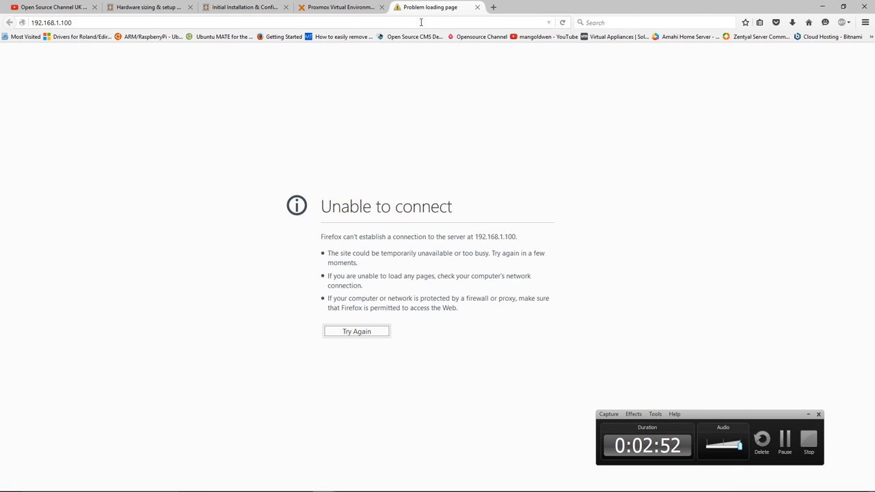
{"action": "mouse_move", "coordinate": [410, 126]}
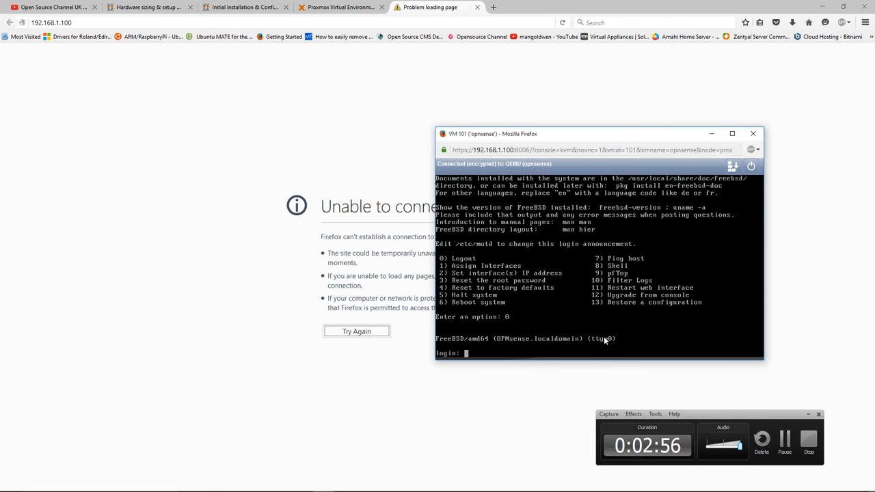
{"action": "mouse_move", "coordinate": [585, 336]}
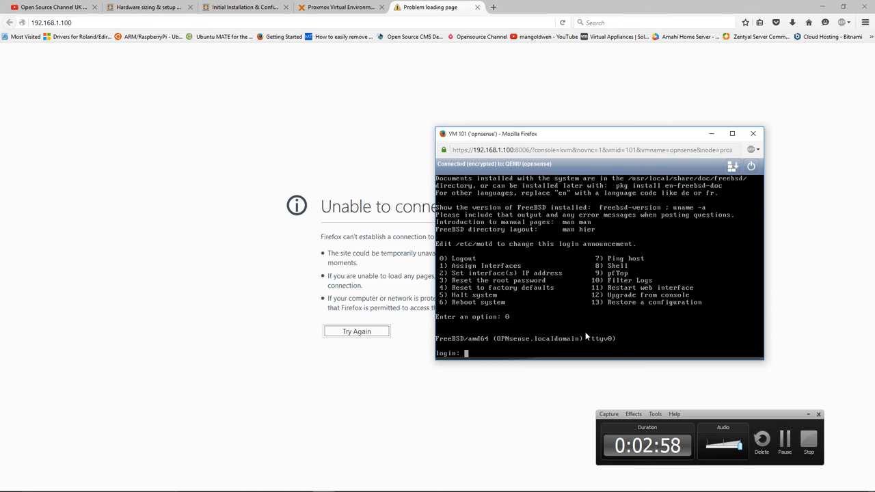
- Enter root at the OPNsense console to get back to the menu
{"action": "type", "text": "root"}
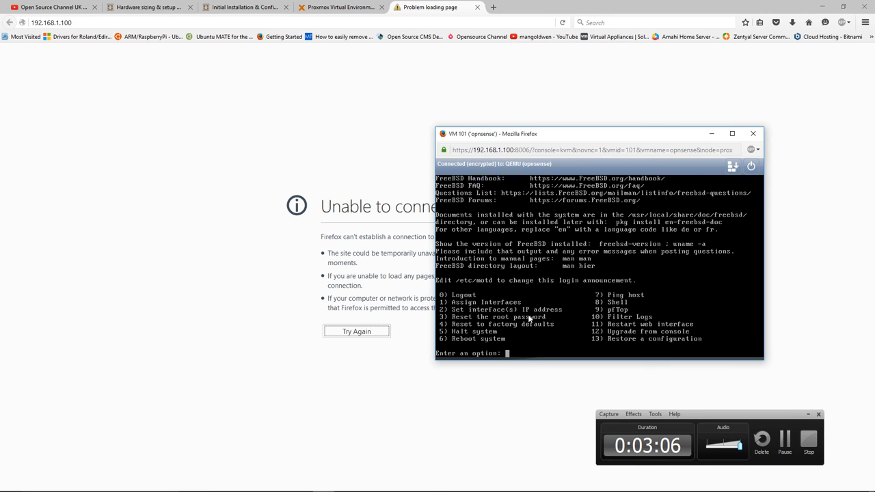
{"action": "mouse_move", "coordinate": [462, 314]}
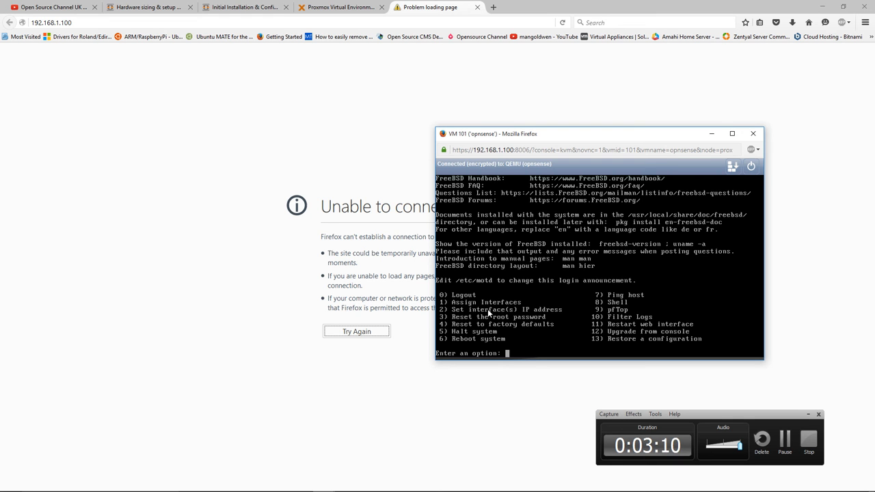
{"action": "mouse_move", "coordinate": [506, 295]}
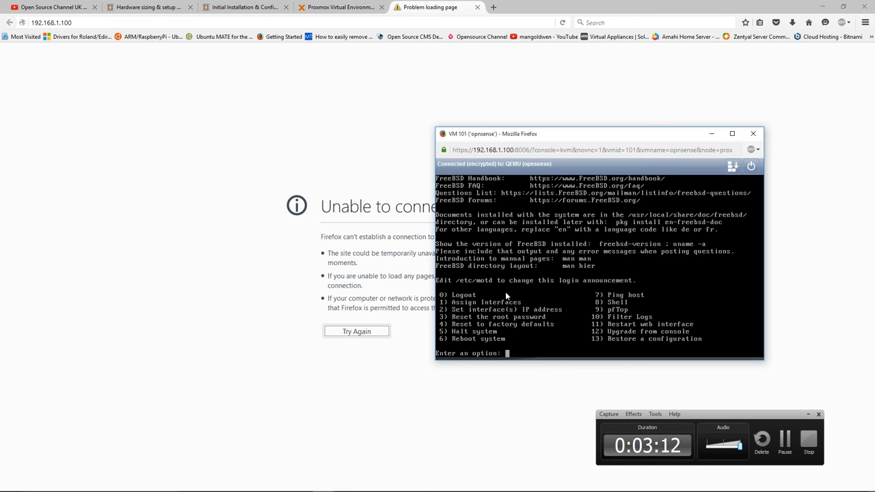
{"action": "mouse_move", "coordinate": [519, 273]}
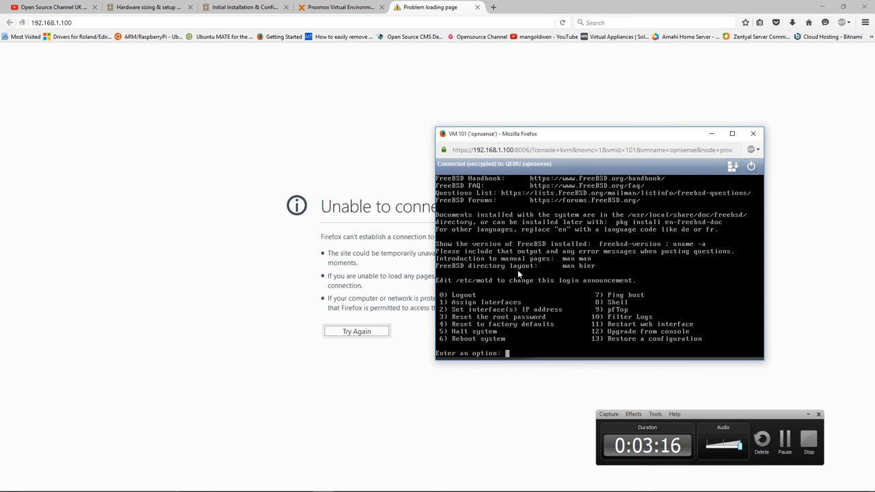
{"action": "mouse_move", "coordinate": [565, 285]}
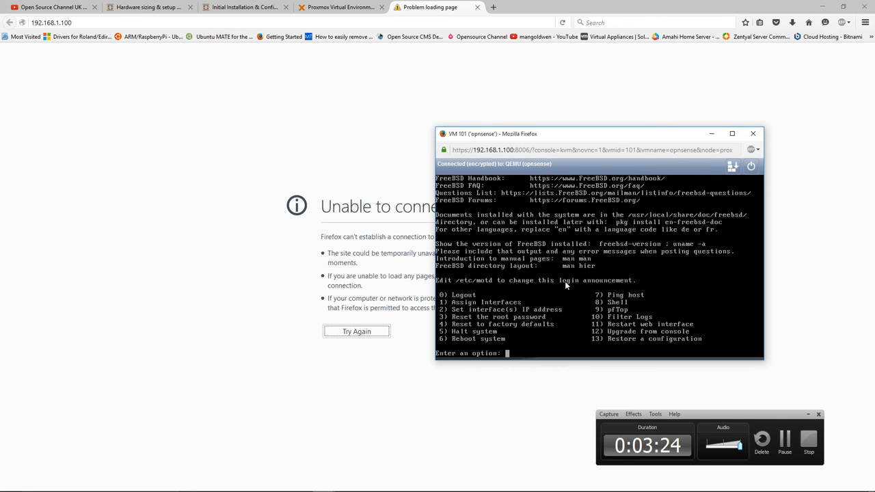
{"action": "mouse_move", "coordinate": [577, 298]}
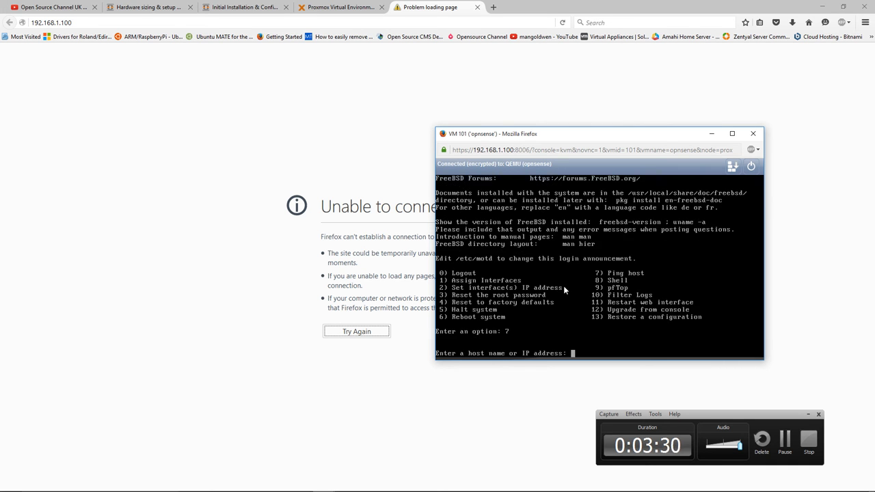
- Start entering the ping target 192.168.1.254 at the prompt
{"action": "type", "text": "192"}
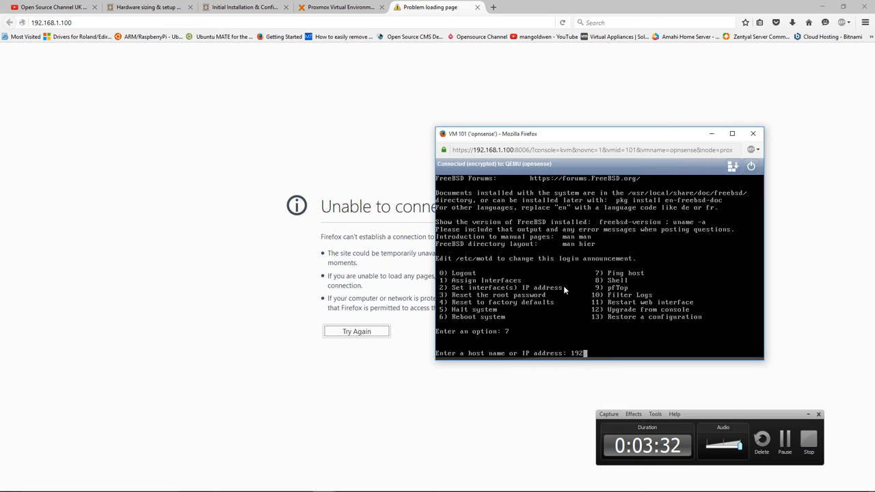
{"action": "type", "text": ".168.1.254"}
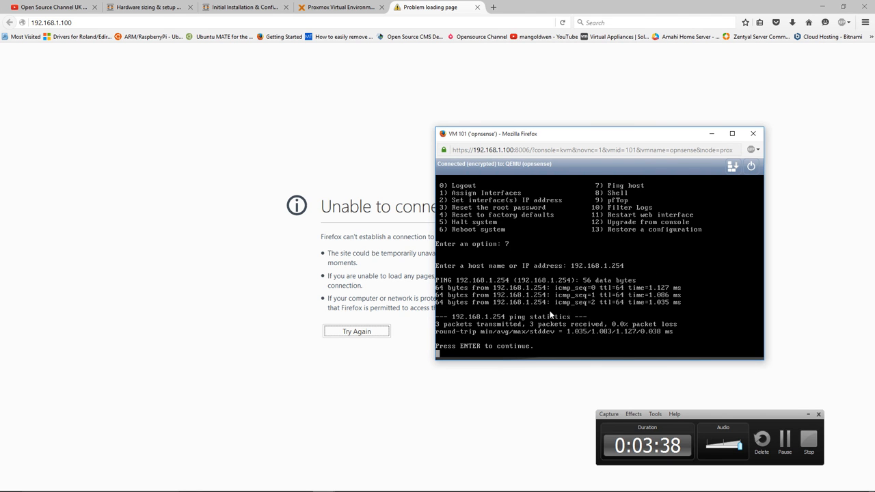
{"action": "mouse_move", "coordinate": [700, 303]}
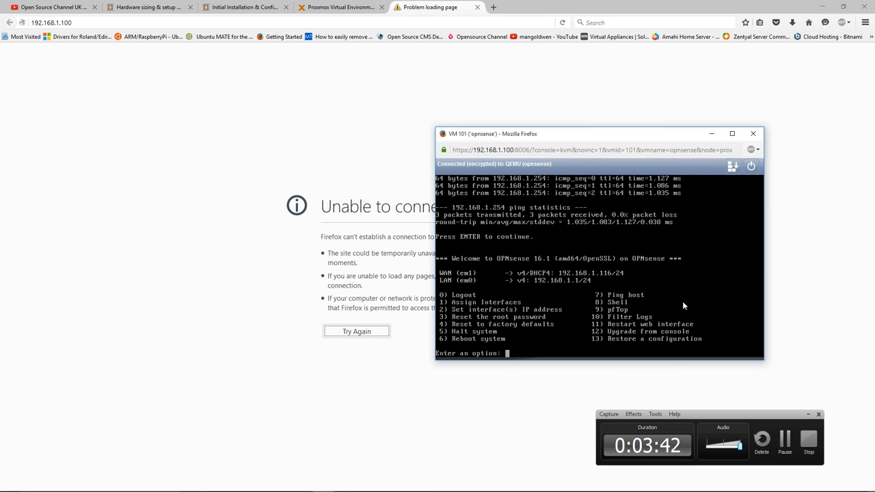
{"action": "mouse_move", "coordinate": [673, 298]}
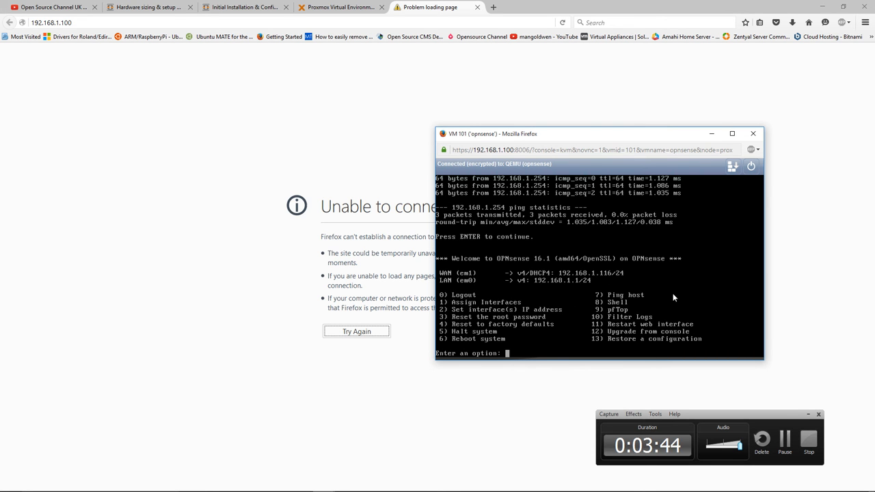
{"action": "mouse_move", "coordinate": [448, 279]}
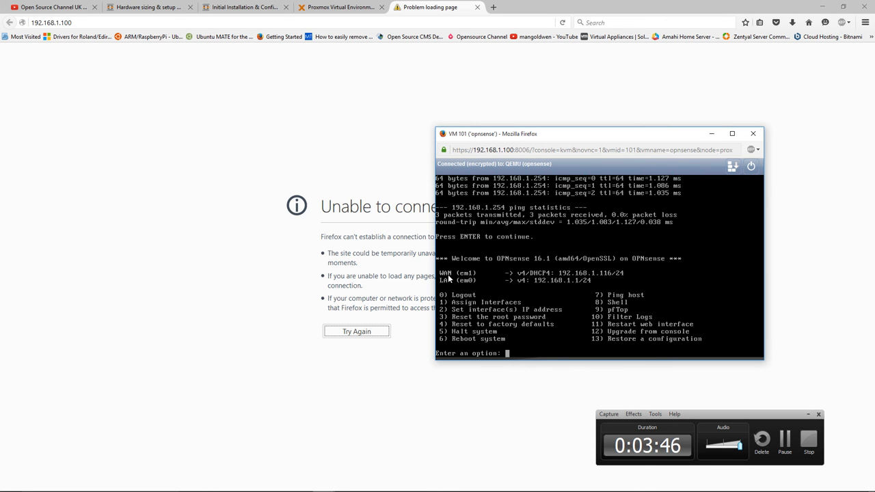
{"action": "mouse_move", "coordinate": [600, 276]}
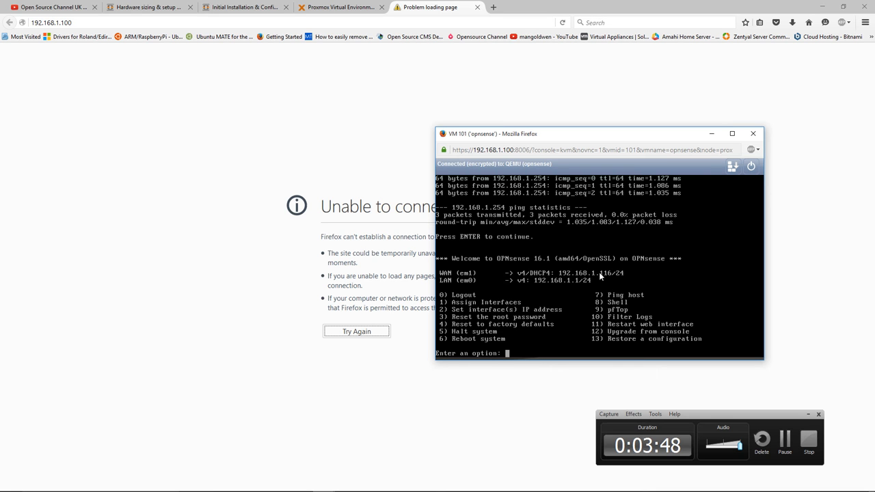
{"action": "mouse_move", "coordinate": [190, 92]}
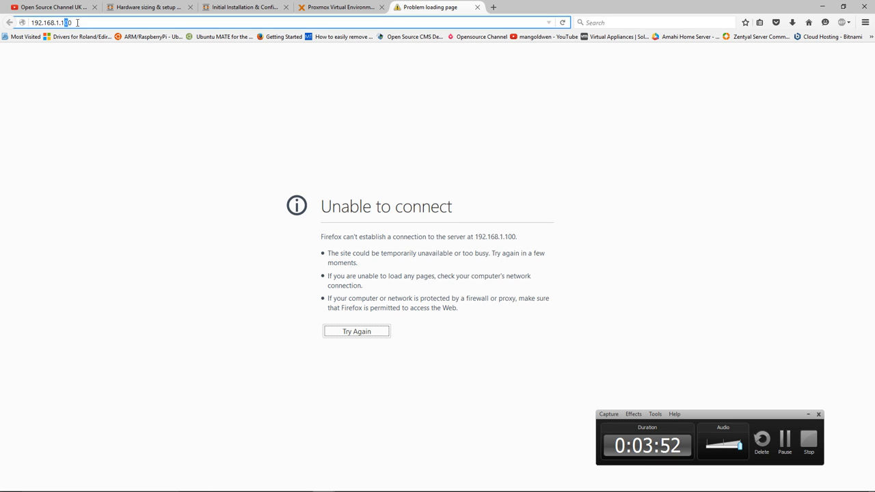
{"action": "type", "text": "192.168.1.116"}
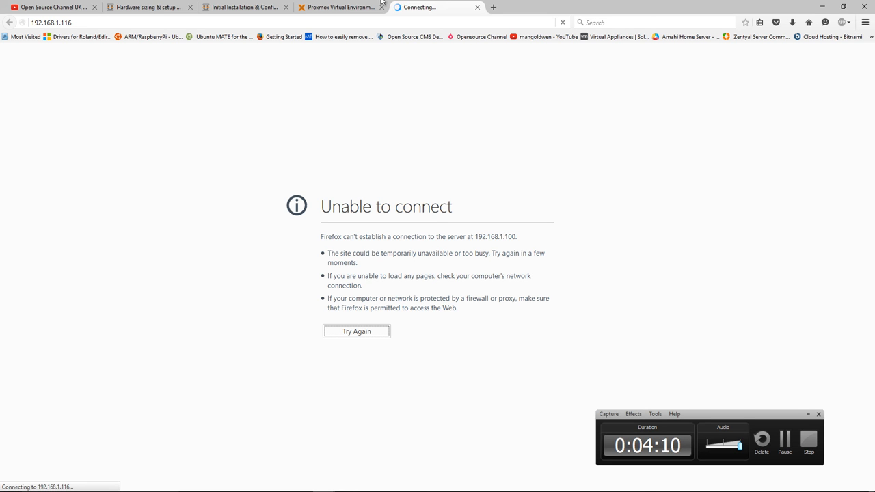
{"action": "left_click", "coordinate": [339, 7]}
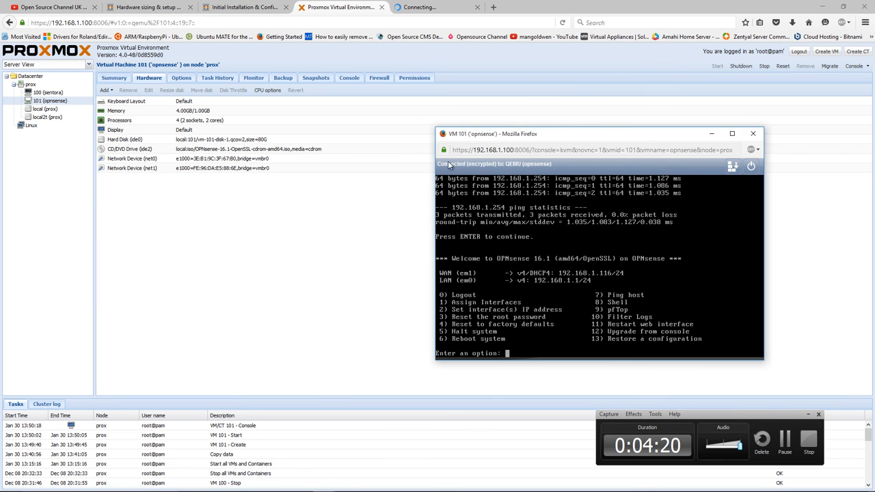
{"action": "double_click", "coordinate": [505, 149]}
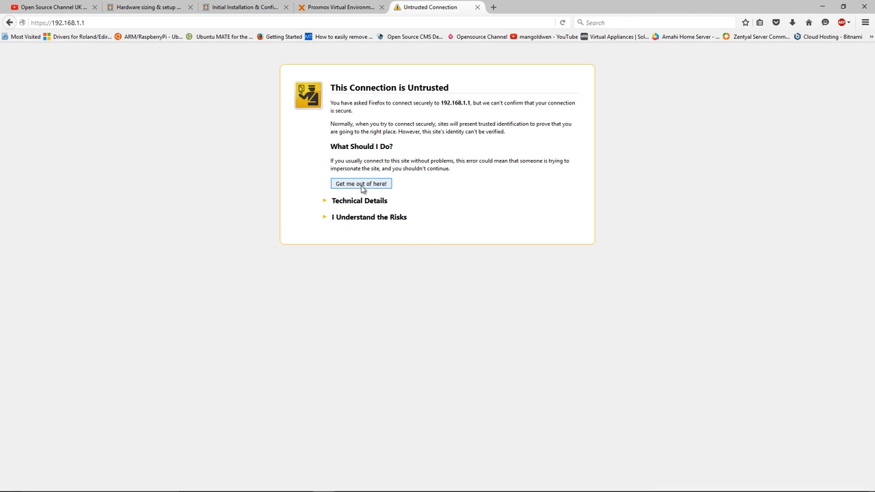
- Add and confirm a security exception for 192.168.1.1 so the OPNsense login page loads
{"action": "left_click", "coordinate": [369, 216]}
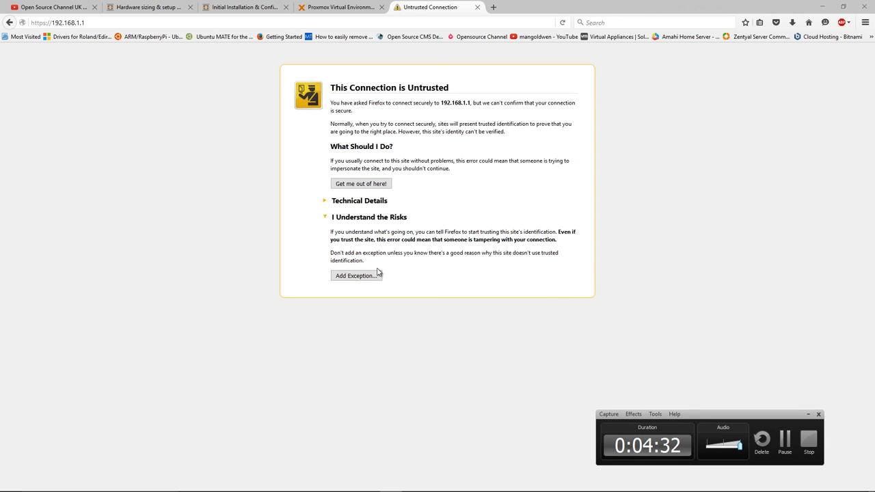
{"action": "left_click", "coordinate": [355, 276]}
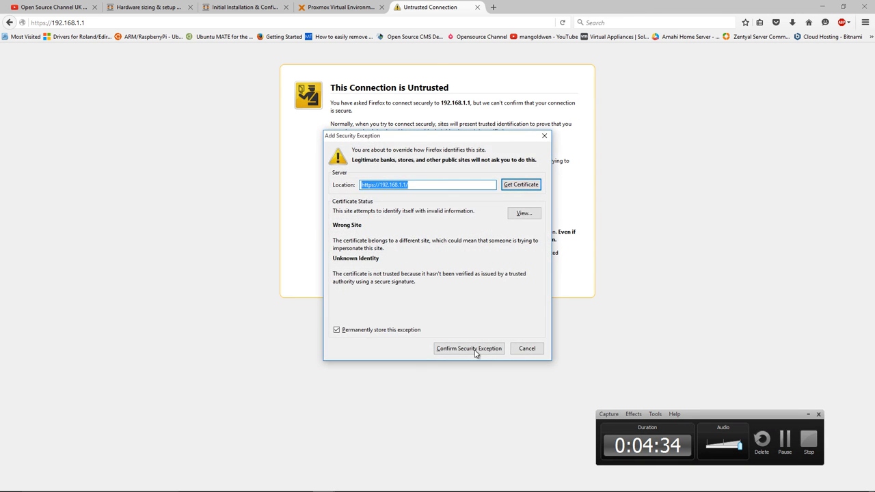
{"action": "left_click", "coordinate": [468, 349]}
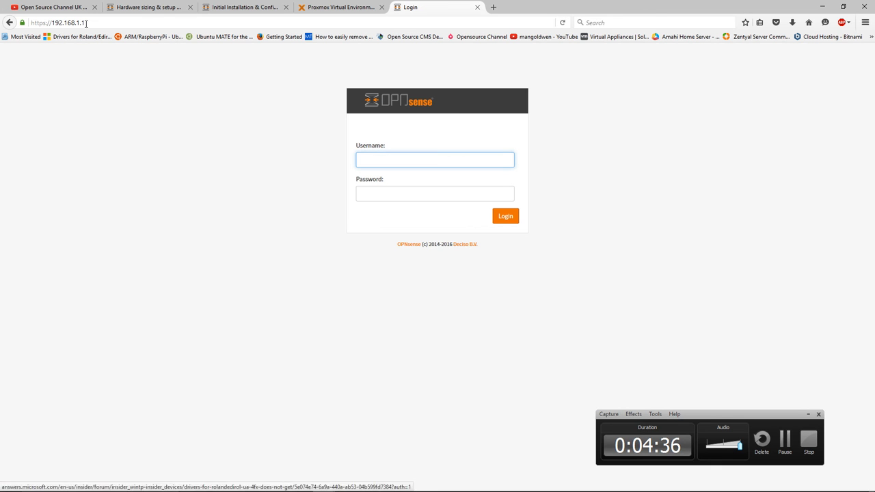
- Sign in as root, let Firefox remember the credentials, and advance the wizard to General Information
{"action": "left_click", "coordinate": [434, 160]}
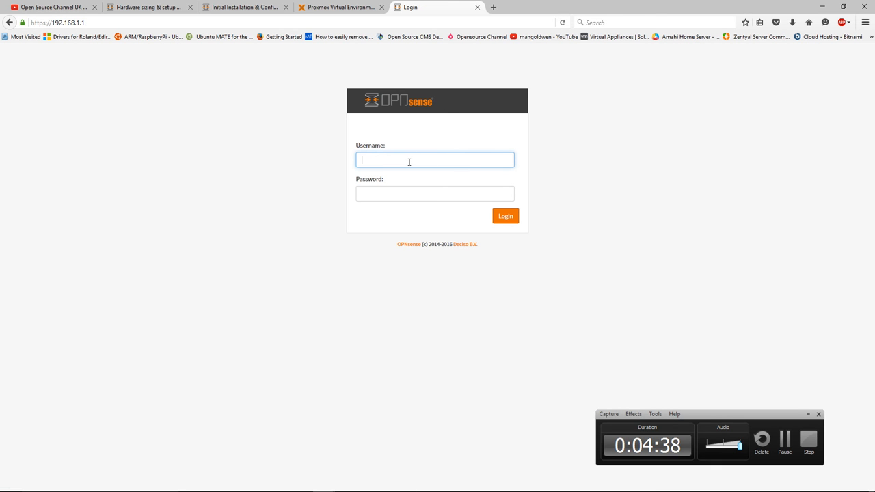
{"action": "type", "text": "root"}
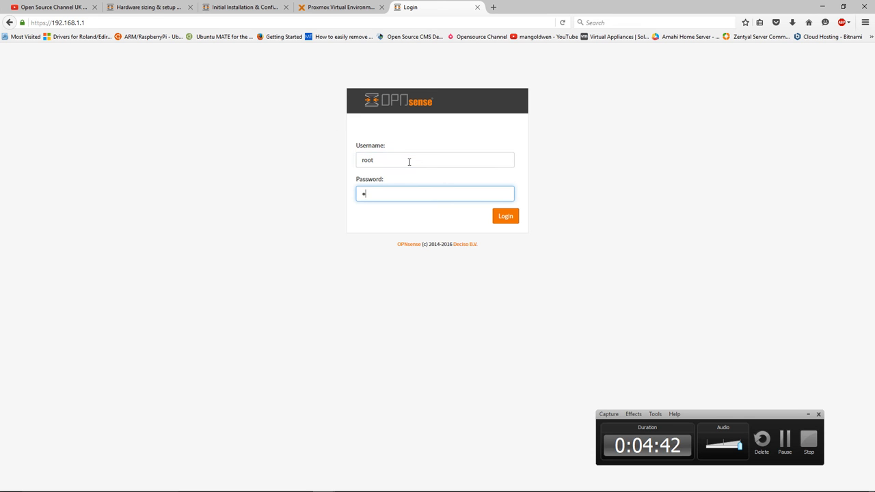
{"action": "type", "text": "password"}
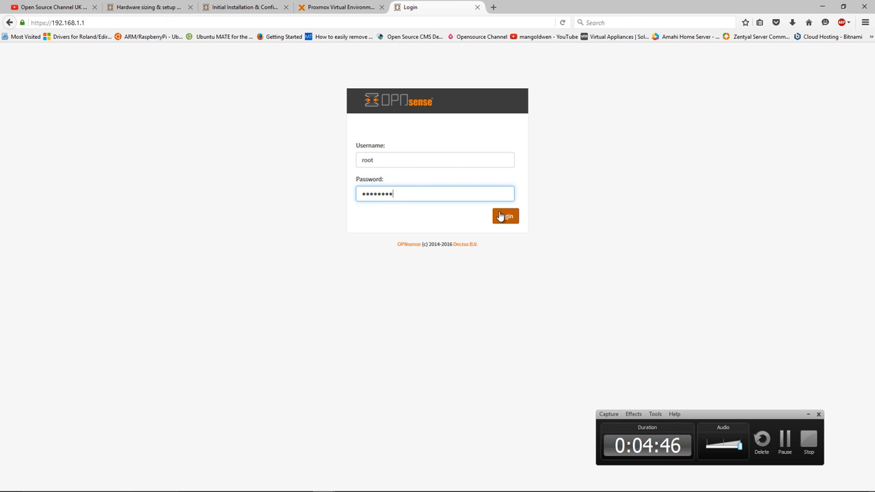
{"action": "left_click", "coordinate": [506, 216]}
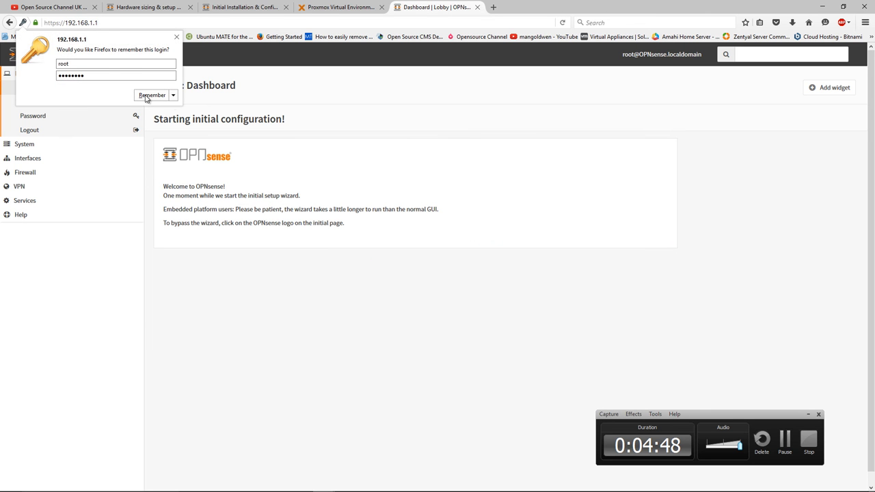
{"action": "left_click", "coordinate": [151, 95]}
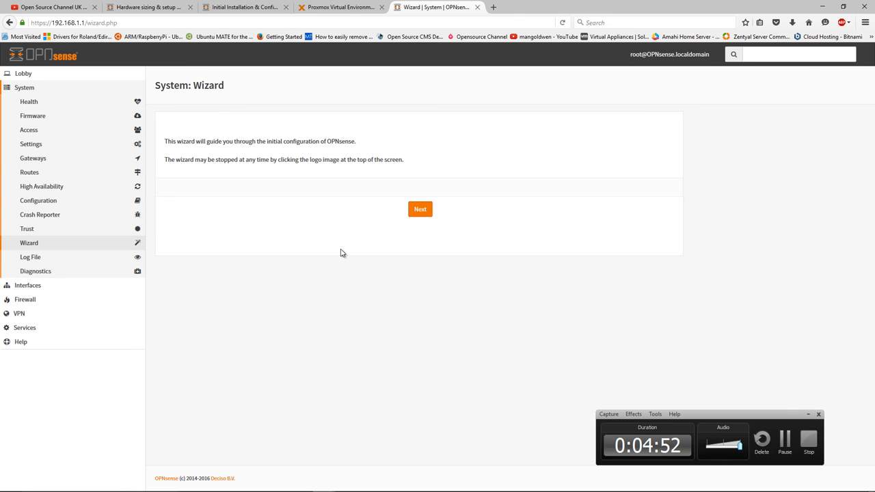
{"action": "mouse_move", "coordinate": [419, 223]}
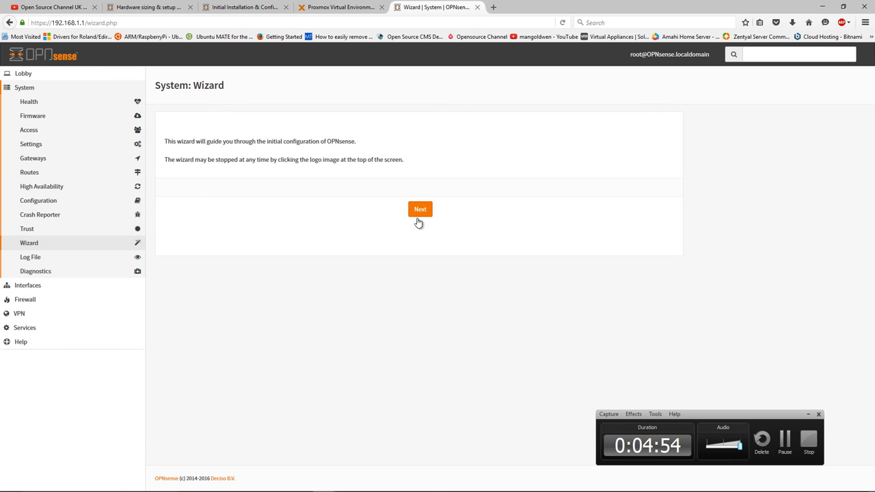
{"action": "mouse_move", "coordinate": [426, 220]}
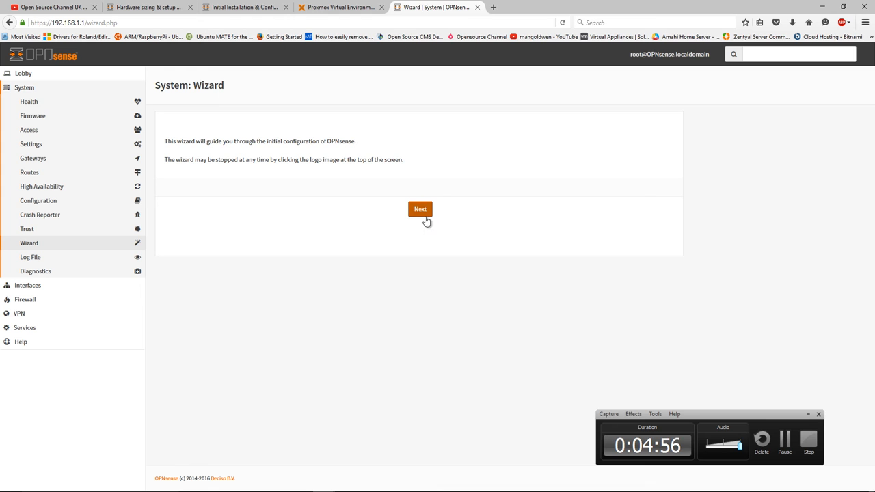
{"action": "left_click", "coordinate": [420, 209]}
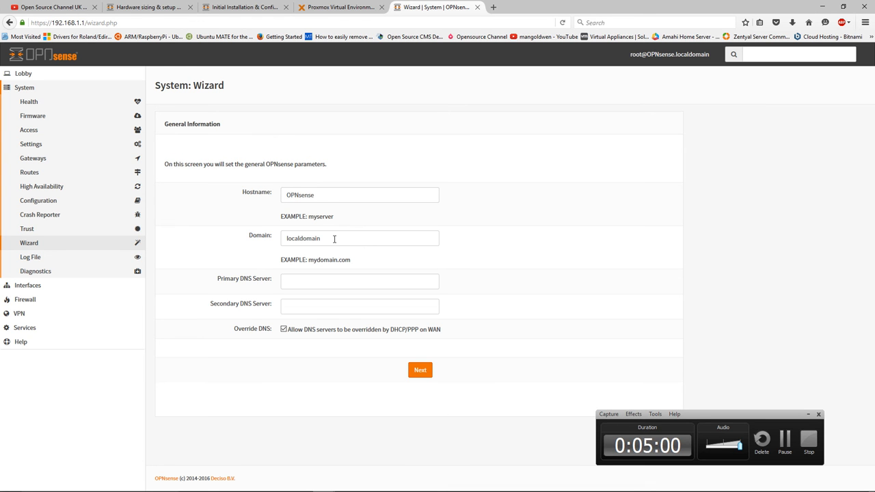
{"action": "mouse_move", "coordinate": [328, 298]}
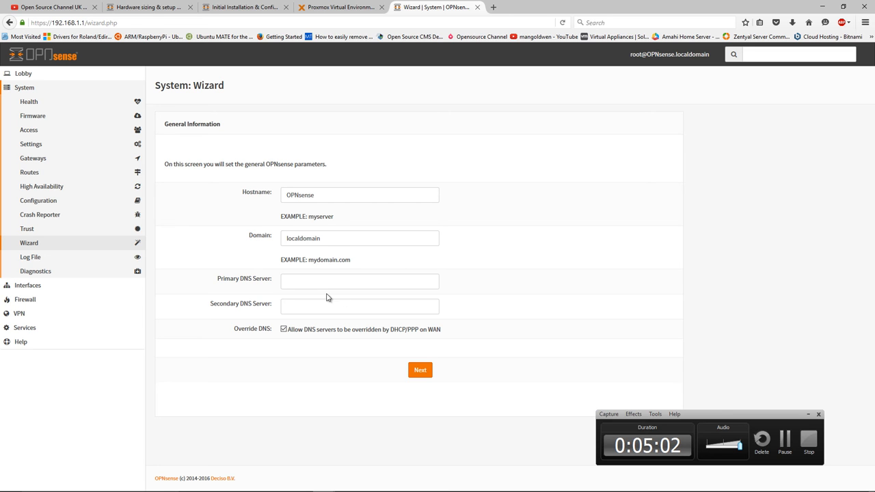
- Enter DNS servers 8.8.8.8 and 8.8.4.4 and begin replacing the hostname with 'se'
{"action": "type", "text": "8"}
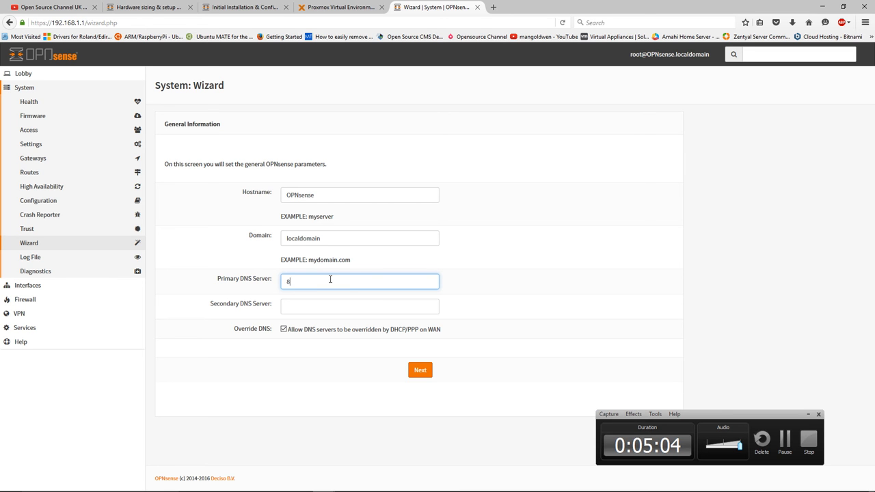
{"action": "type", "text": ".8.8.8"}
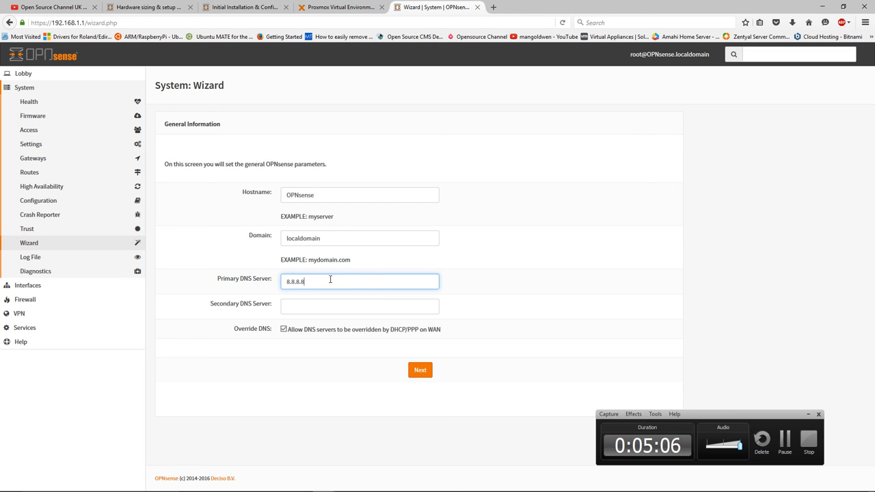
{"action": "type", "text": "8"}
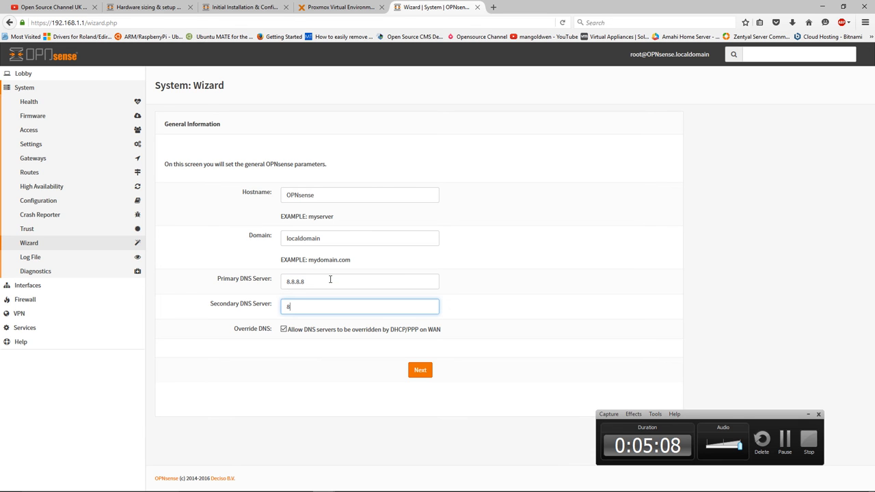
{"action": "type", "text": ".8.4.4"}
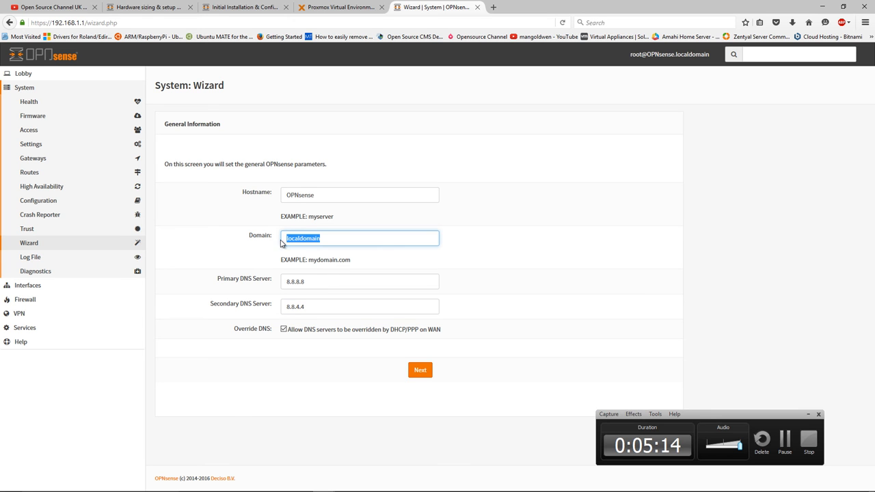
{"action": "left_click", "coordinate": [358, 194]}
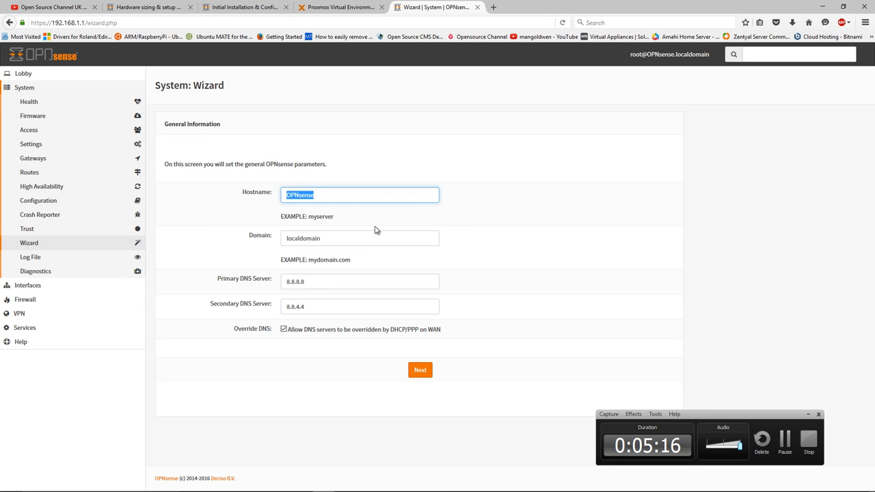
{"action": "type", "text": "se"}
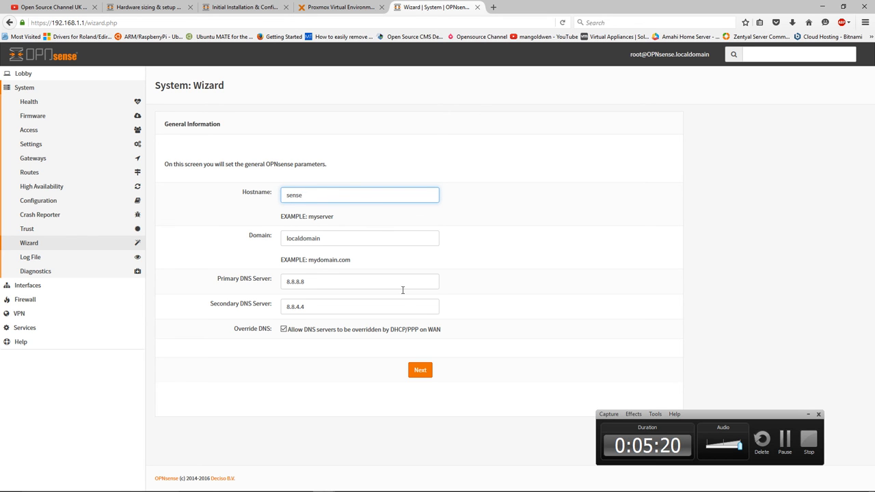
- Continue to Time Server Information and choose Europe/London as the timezone
{"action": "left_click", "coordinate": [419, 369]}
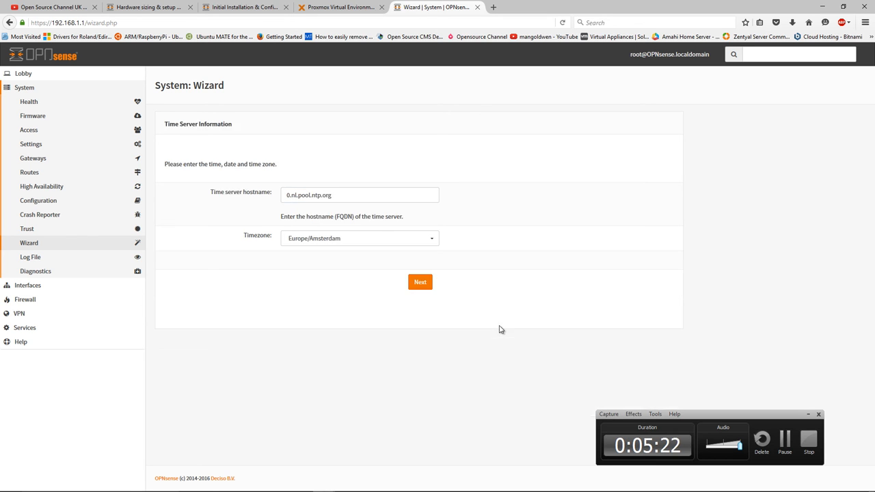
{"action": "mouse_move", "coordinate": [241, 200]}
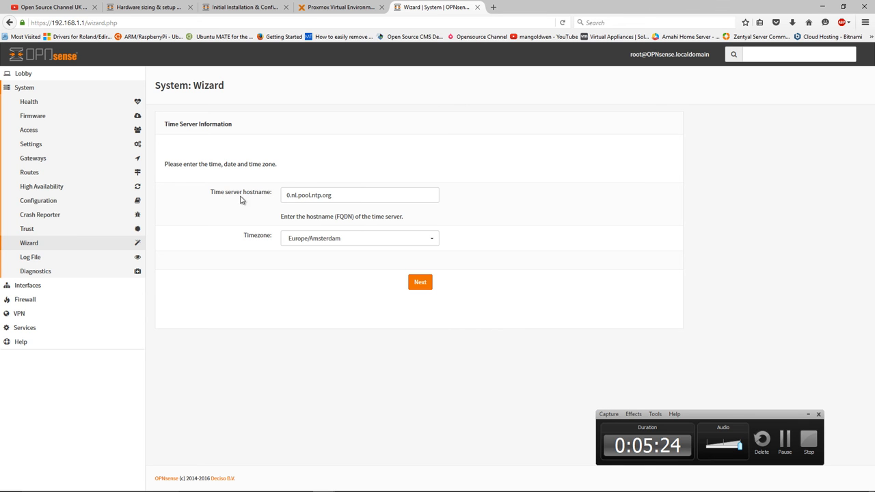
{"action": "mouse_move", "coordinate": [323, 239]}
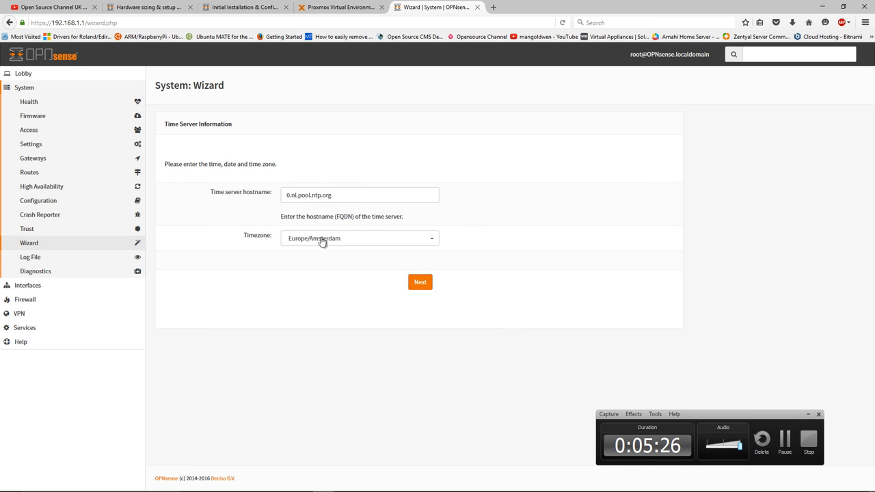
{"action": "left_click", "coordinate": [358, 238]}
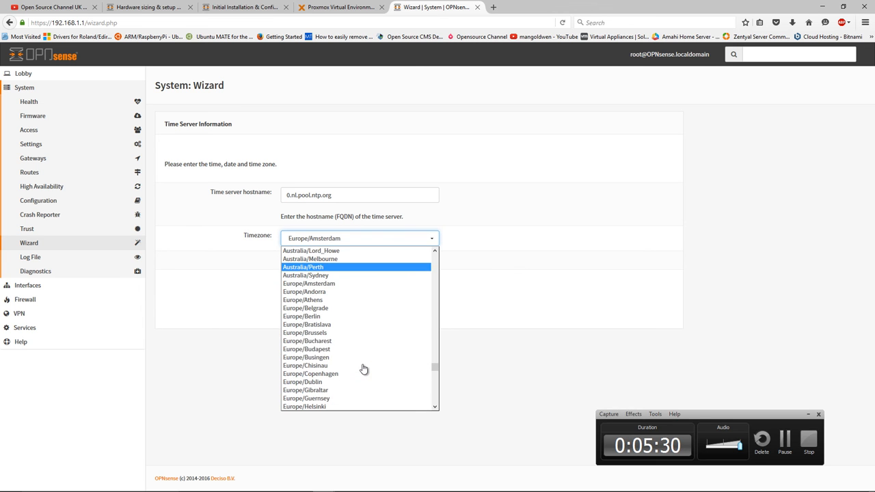
{"action": "scroll", "scroll_direction": "down", "scroll_amount": 3}
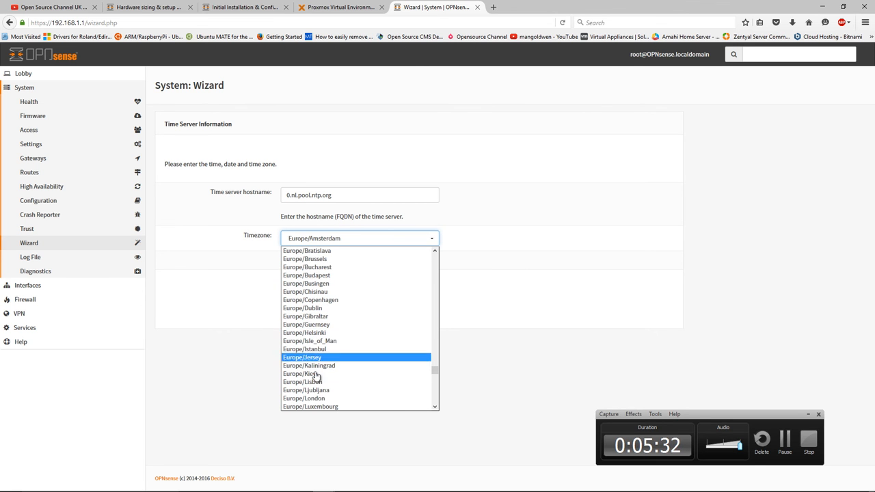
{"action": "left_click", "coordinate": [304, 398]}
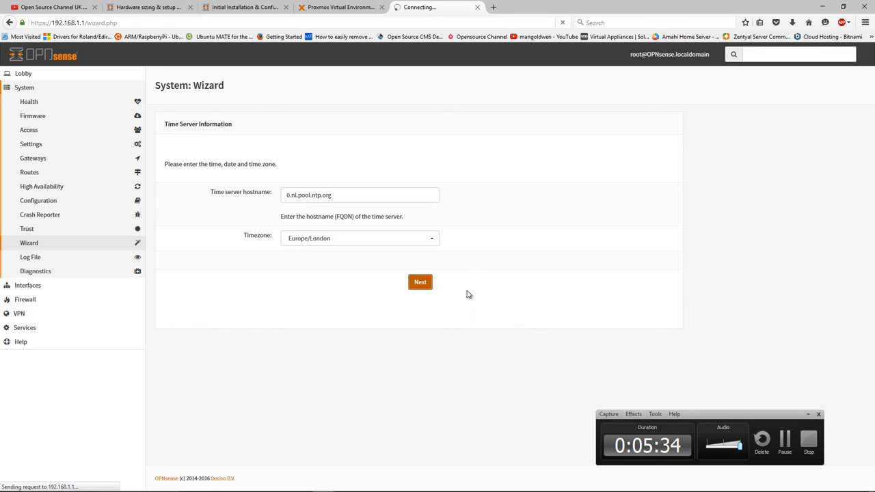
- Leave the WAN interface on DHCP, review its fields, and continue to Configure LAN Interface
{"action": "left_click", "coordinate": [420, 281]}
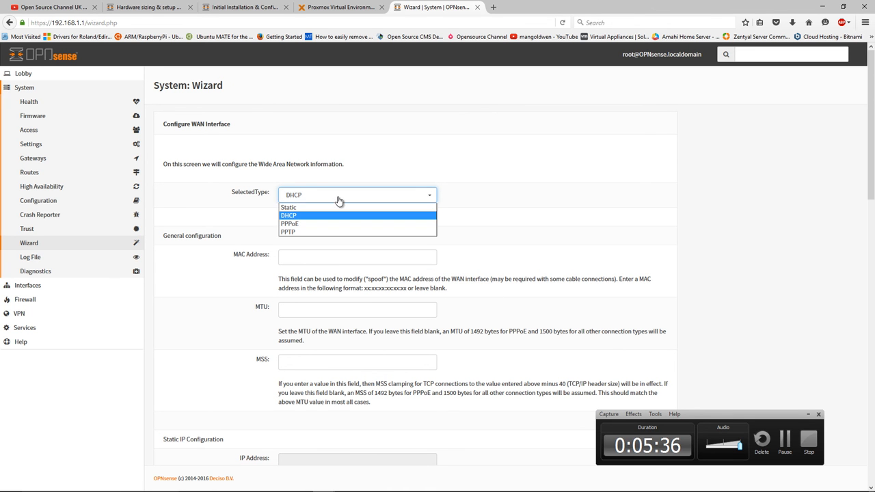
{"action": "left_click", "coordinate": [287, 216]}
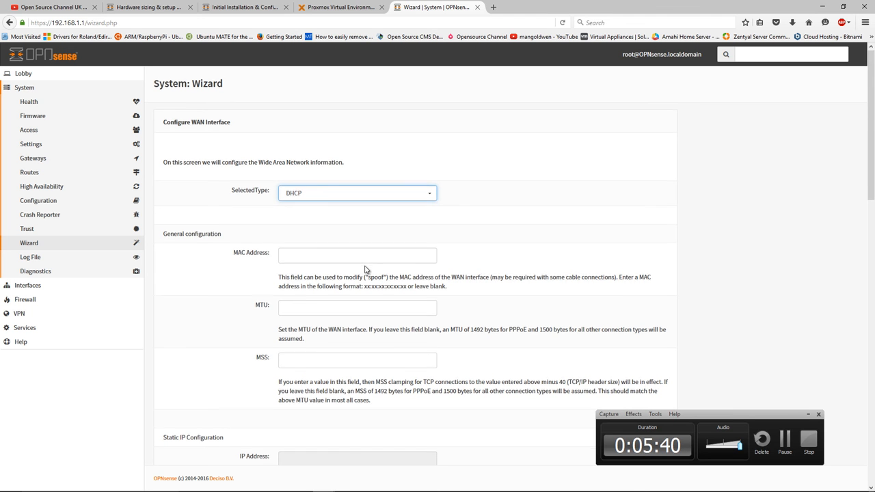
{"action": "scroll", "scroll_direction": "down", "scroll_amount": 3}
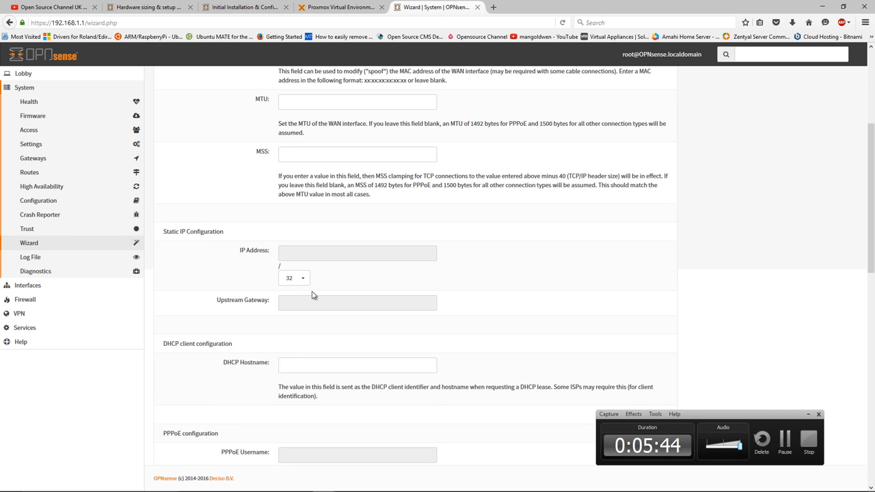
{"action": "scroll", "scroll_direction": "down", "scroll_amount": 3}
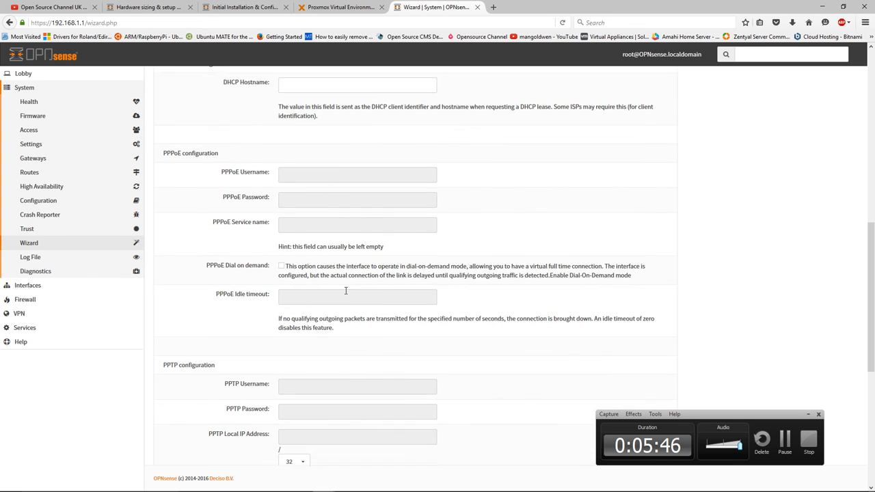
{"action": "scroll", "scroll_direction": "down", "scroll_amount": 3}
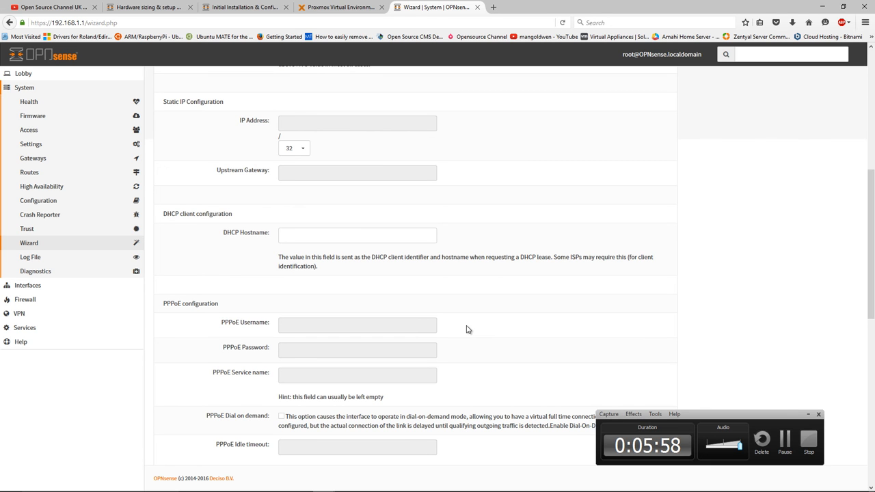
{"action": "mouse_move", "coordinate": [574, 260]}
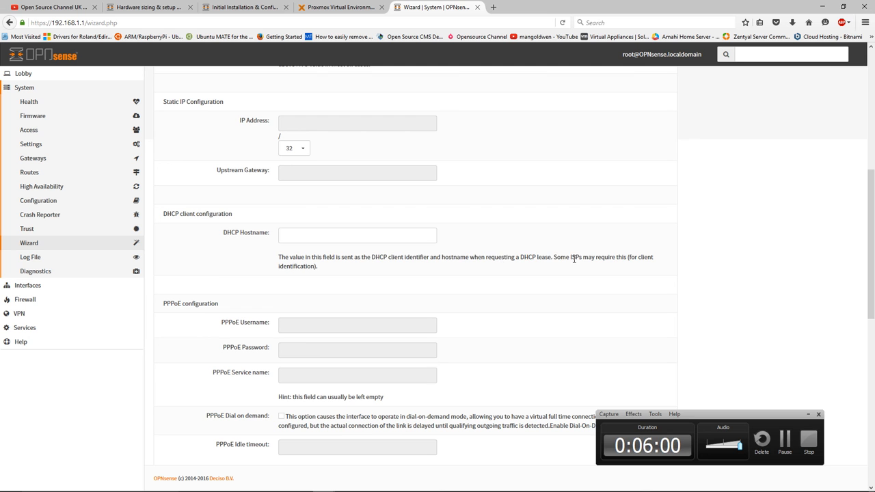
{"action": "left_click", "coordinate": [356, 235]}
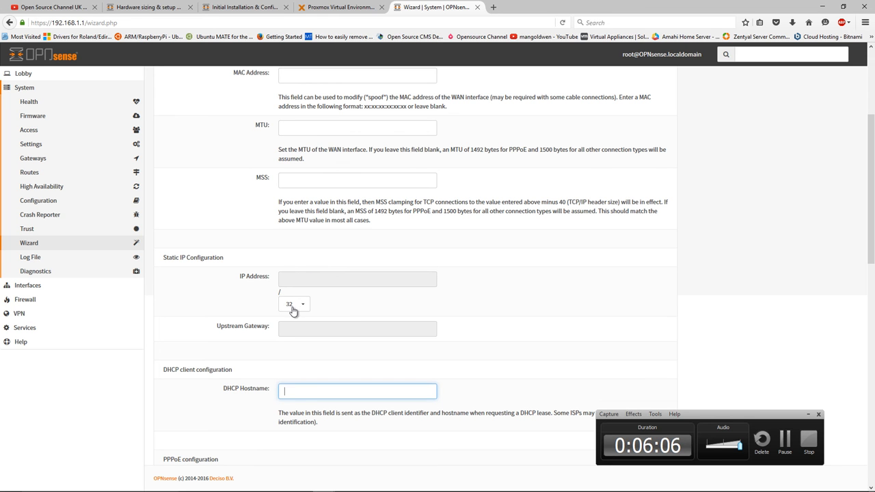
{"action": "scroll", "scroll_direction": "down", "scroll_amount": 3}
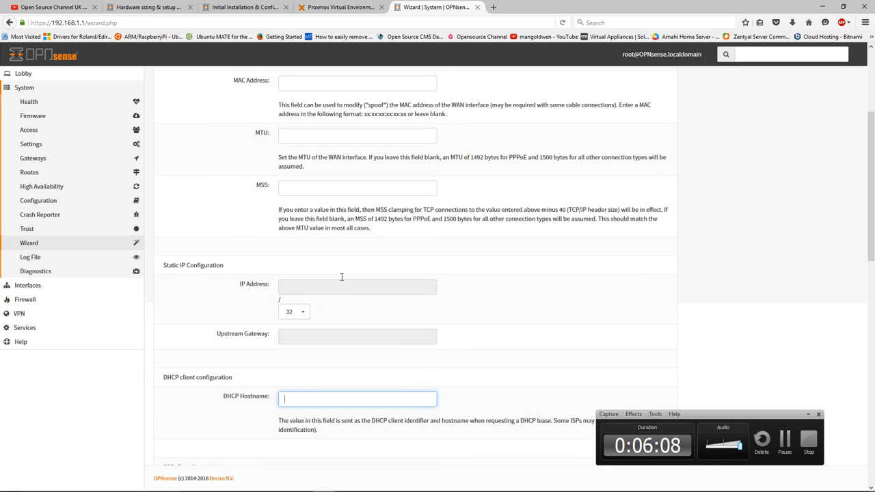
{"action": "left_click", "coordinate": [356, 194]}
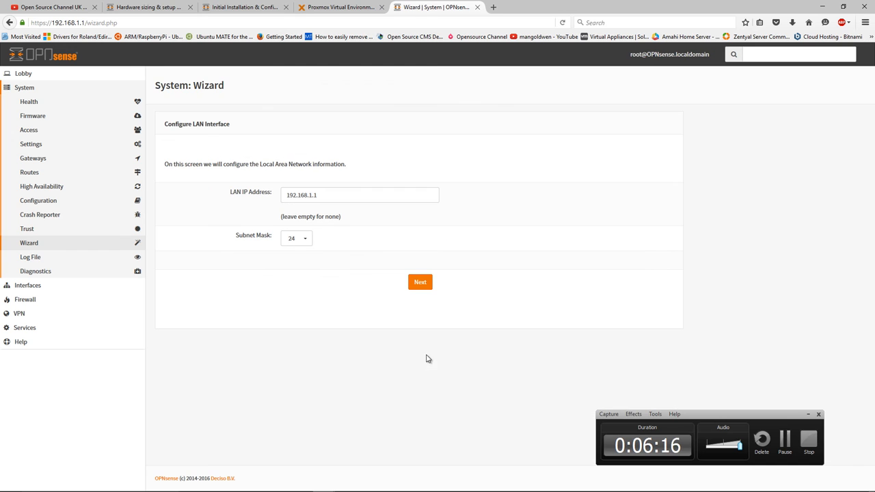
{"action": "mouse_move", "coordinate": [265, 199]}
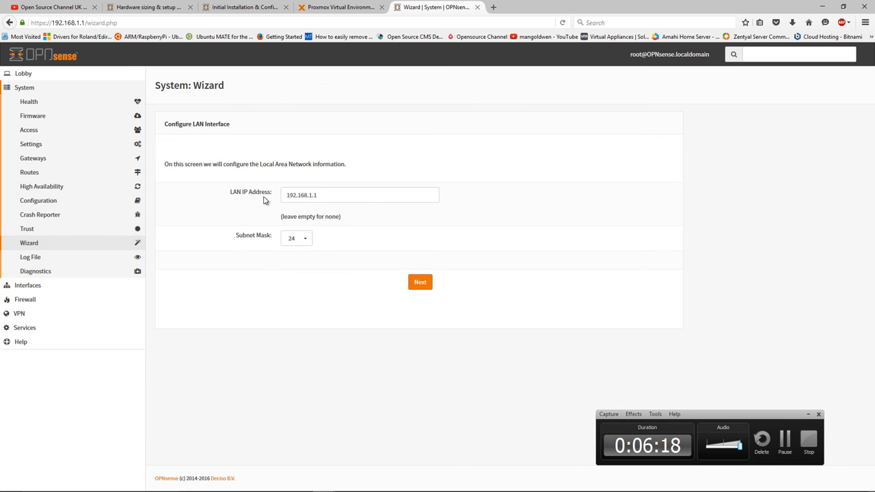
- Keep LAN at 192.168.1.1/24, accept the admin password, and reload OPNsense to finish the wizard
{"action": "left_click", "coordinate": [359, 194]}
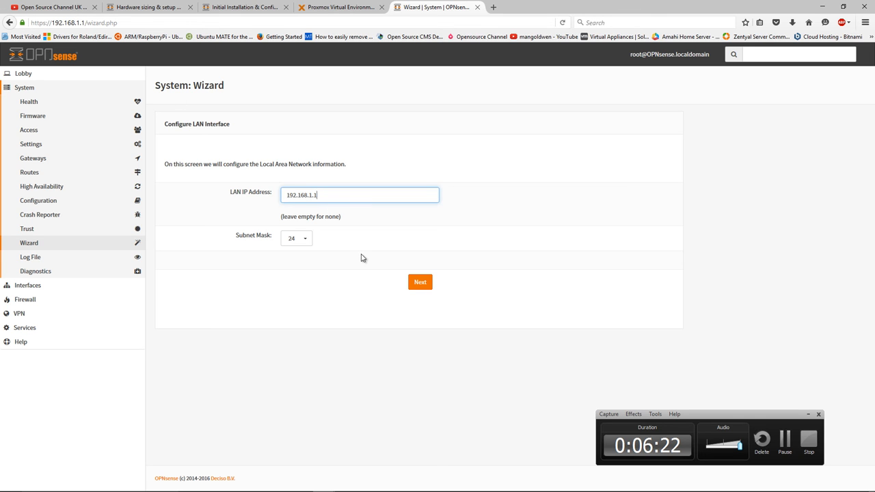
{"action": "left_click", "coordinate": [295, 237]}
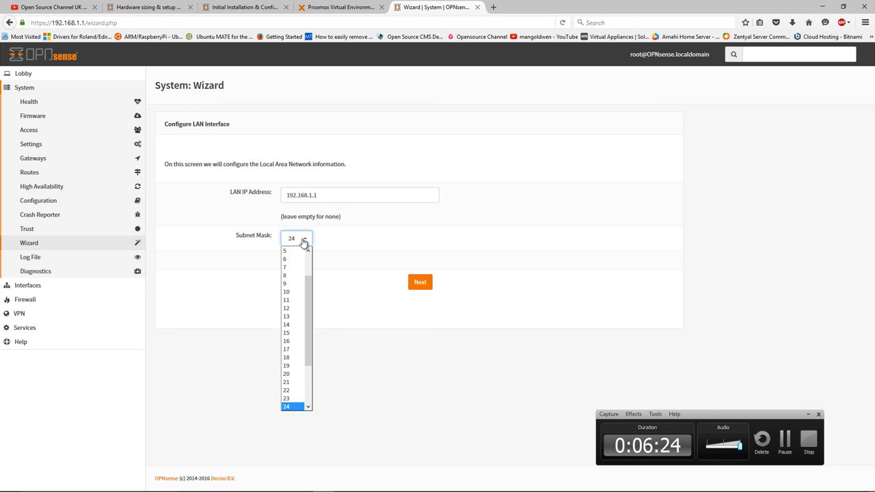
{"action": "left_click", "coordinate": [420, 282]}
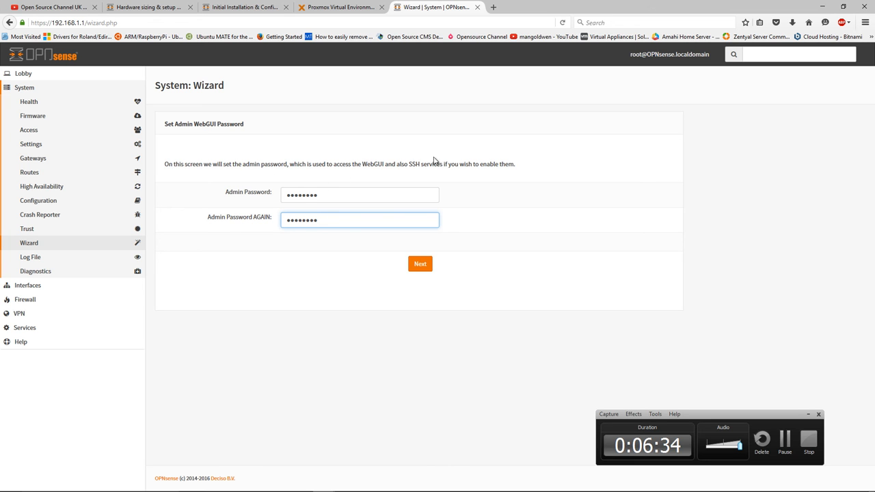
{"action": "mouse_move", "coordinate": [478, 179]}
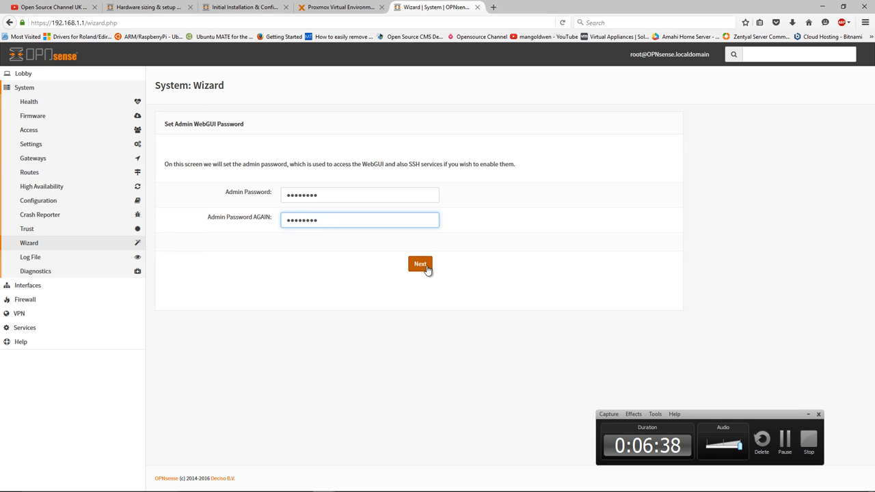
{"action": "left_click", "coordinate": [419, 265]}
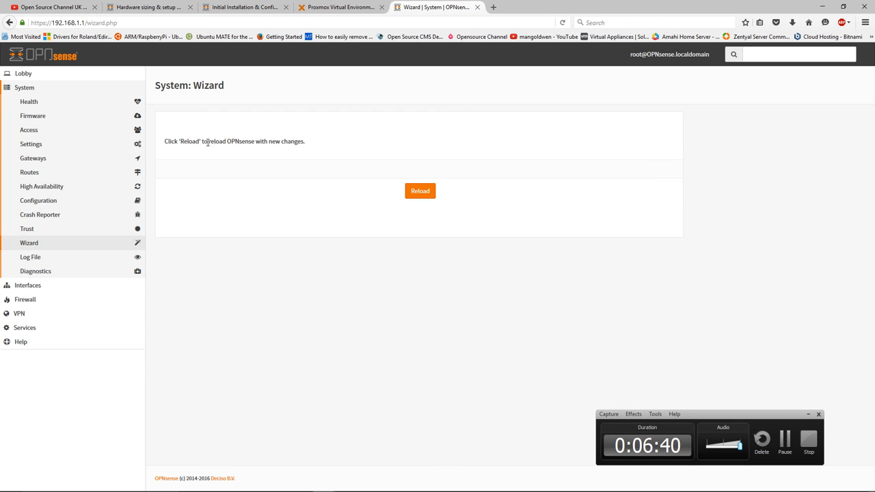
{"action": "left_click", "coordinate": [420, 191]}
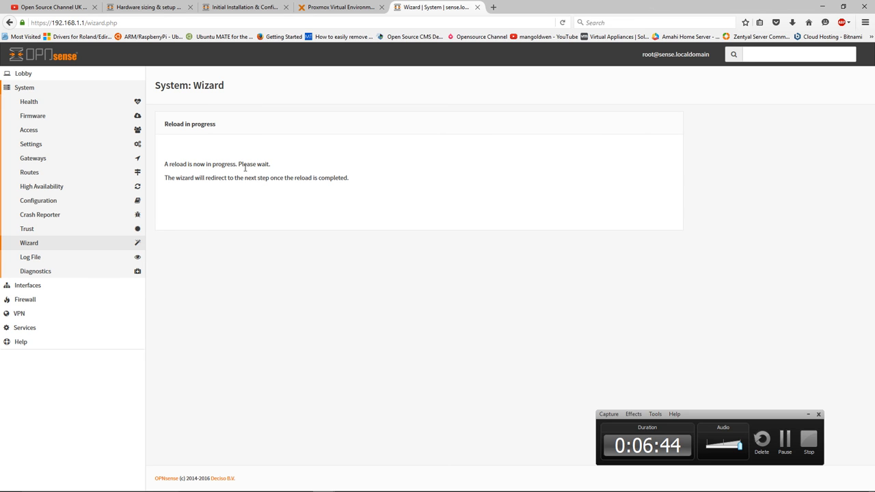
{"action": "mouse_move", "coordinate": [298, 270]}
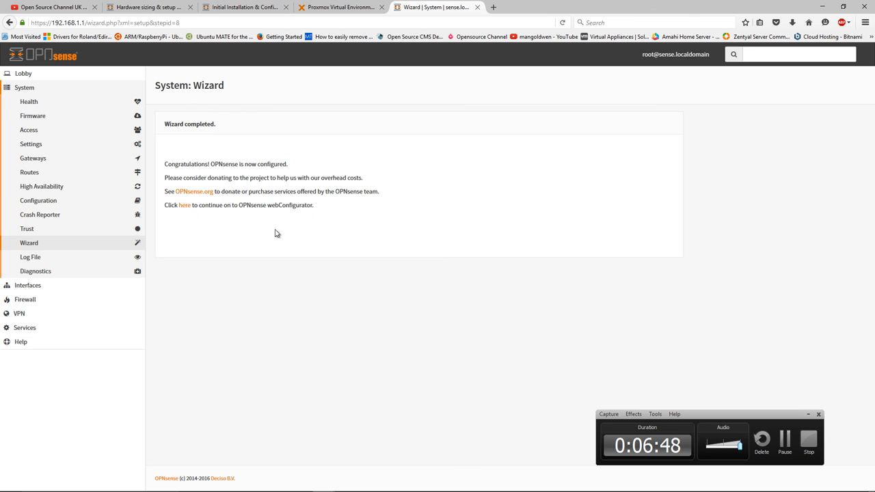
{"action": "mouse_move", "coordinate": [227, 223]}
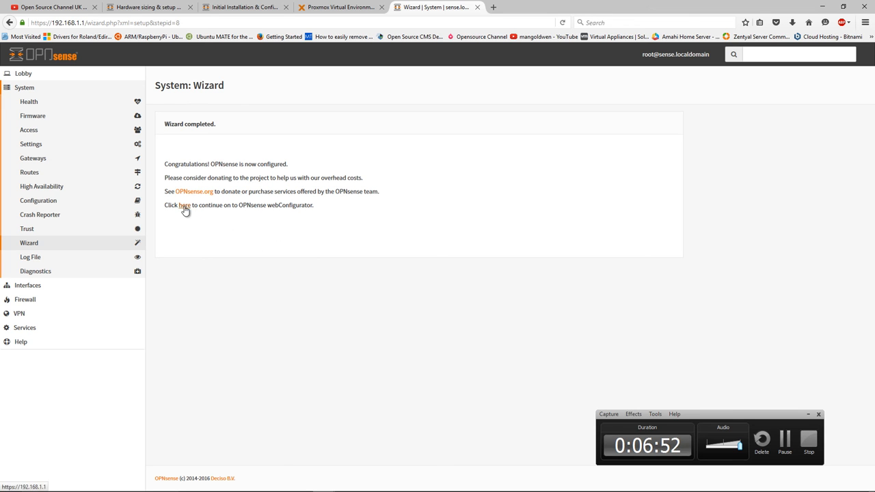
- Continue to the Lobby dashboard, briefly checking the VM's hardware in the Proxmox tab
{"action": "left_click", "coordinate": [183, 205]}
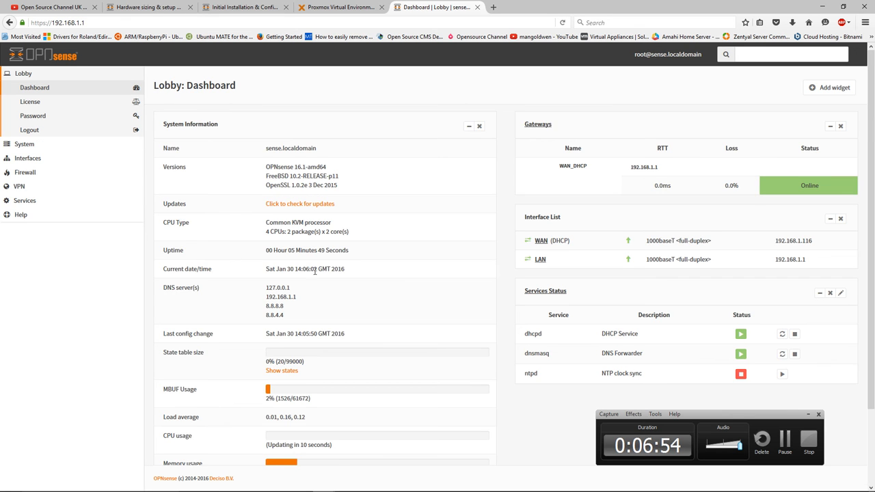
{"action": "scroll", "scroll_direction": "down", "scroll_amount": 3}
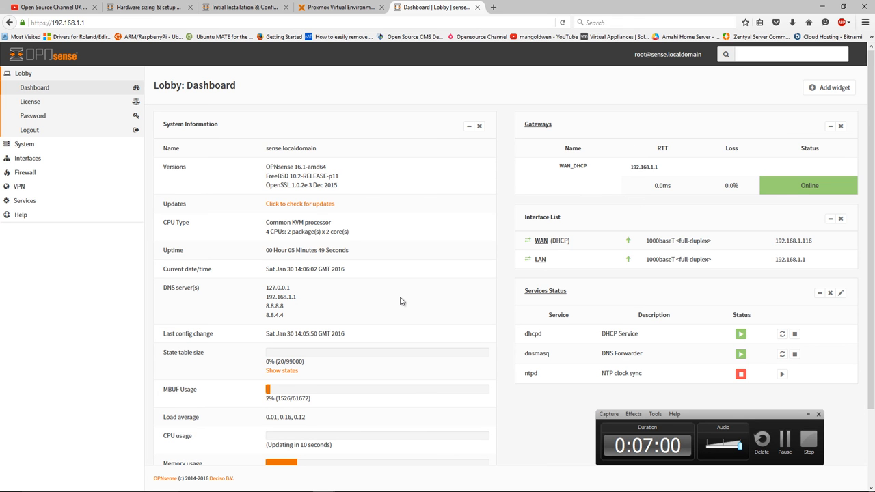
{"action": "left_click", "coordinate": [341, 6]}
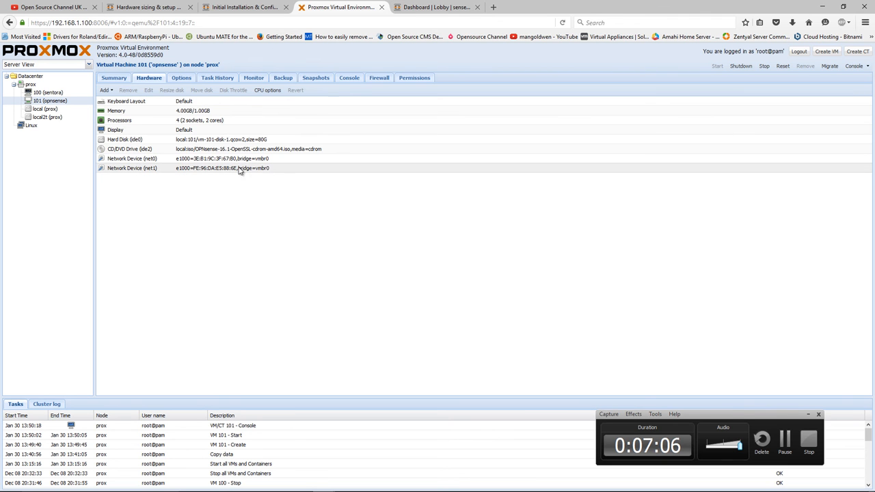
{"action": "left_click", "coordinate": [435, 7]}
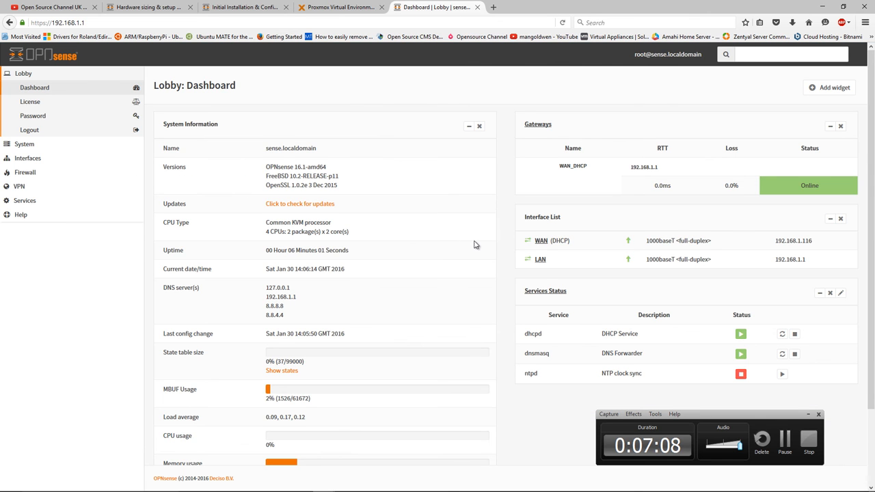
- Review the Interface List with LAN at 192.168.1.1 and the Services Status widget
{"action": "scroll", "scroll_direction": "down", "scroll_amount": 3}
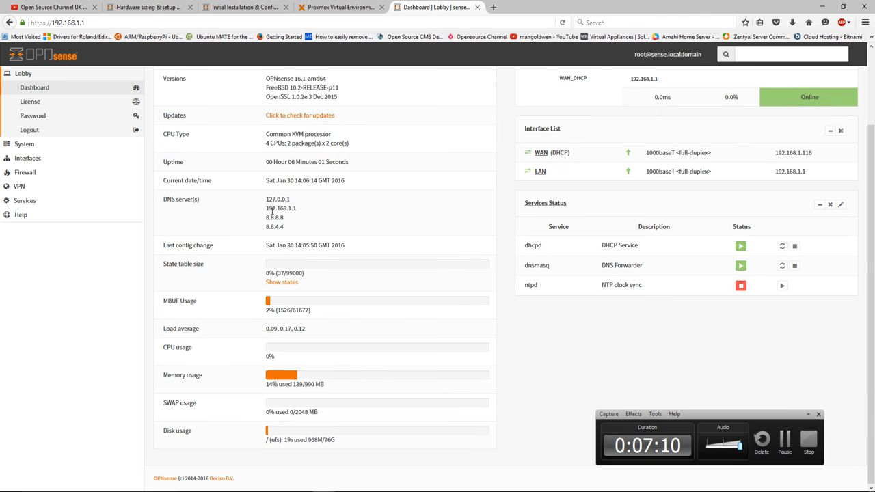
{"action": "mouse_move", "coordinate": [316, 210]}
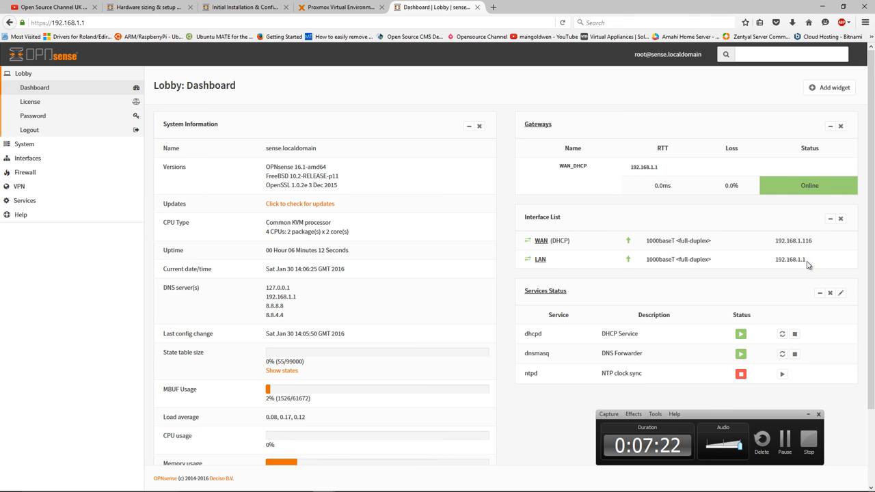
{"action": "double_click", "coordinate": [789, 260]}
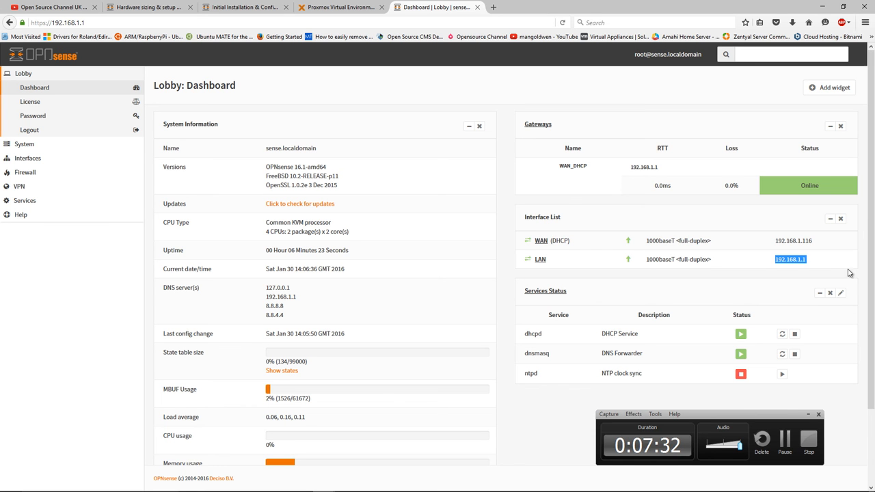
{"action": "scroll", "scroll_direction": "down", "scroll_amount": 3}
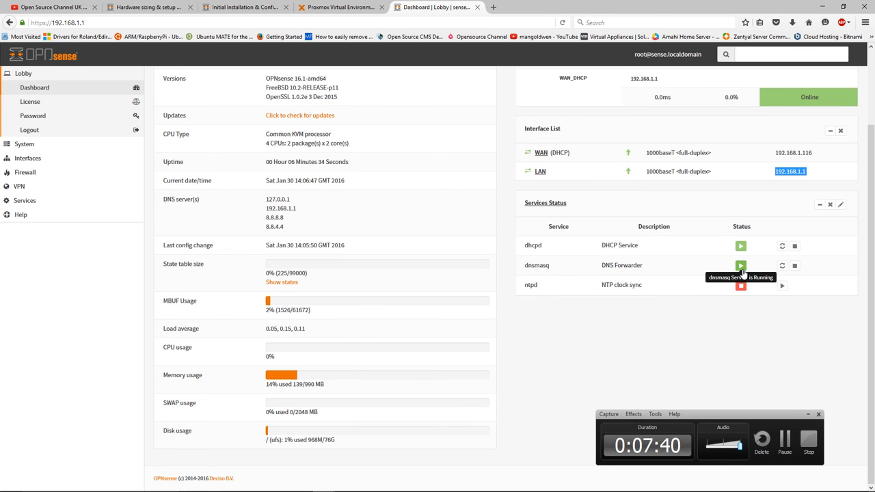
{"action": "mouse_move", "coordinate": [628, 282]}
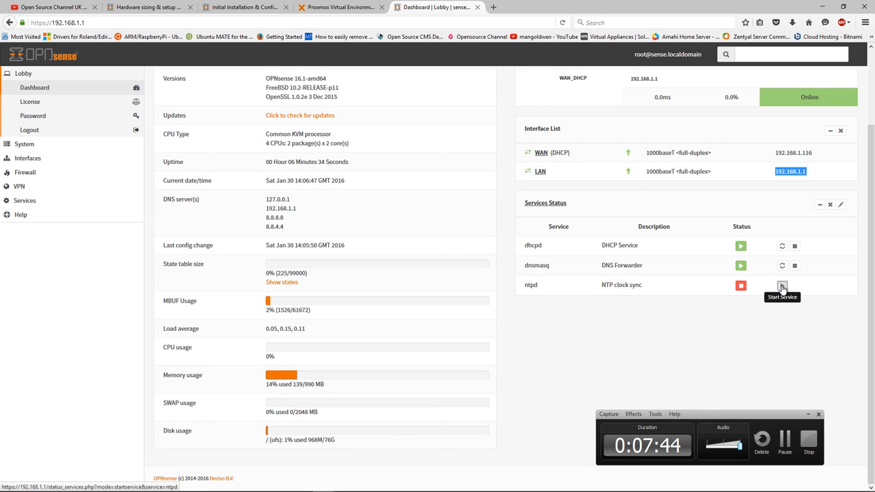
- Start the stopped ntpd service and return to the dashboard showing all three services running
{"action": "left_click", "coordinate": [781, 286]}
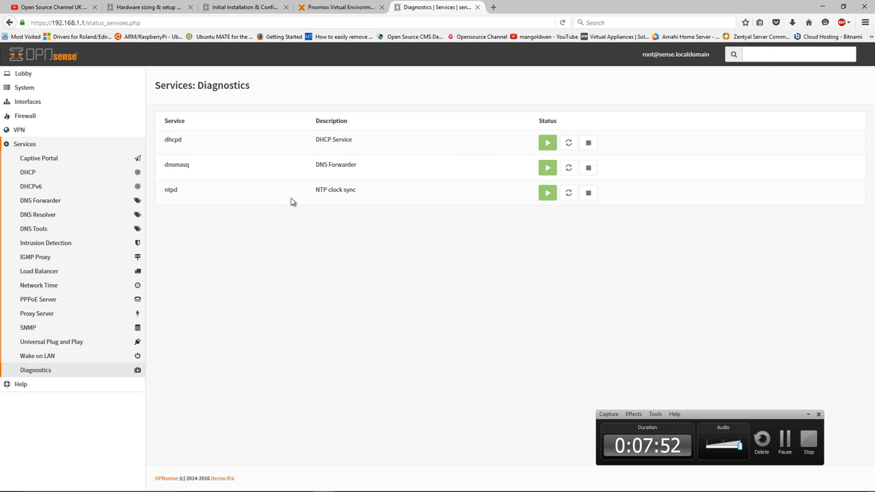
{"action": "mouse_move", "coordinate": [524, 188]}
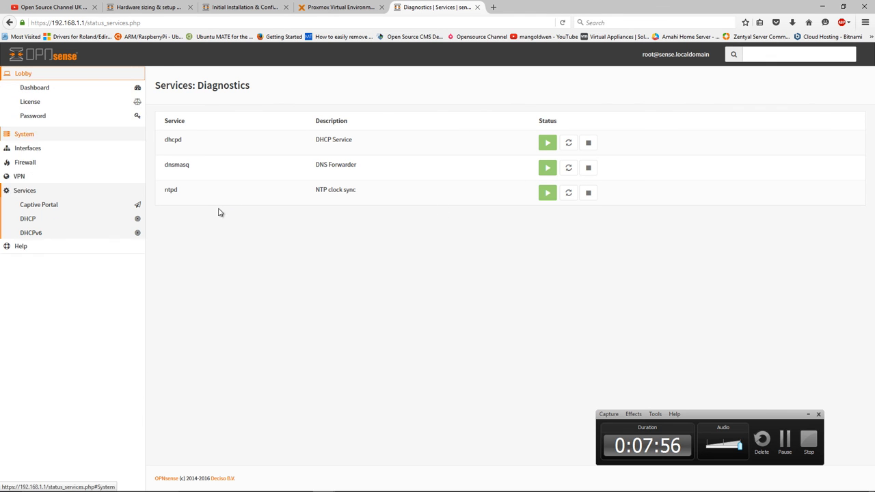
{"action": "left_click", "coordinate": [34, 87]}
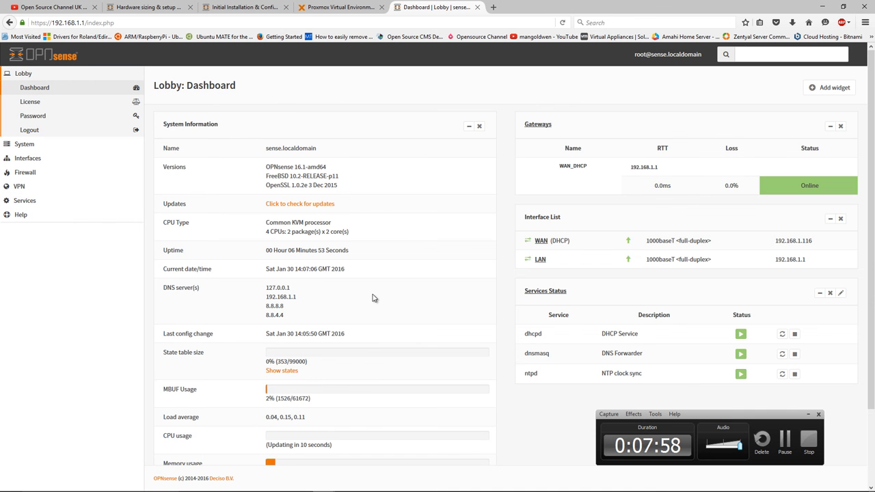
{"action": "scroll", "scroll_direction": "down", "scroll_amount": 3}
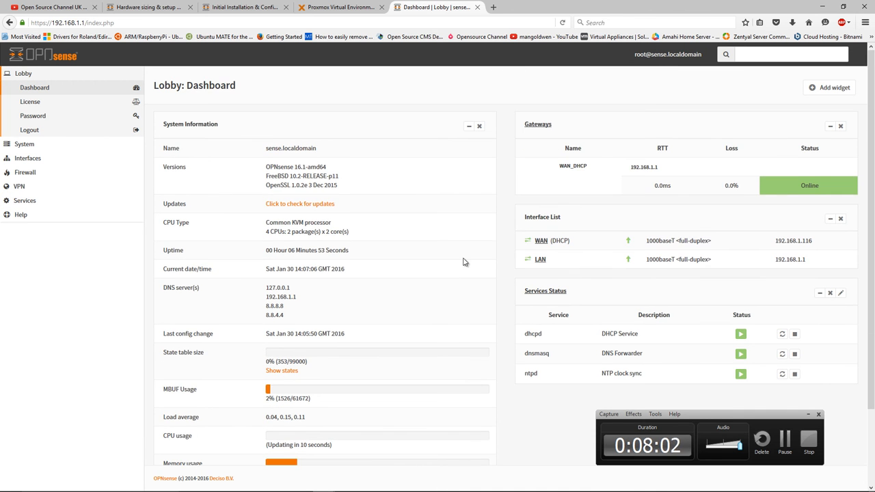
{"action": "mouse_move", "coordinate": [615, 243]}
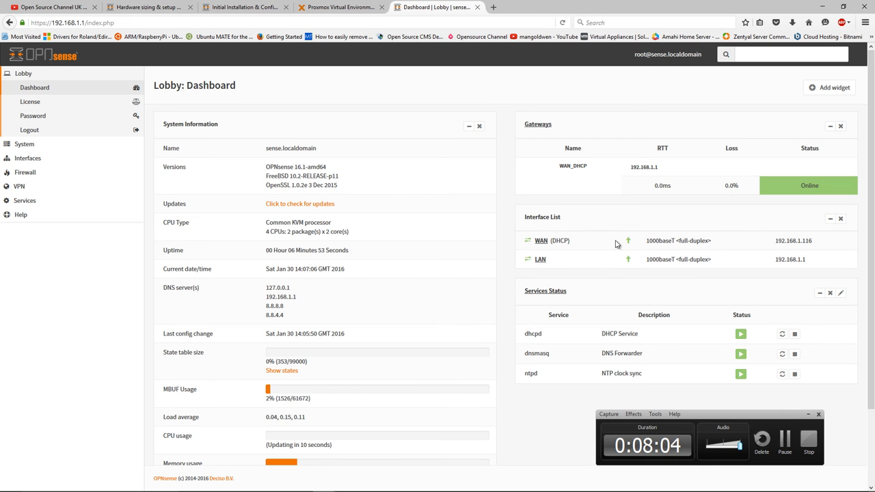
{"action": "mouse_move", "coordinate": [175, 205]}
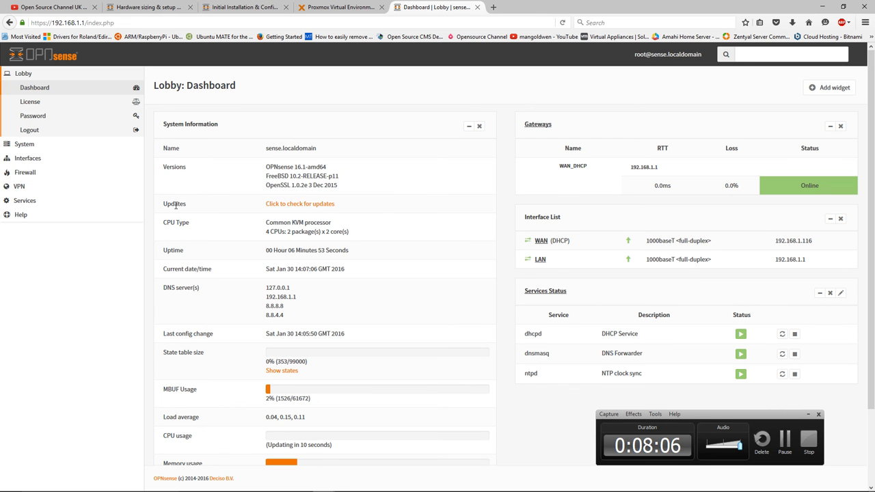
{"action": "mouse_move", "coordinate": [267, 235]}
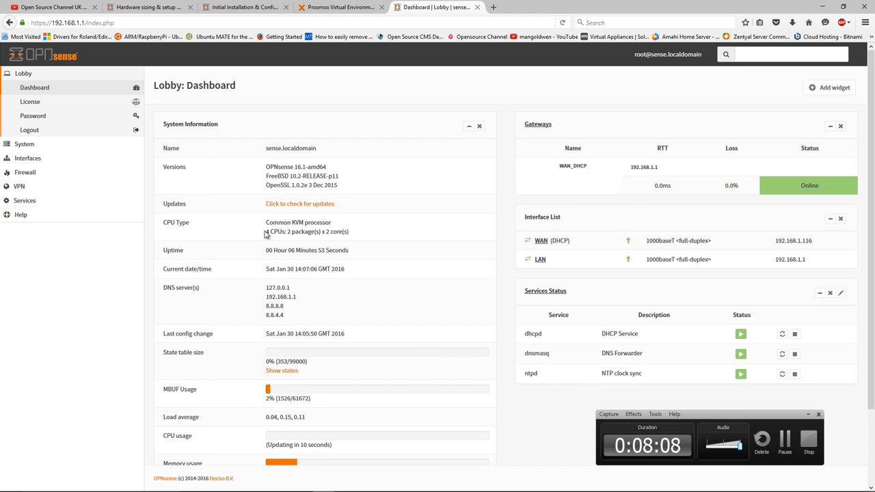
{"action": "mouse_move", "coordinate": [356, 265]}
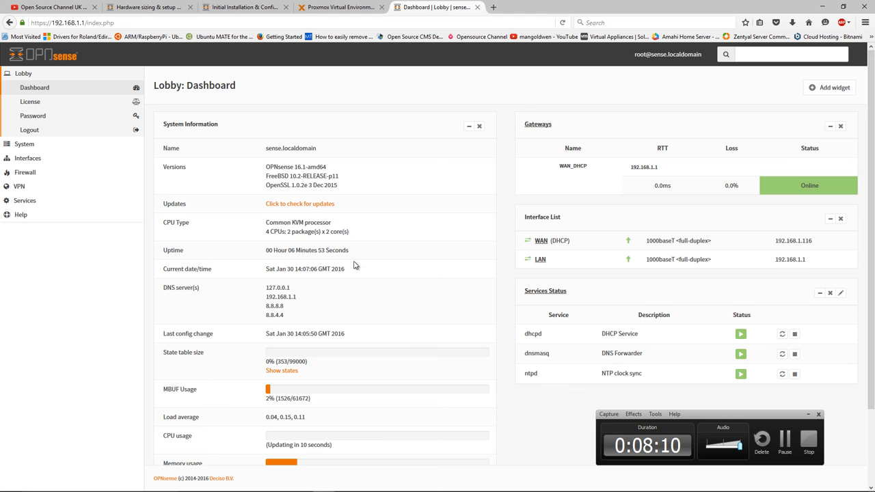
{"action": "scroll", "scroll_direction": "down", "scroll_amount": 3}
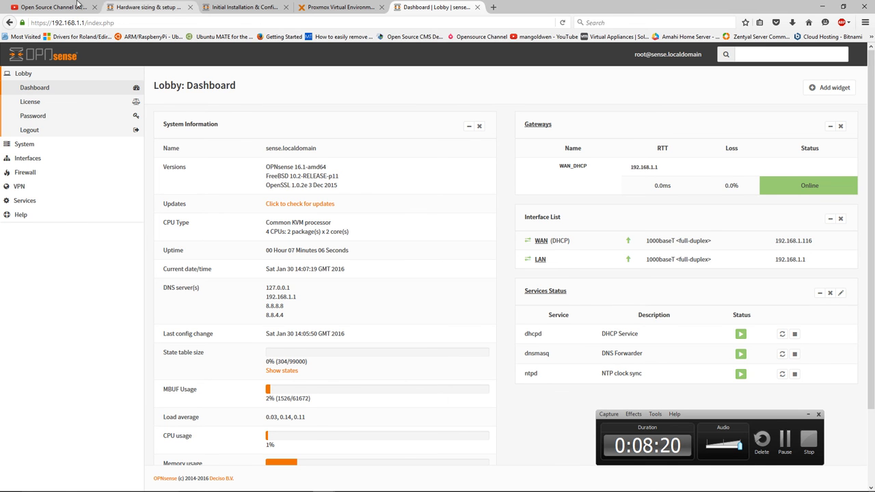
{"action": "left_click", "coordinate": [48, 7]}
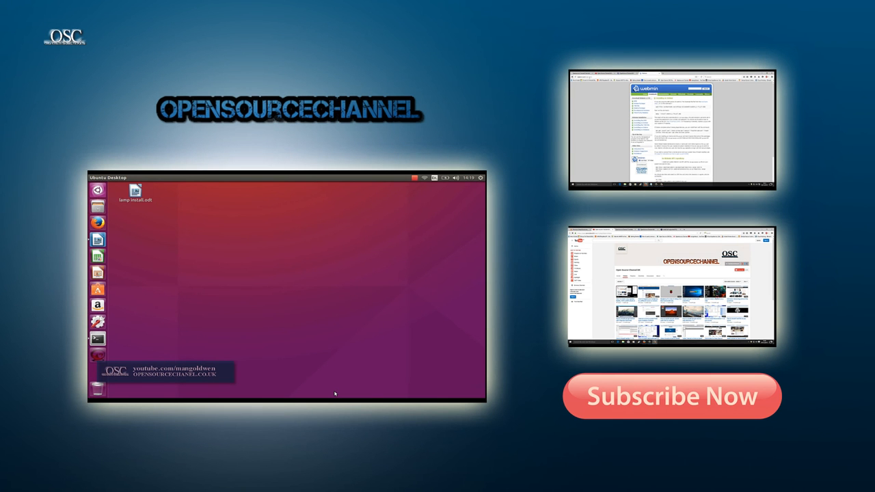
{"action": "left_click", "coordinate": [97, 339]}
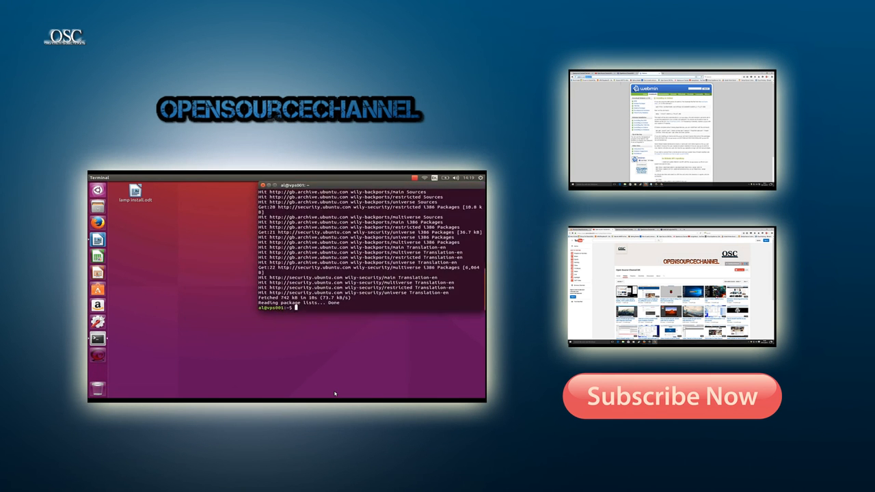